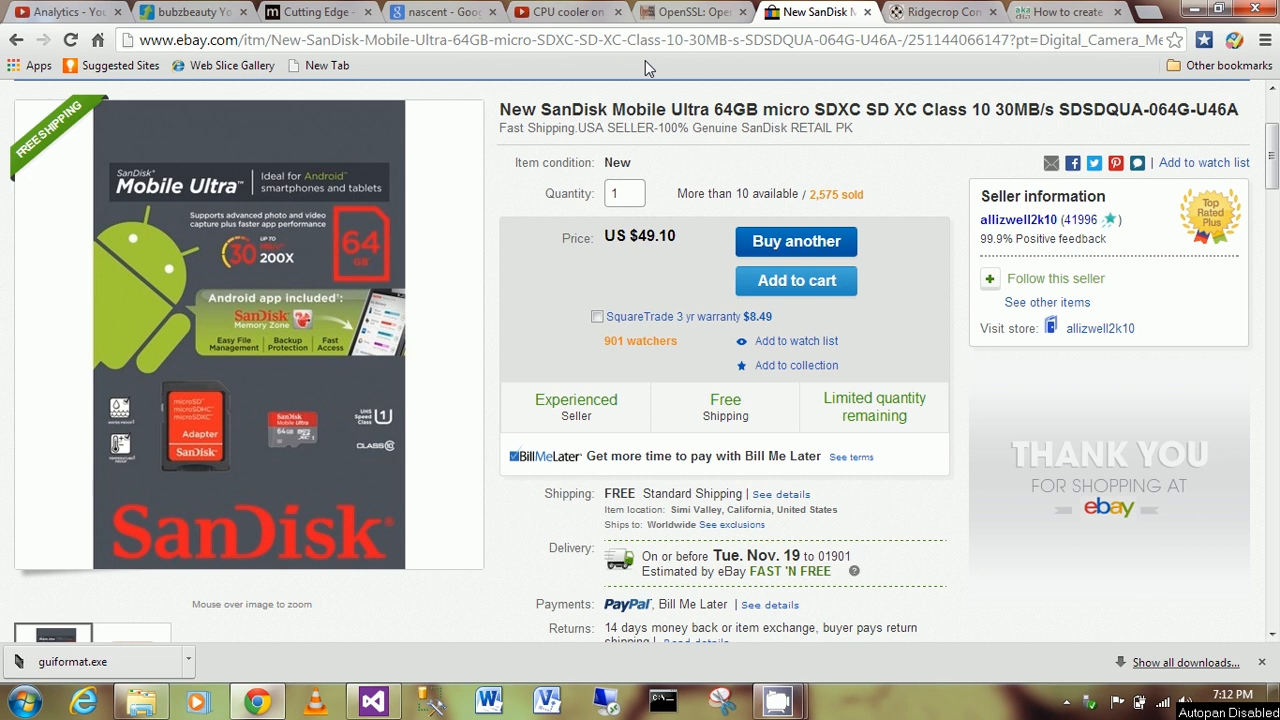
{"action": "mouse_move", "coordinate": [787, 94]}
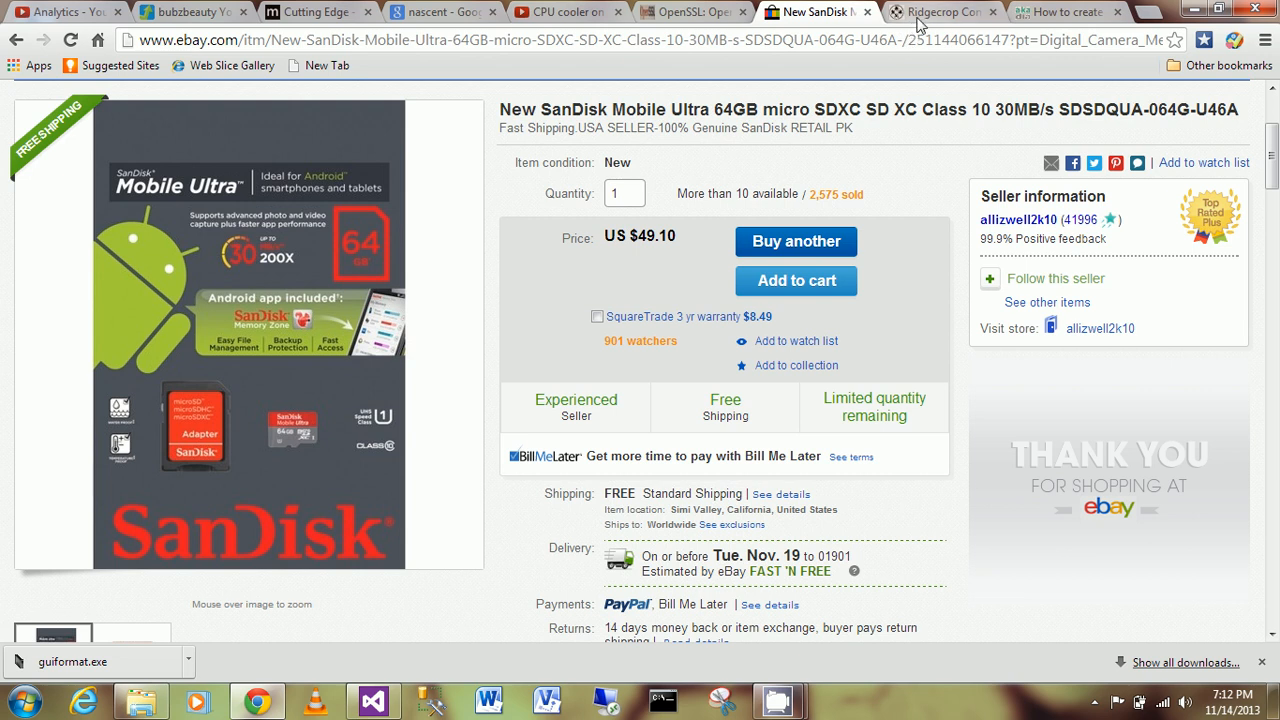
- Flip between the FAT32 Format page and the SanDisk 64GB listing twice, ending on the listing
{"action": "left_click", "coordinate": [940, 11]}
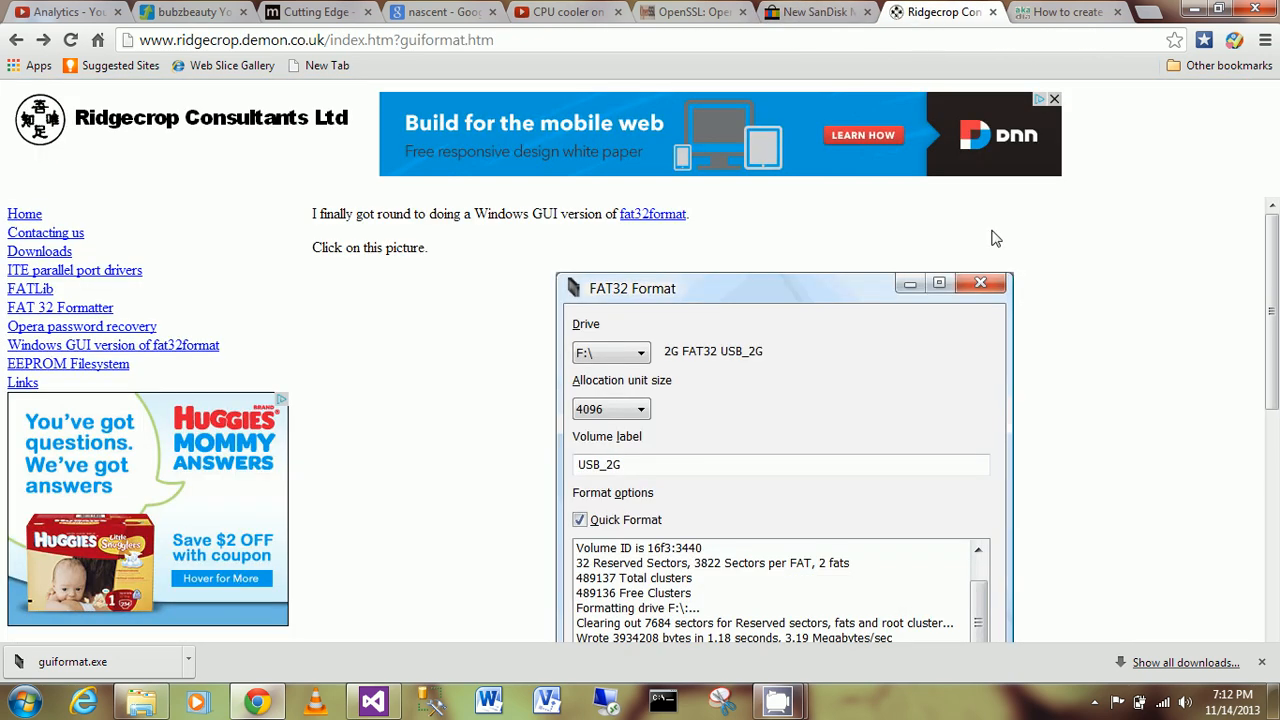
{"action": "mouse_move", "coordinate": [421, 401]}
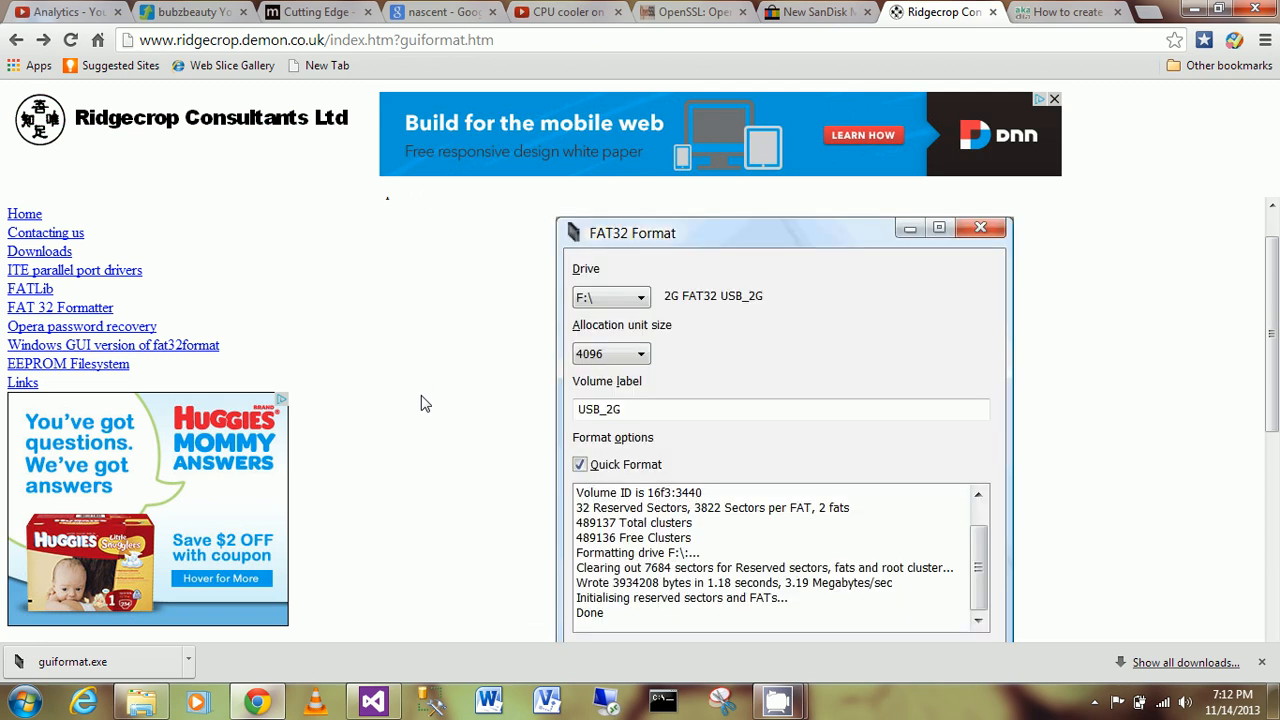
{"action": "mouse_move", "coordinate": [453, 401]}
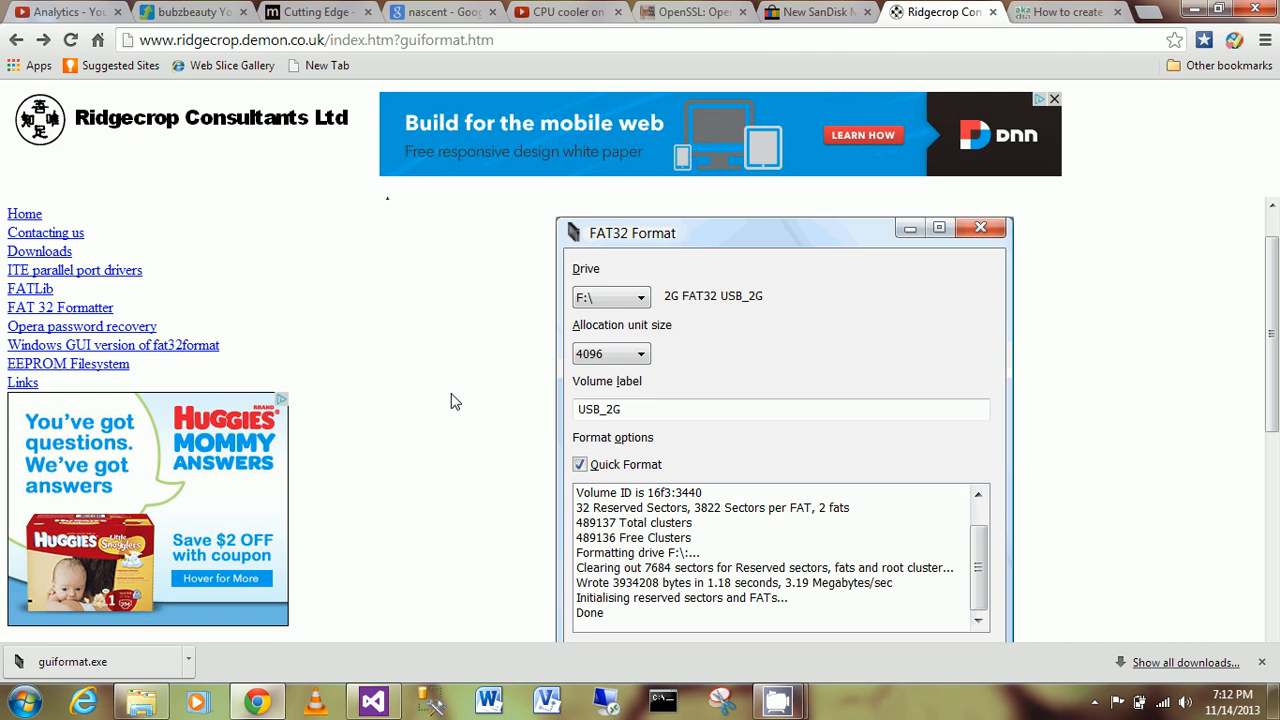
{"action": "mouse_move", "coordinate": [591, 197]}
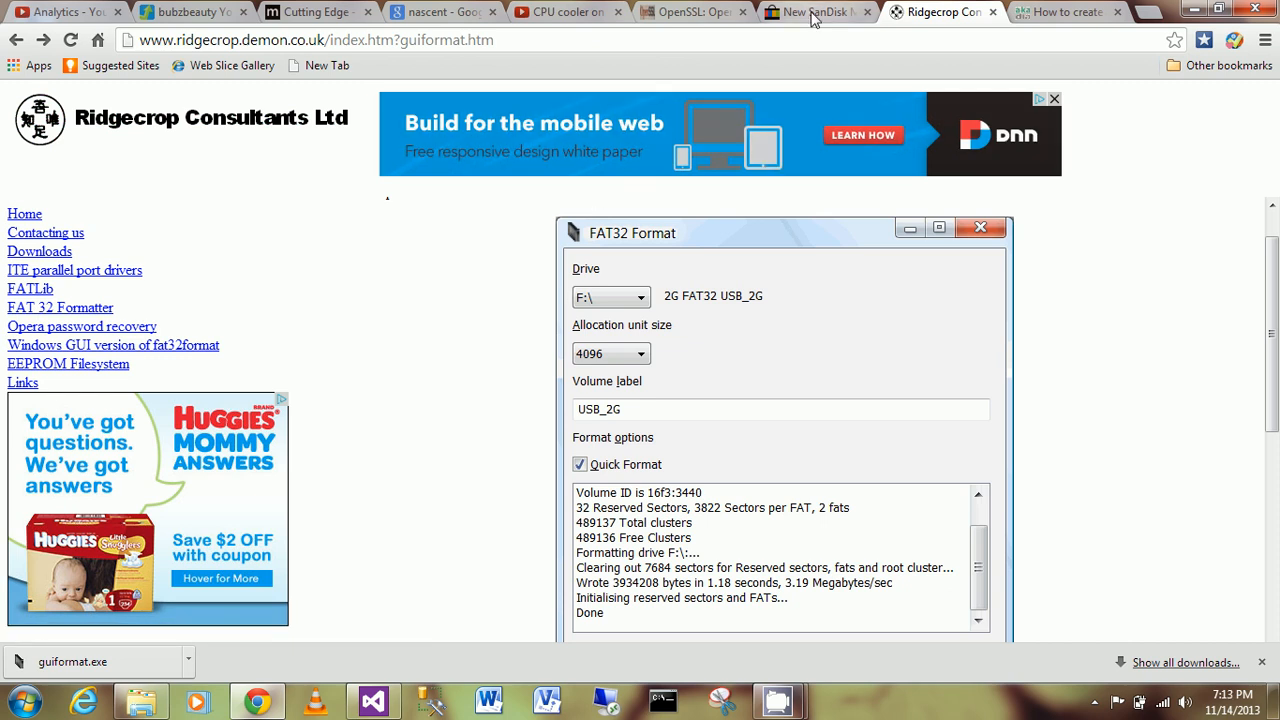
{"action": "left_click", "coordinate": [815, 11]}
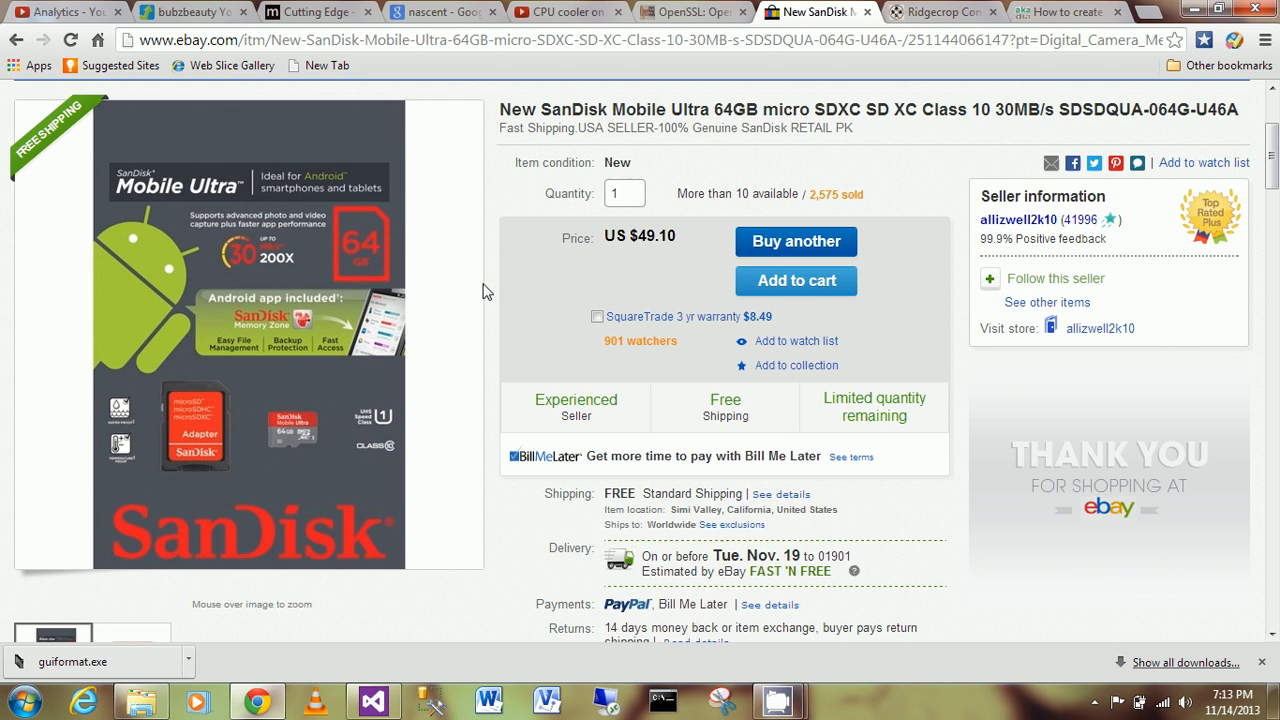
{"action": "left_click", "coordinate": [943, 11]}
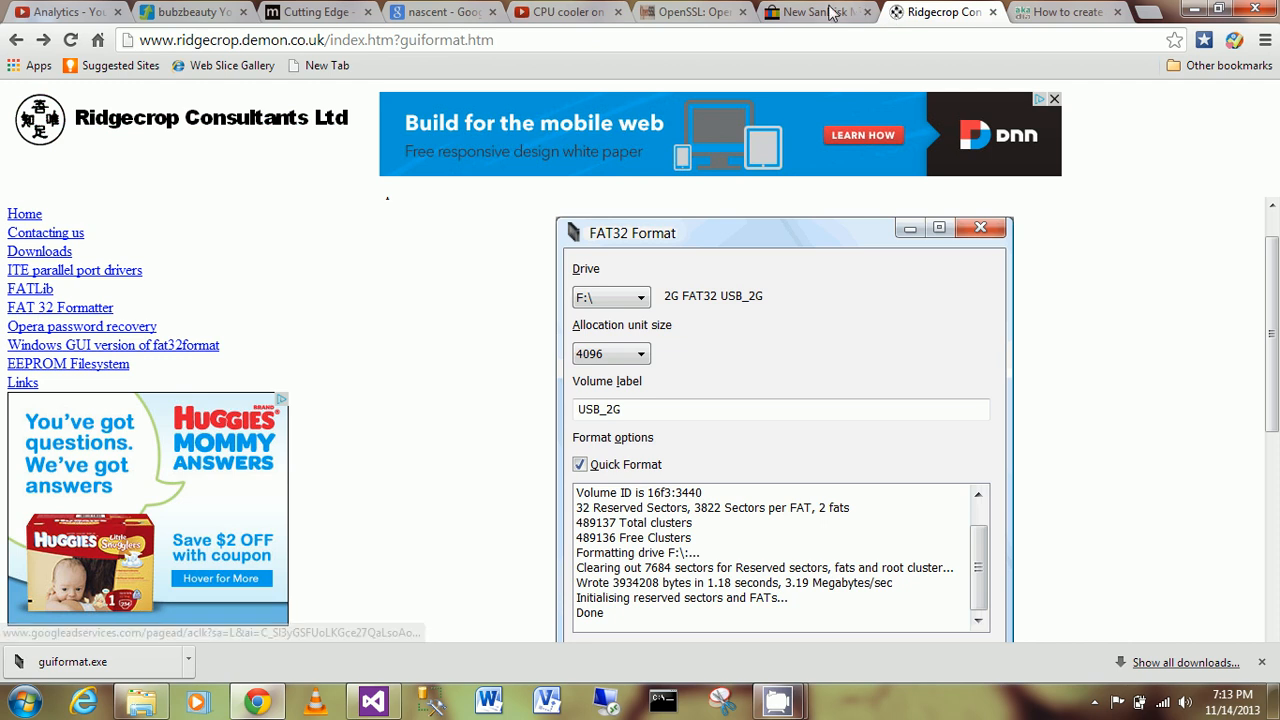
{"action": "left_click", "coordinate": [815, 11]}
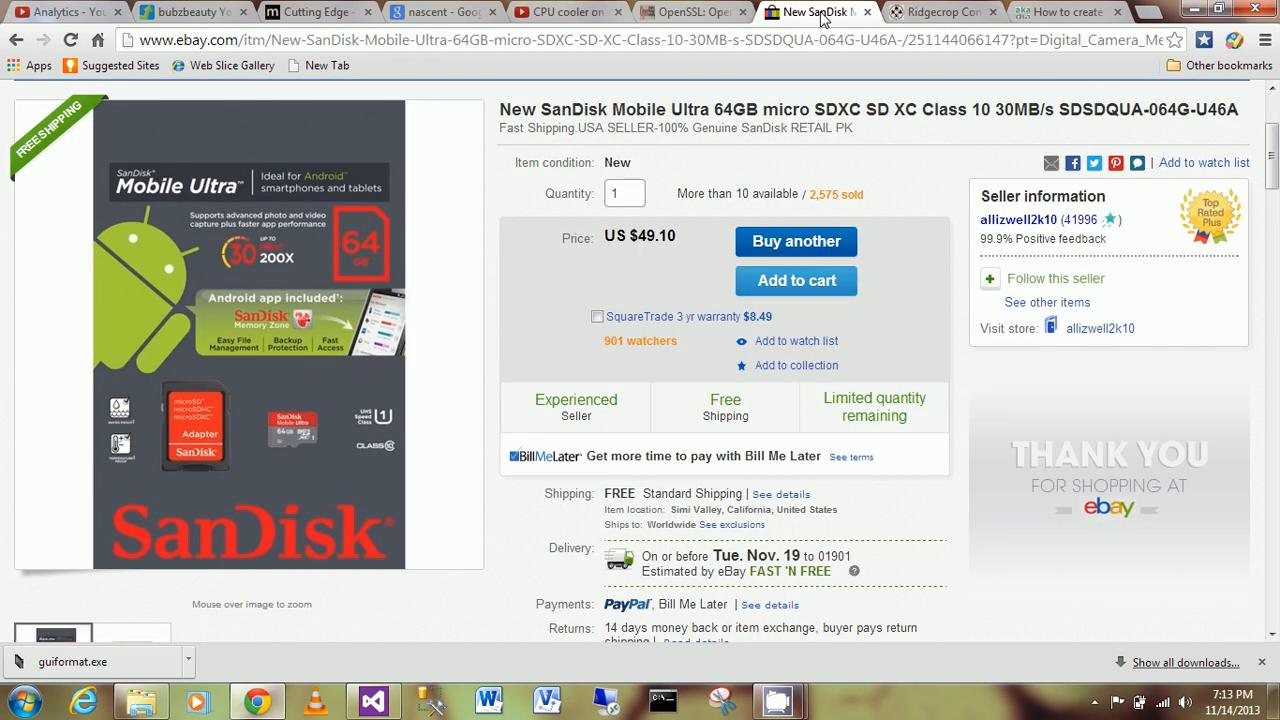
{"action": "mouse_move", "coordinate": [823, 182]}
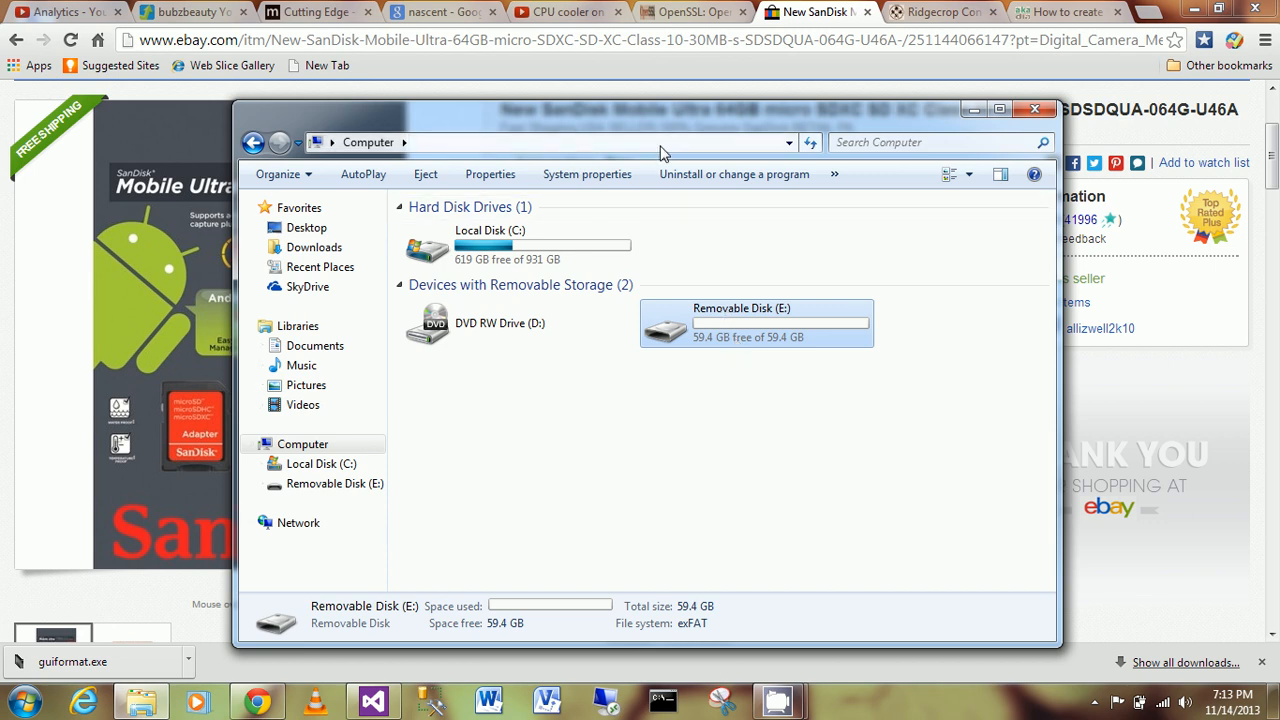
- Move the Computer window right and show the Ridgecrop FAT32 Format page in Chrome
{"action": "left_click_drag", "start_coordinate": [660, 142], "coordinate": [775, 98]}
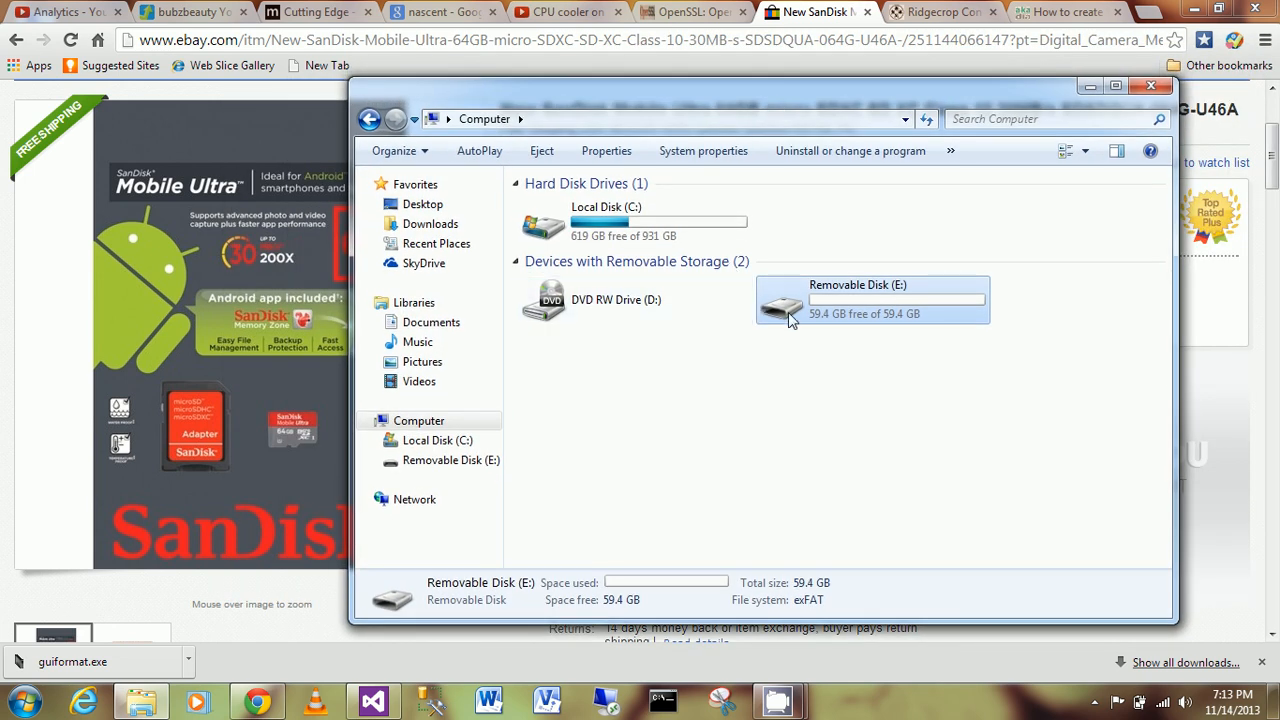
{"action": "mouse_move", "coordinate": [835, 325]}
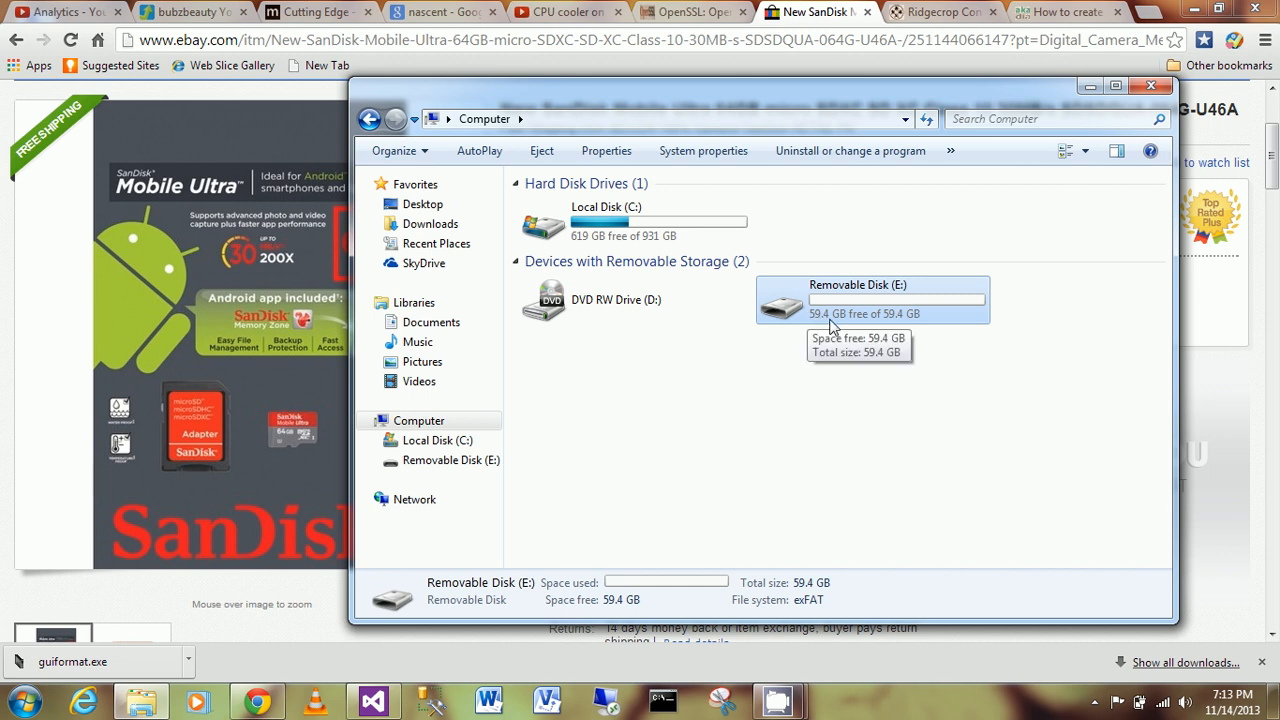
{"action": "mouse_move", "coordinate": [835, 328]}
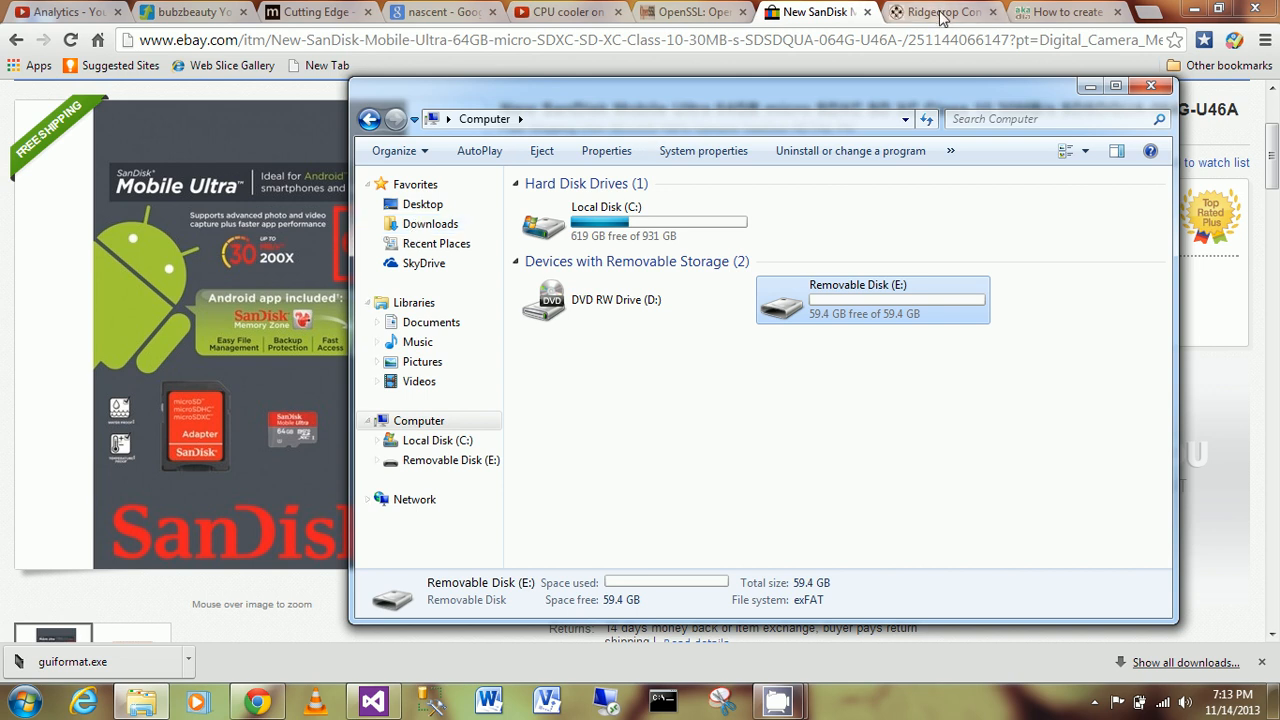
{"action": "left_click", "coordinate": [940, 11]}
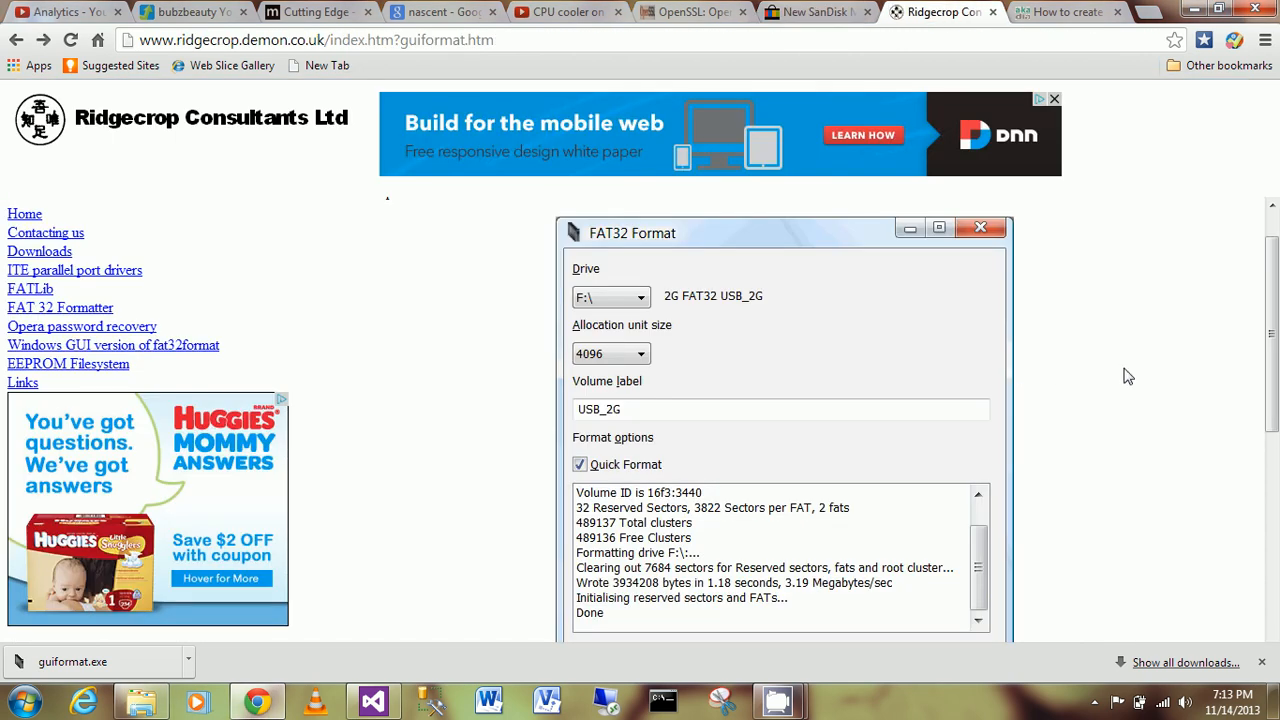
{"action": "scroll", "scroll_direction": "up", "scroll_amount": 3}
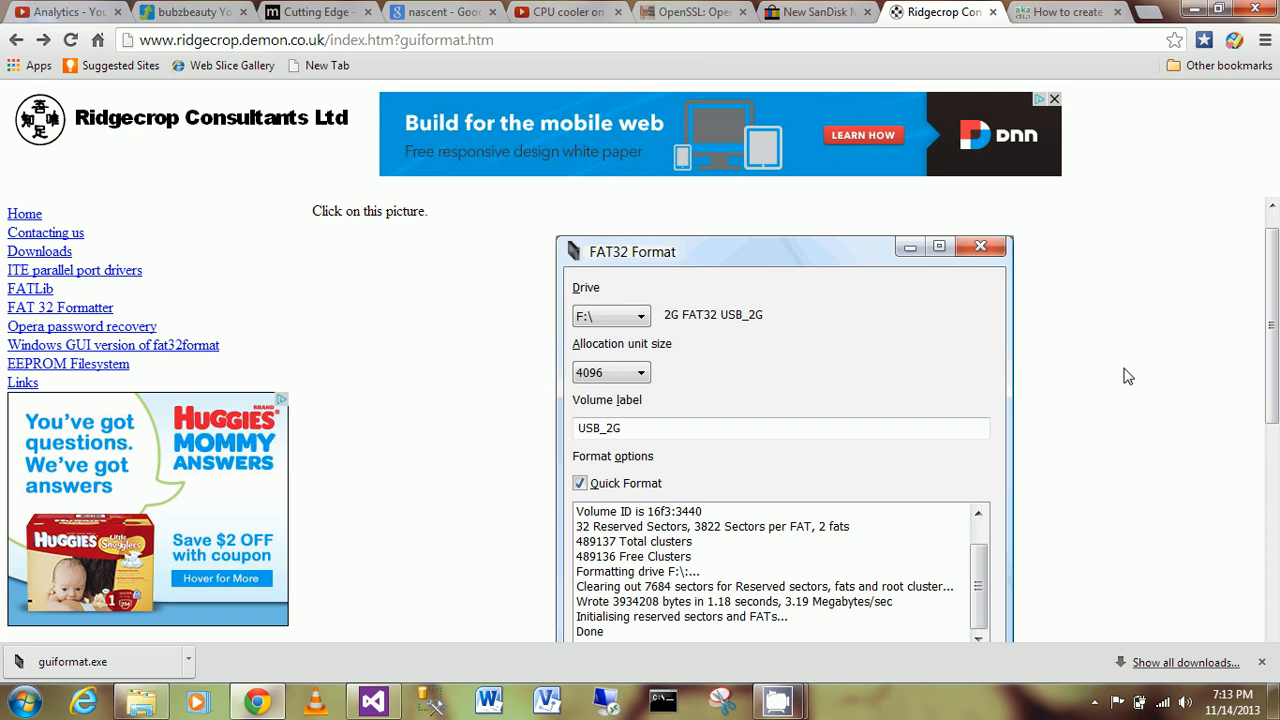
{"action": "mouse_move", "coordinate": [484, 576]}
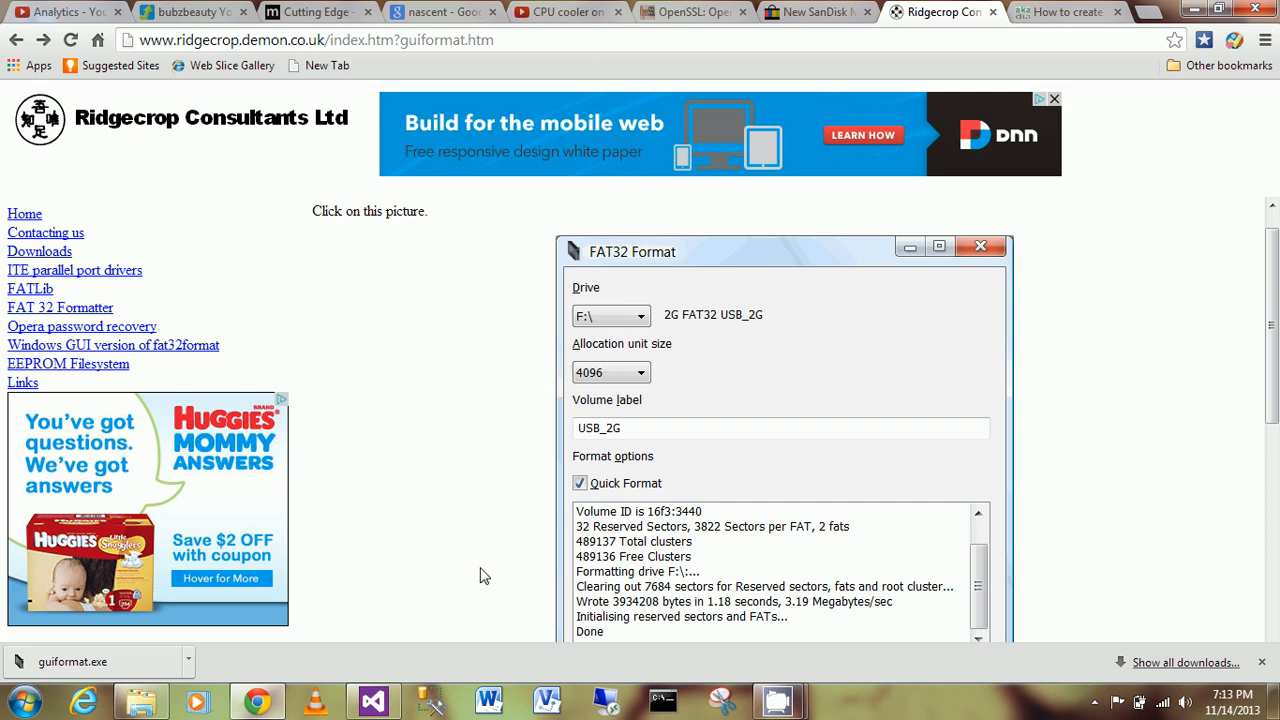
{"action": "mouse_move", "coordinate": [398, 568]}
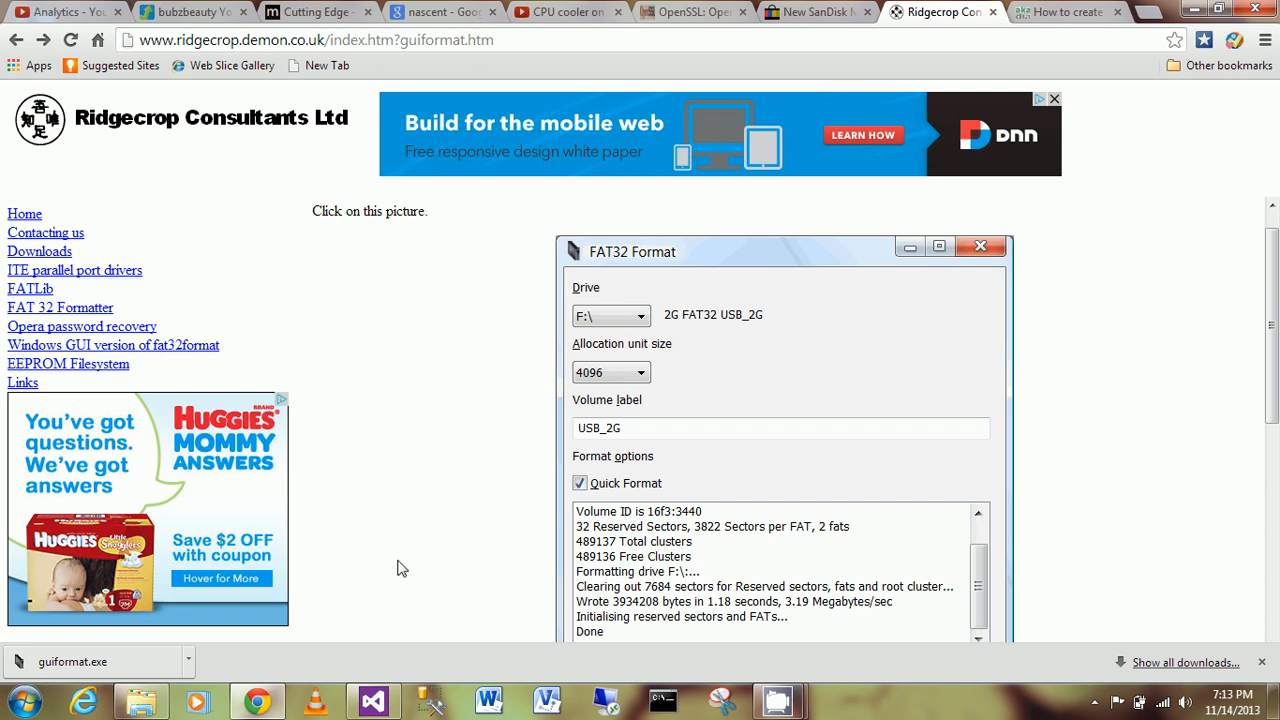
{"action": "mouse_move", "coordinate": [140, 700]}
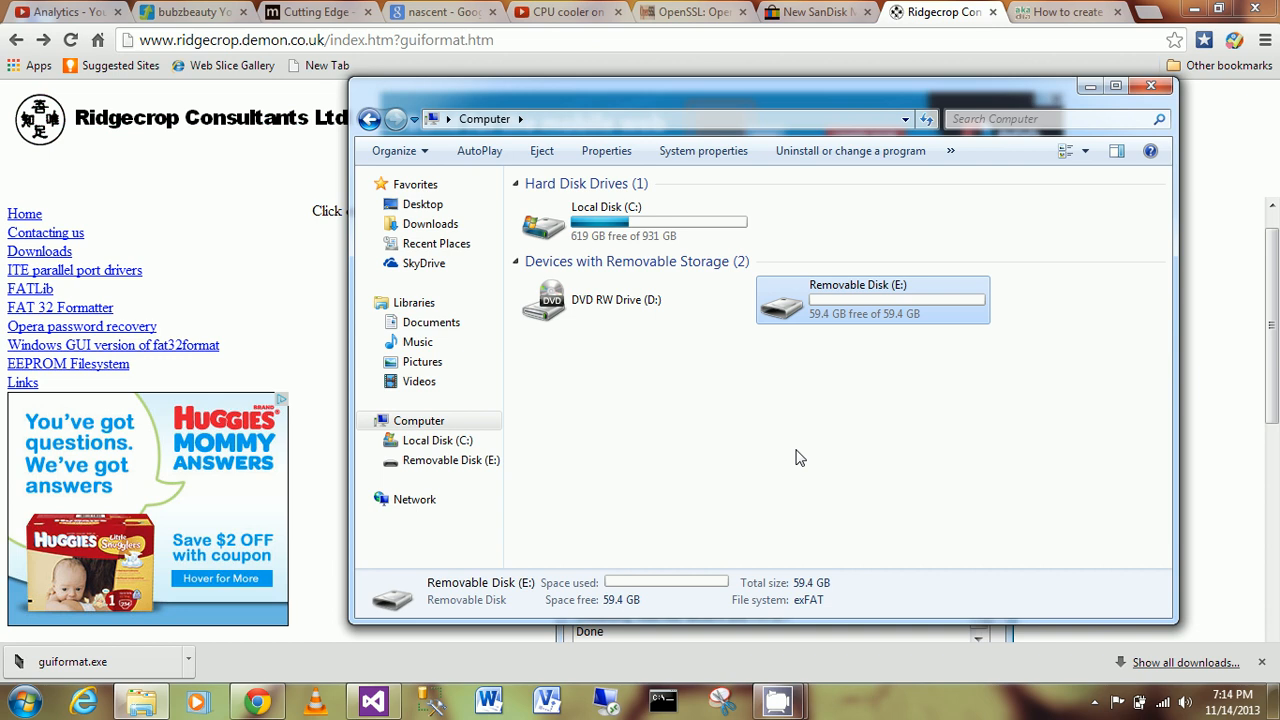
{"action": "mouse_move", "coordinate": [834, 456]}
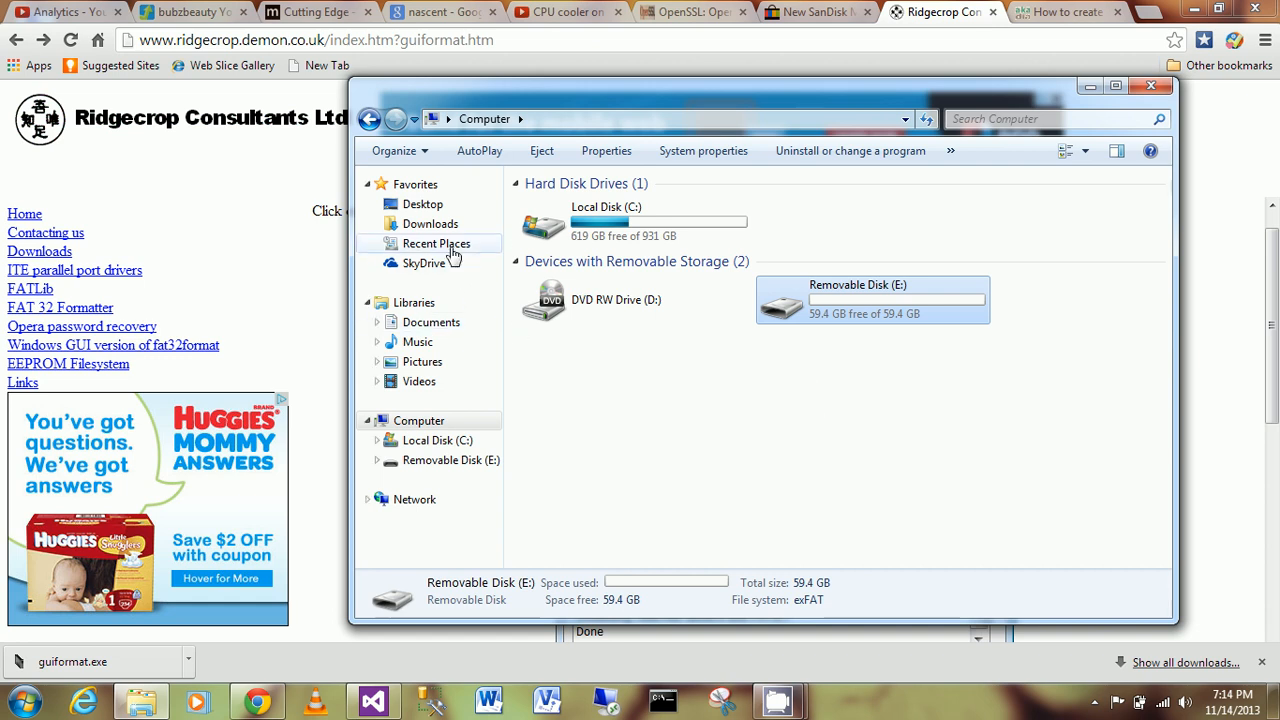
{"action": "mouse_move", "coordinate": [430, 223]}
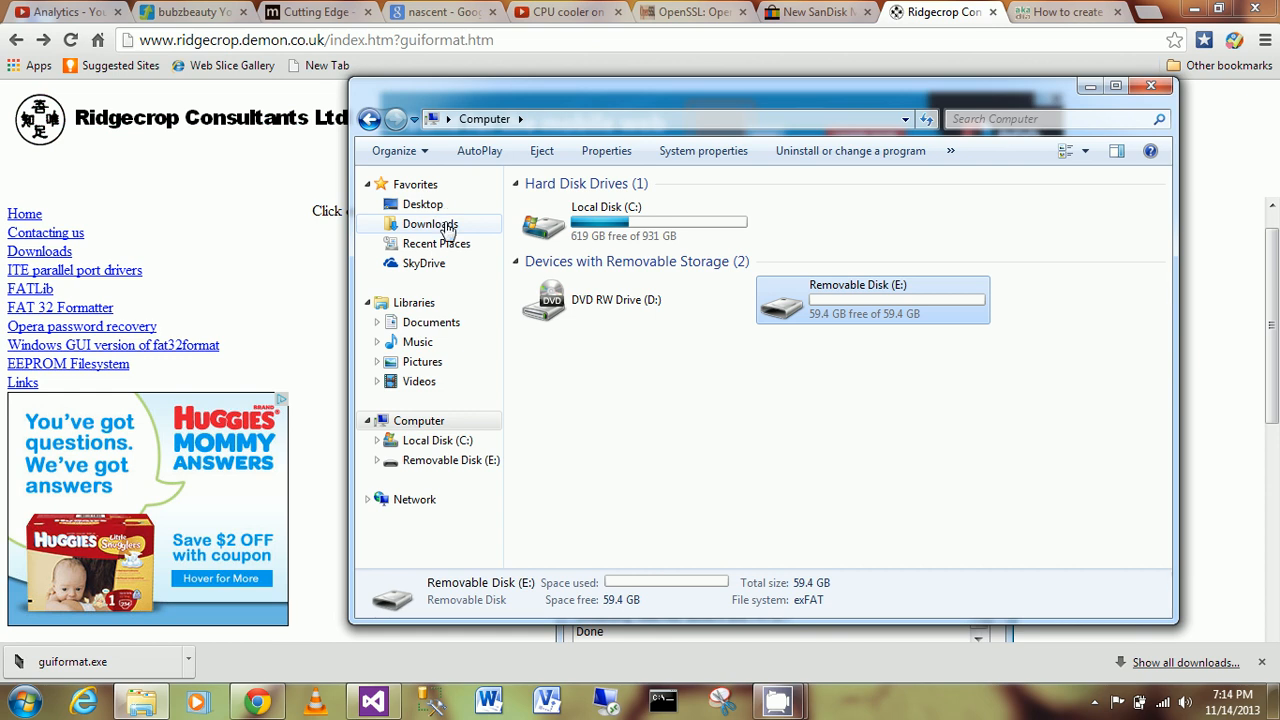
{"action": "left_click", "coordinate": [430, 223]}
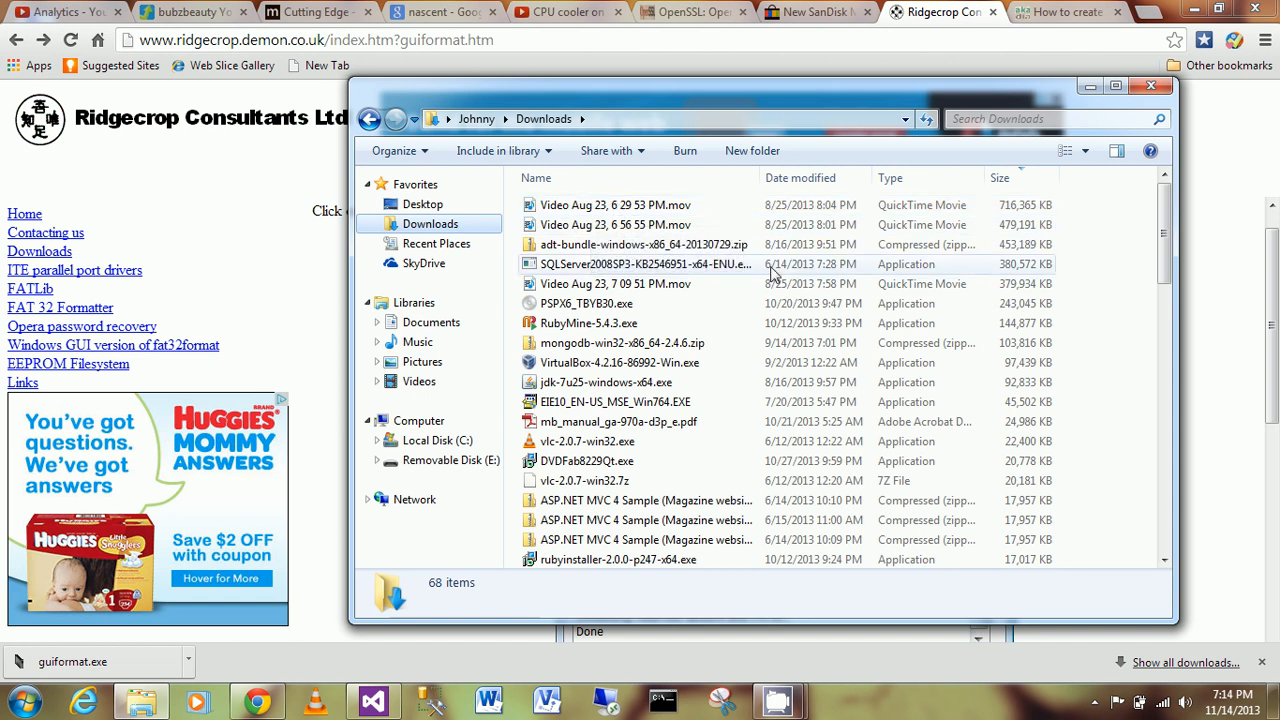
{"action": "mouse_move", "coordinate": [800, 177]}
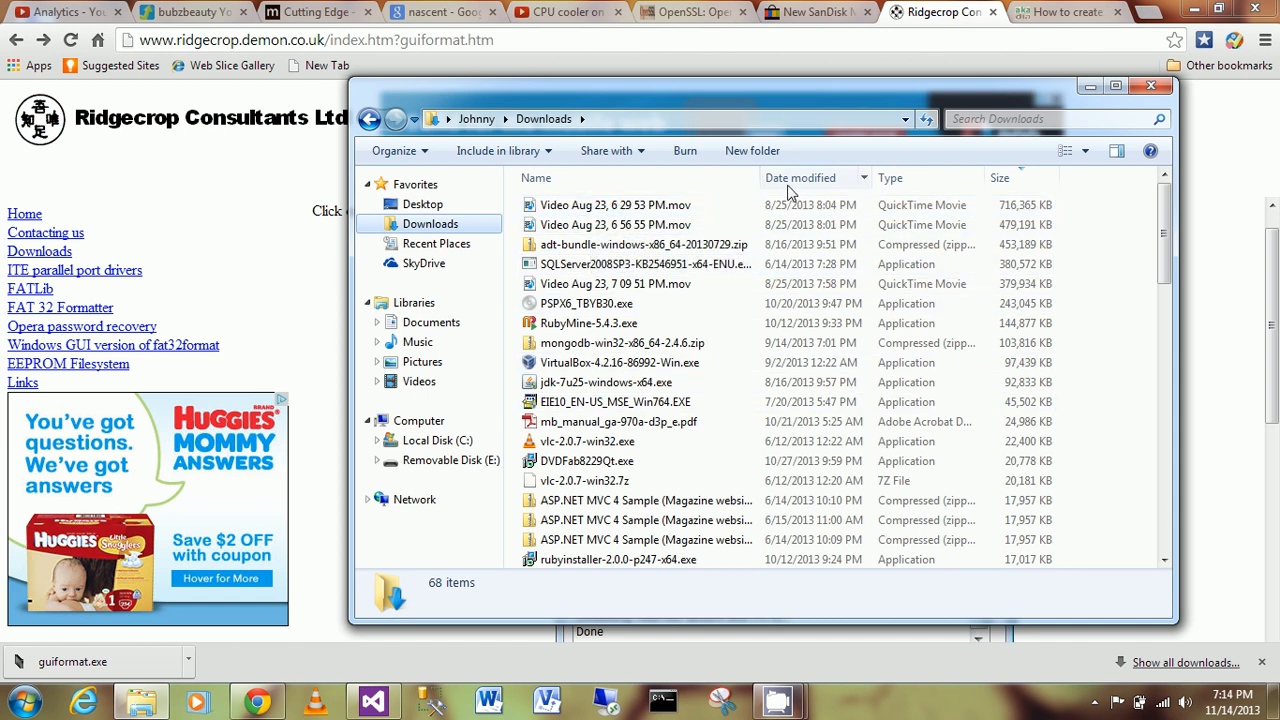
{"action": "left_click", "coordinate": [800, 177]}
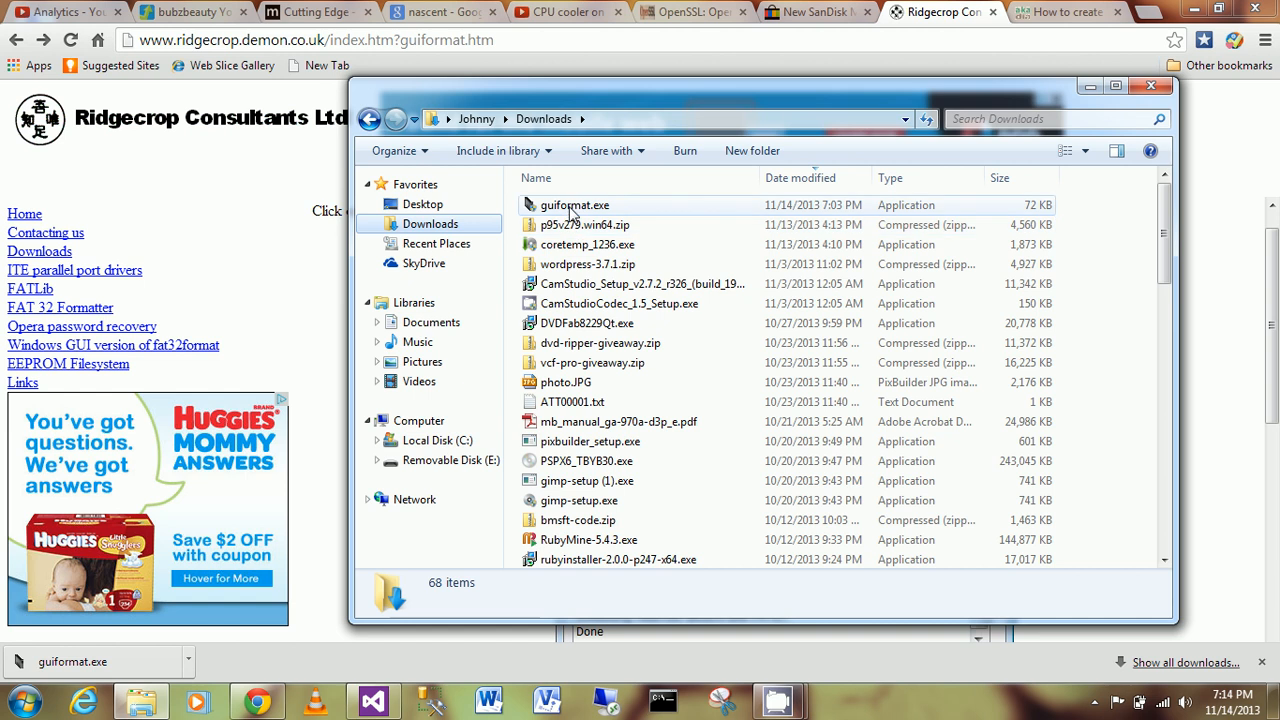
{"action": "left_click", "coordinate": [574, 205]}
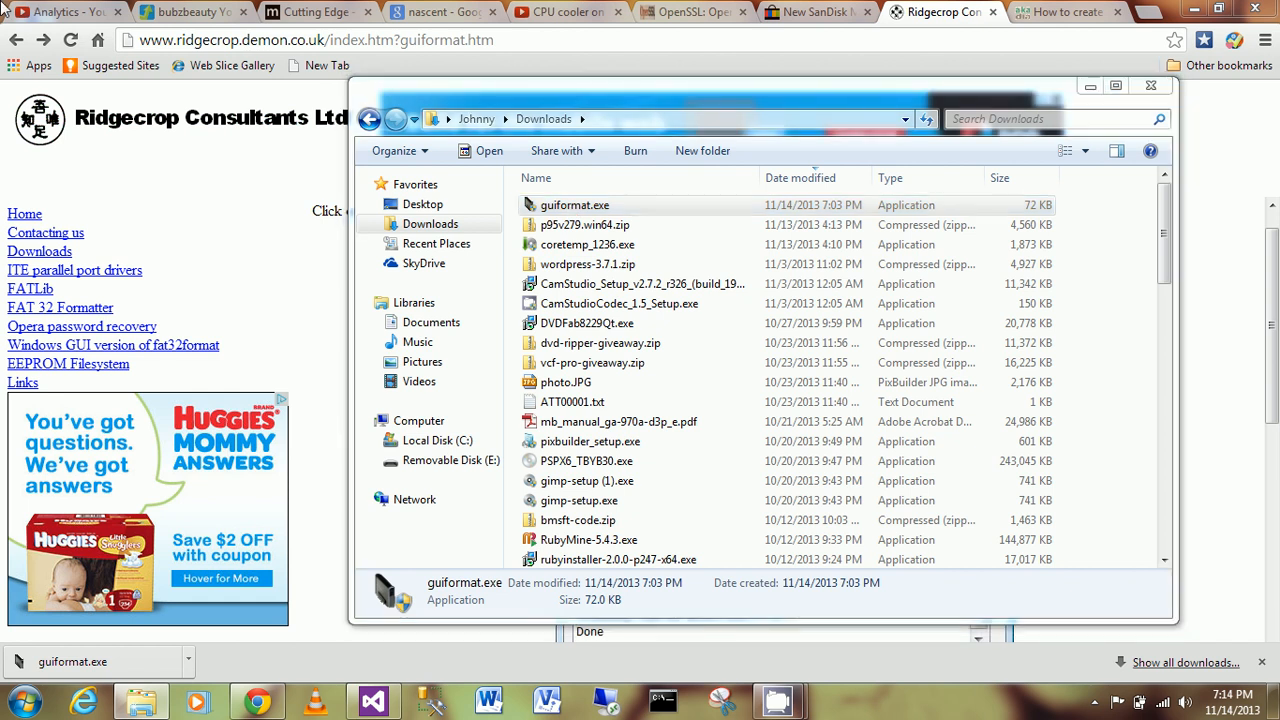
{"action": "mouse_move", "coordinate": [912, 413]}
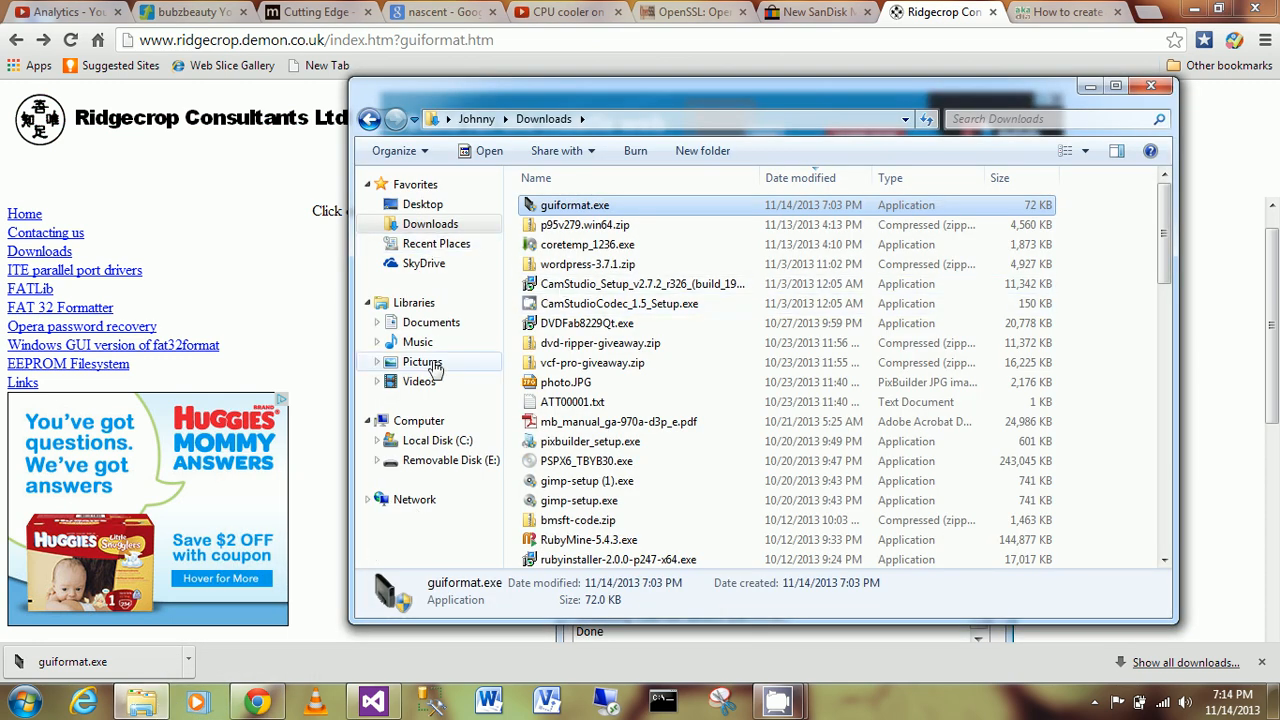
{"action": "left_click", "coordinate": [419, 420]}
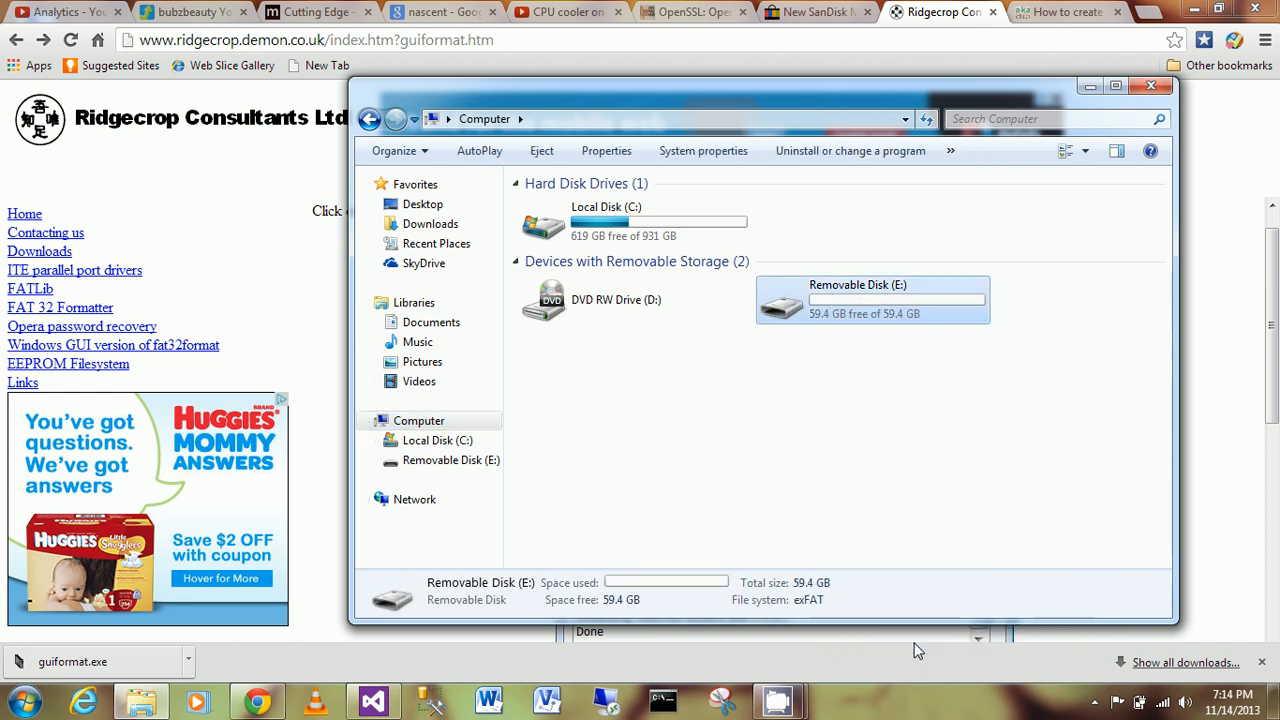
{"action": "mouse_move", "coordinate": [847, 459]}
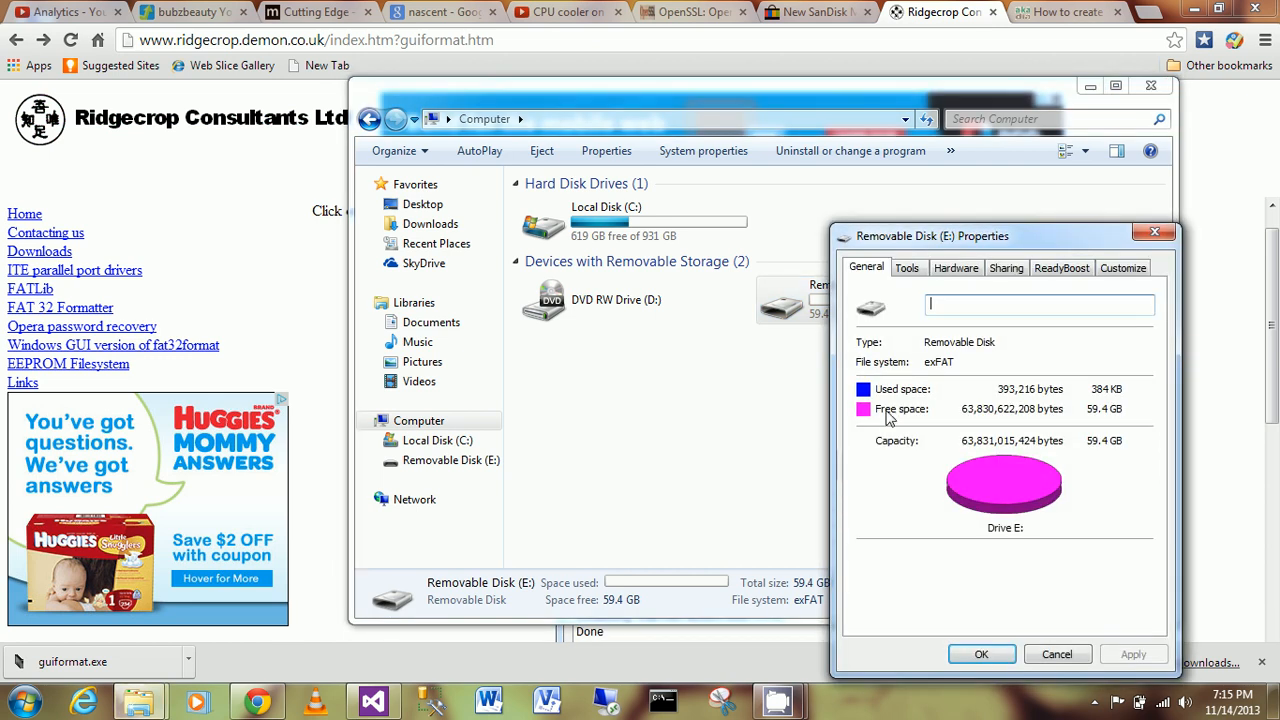
- Browse the Tools, Hardware, Sharing, ReadyBoost and Customize tabs of Removable Disk (E:) properties
{"action": "left_click", "coordinate": [906, 267]}
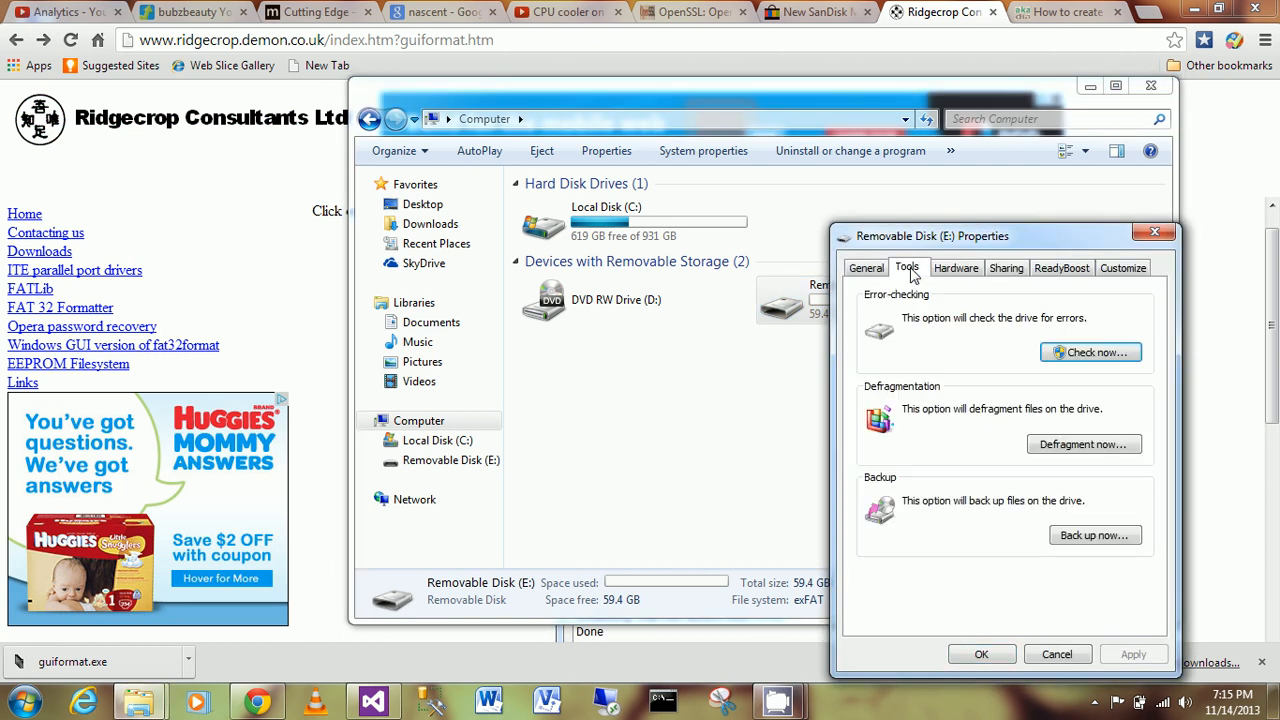
{"action": "left_click", "coordinate": [955, 267]}
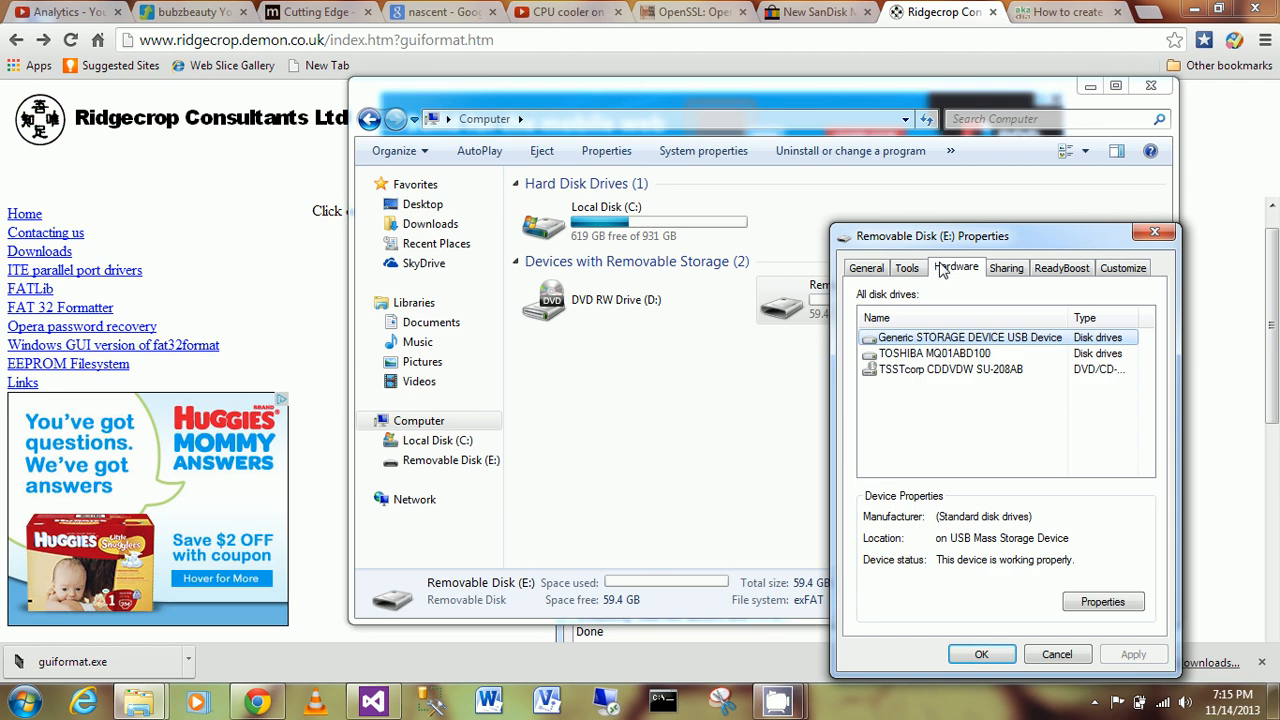
{"action": "mouse_move", "coordinate": [1006, 270]}
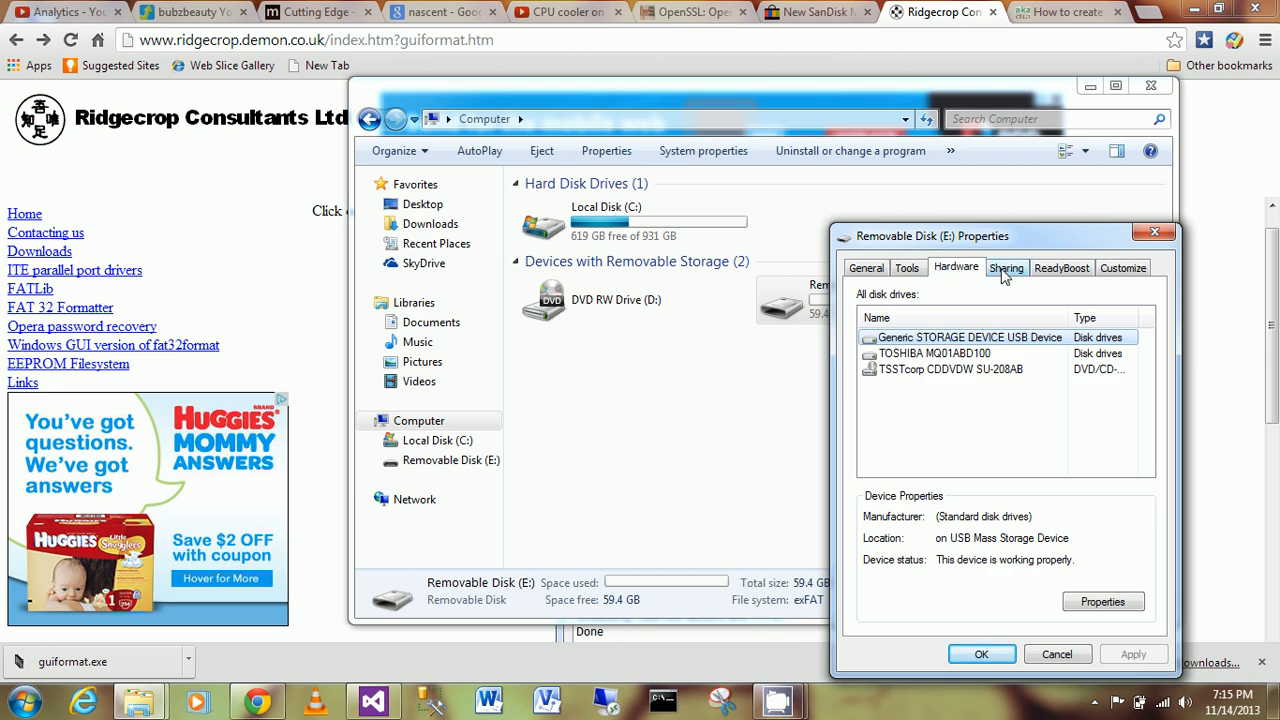
{"action": "left_click", "coordinate": [1006, 267]}
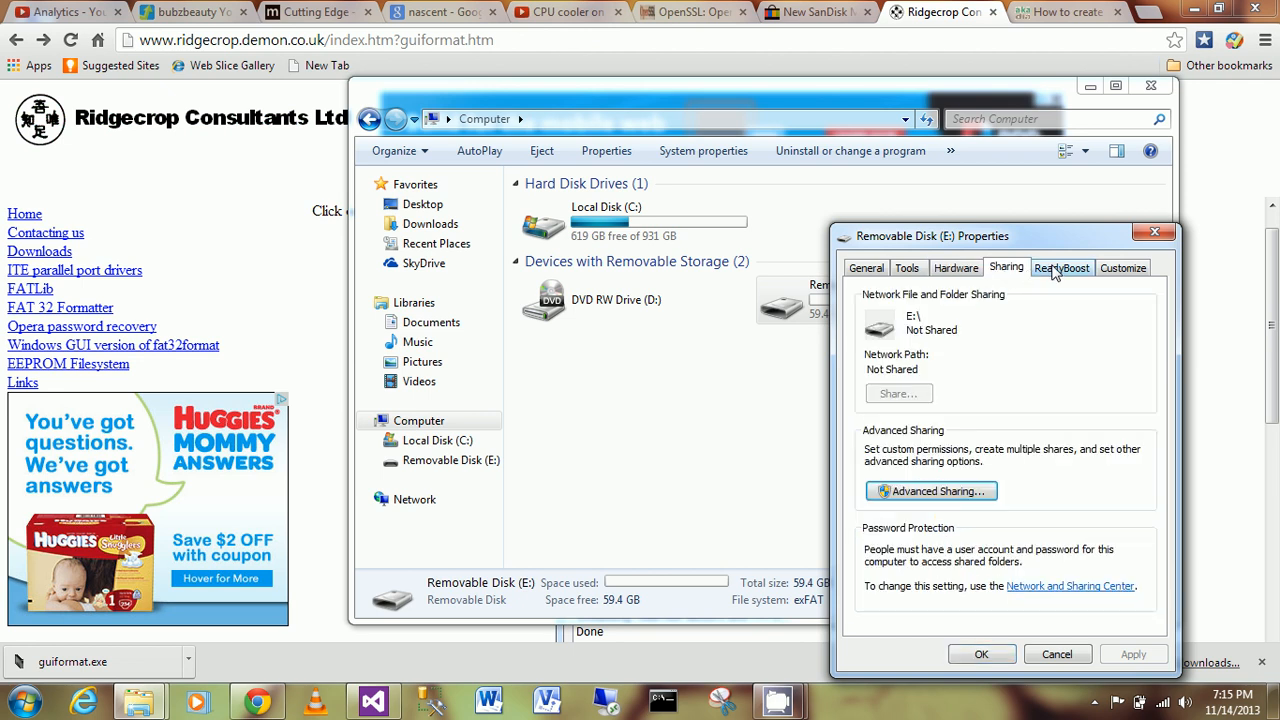
{"action": "left_click", "coordinate": [1061, 267]}
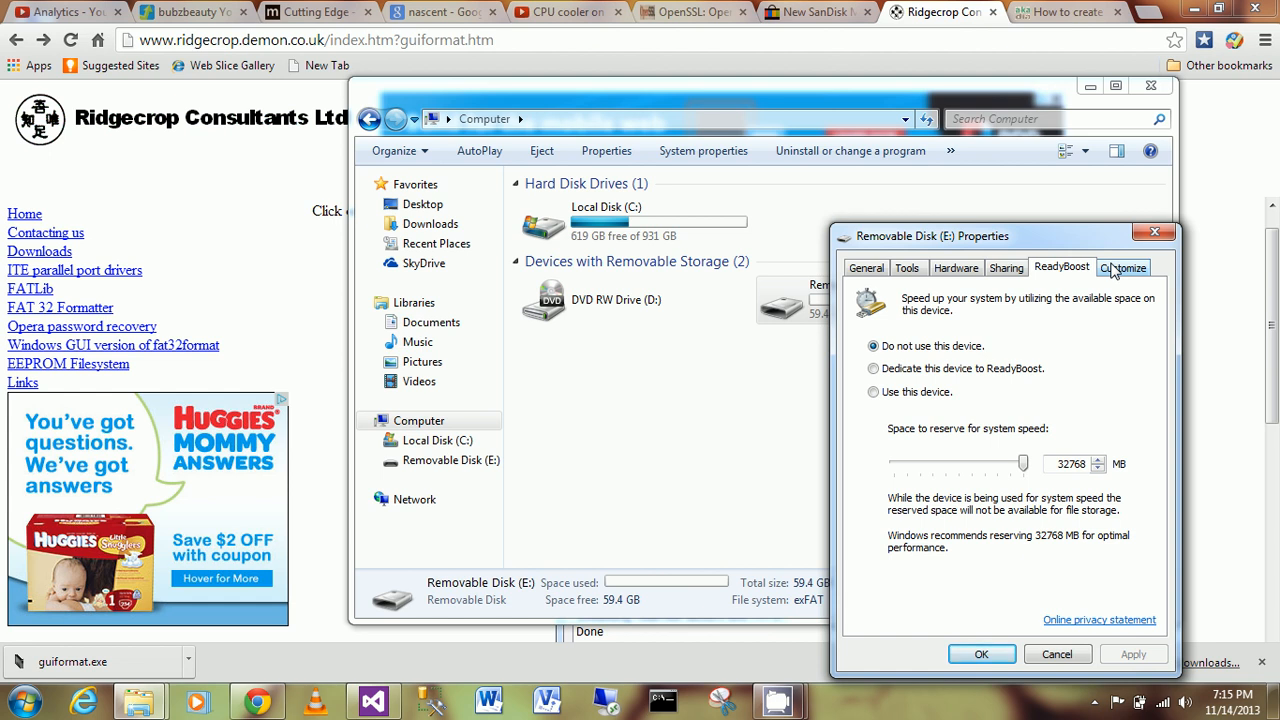
{"action": "left_click", "coordinate": [1121, 267]}
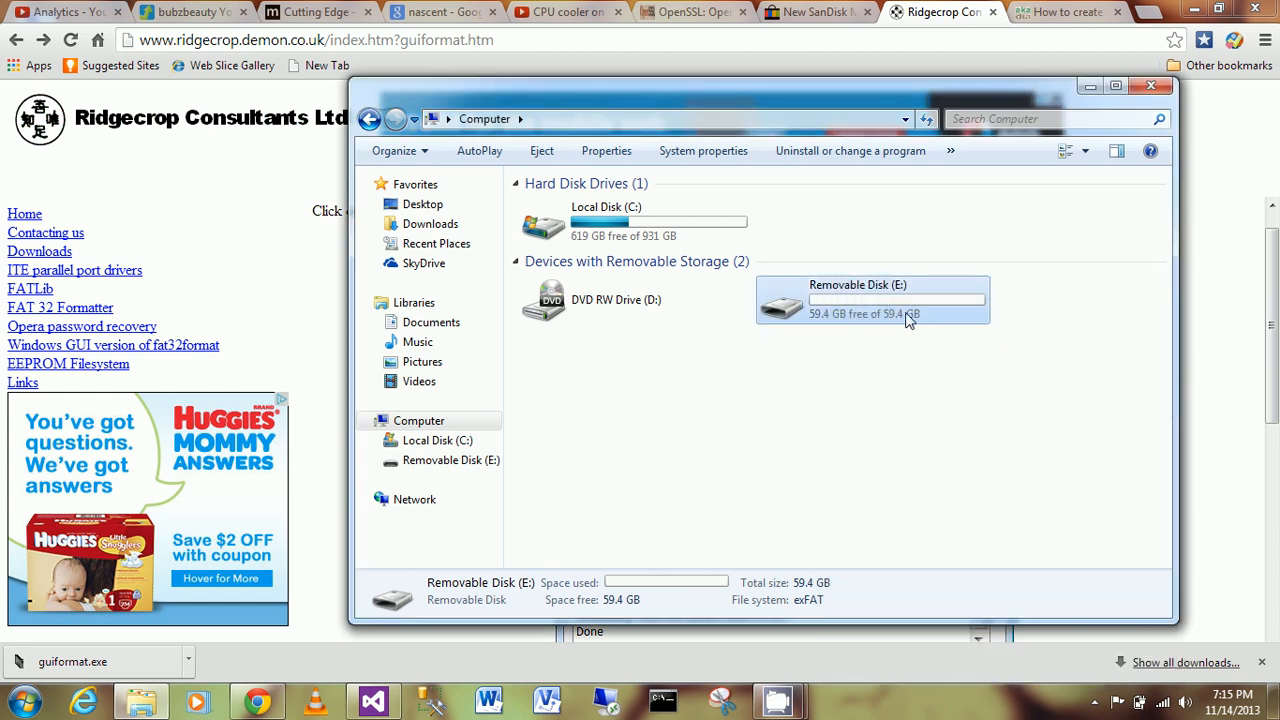
- Check that Windows' Format dialog for E: offers only NTFS or exFAT
{"action": "right_click", "coordinate": [890, 300]}
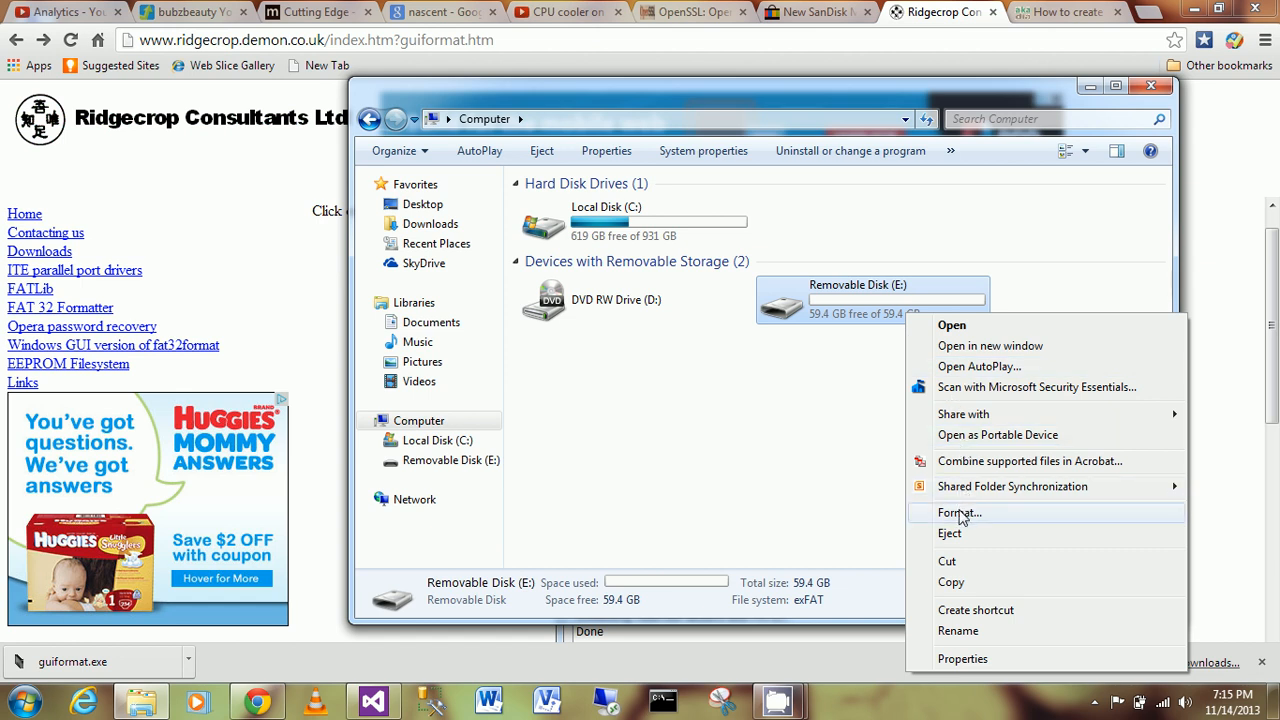
{"action": "left_click", "coordinate": [959, 512]}
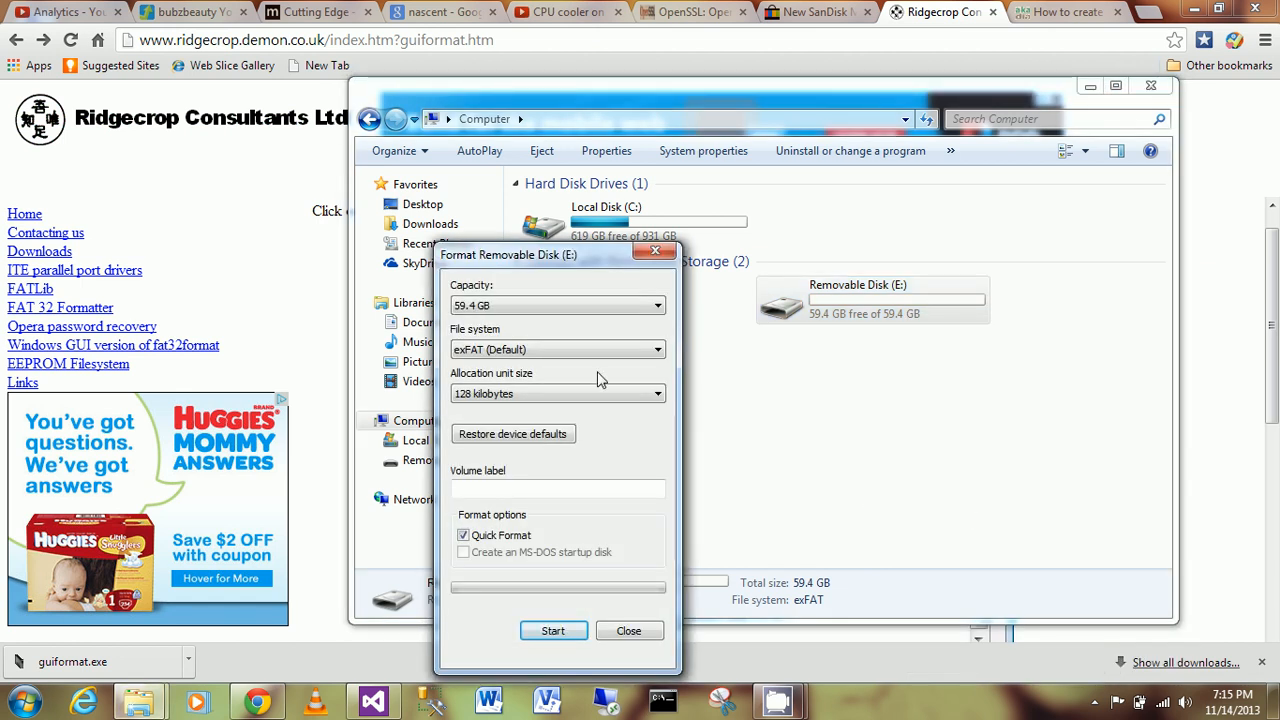
{"action": "mouse_move", "coordinate": [593, 330]}
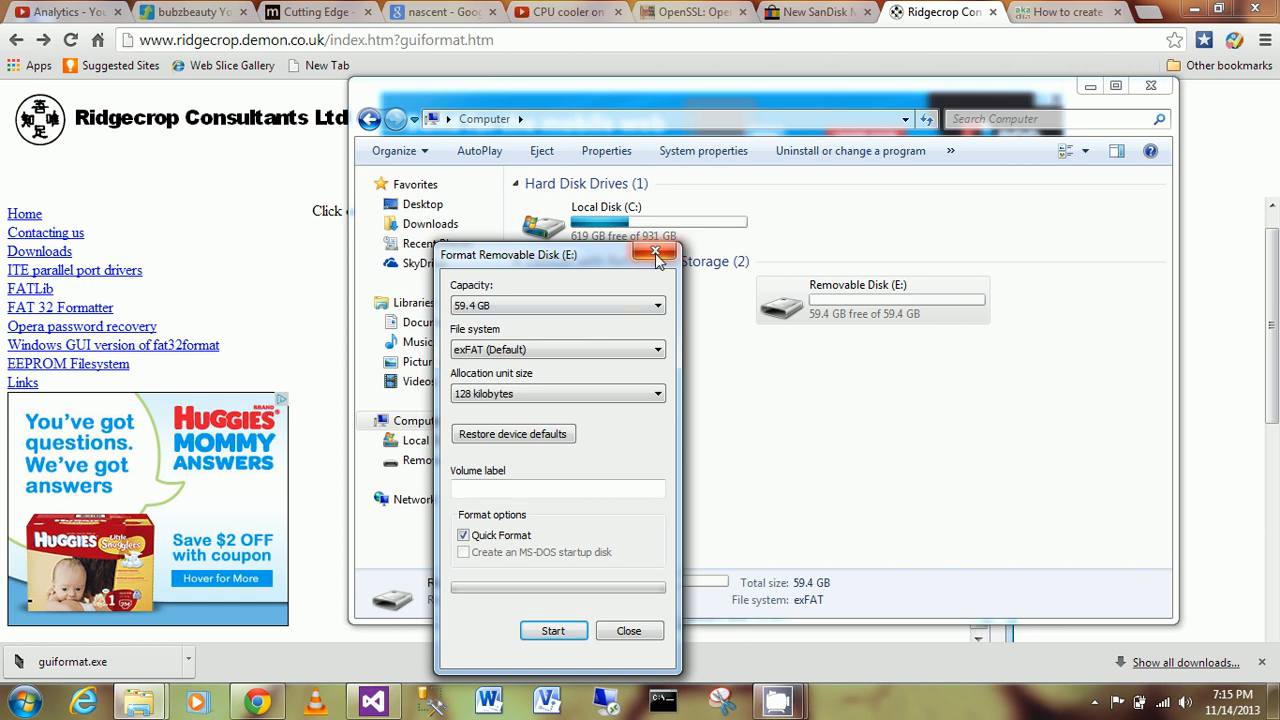
{"action": "left_click", "coordinate": [657, 349]}
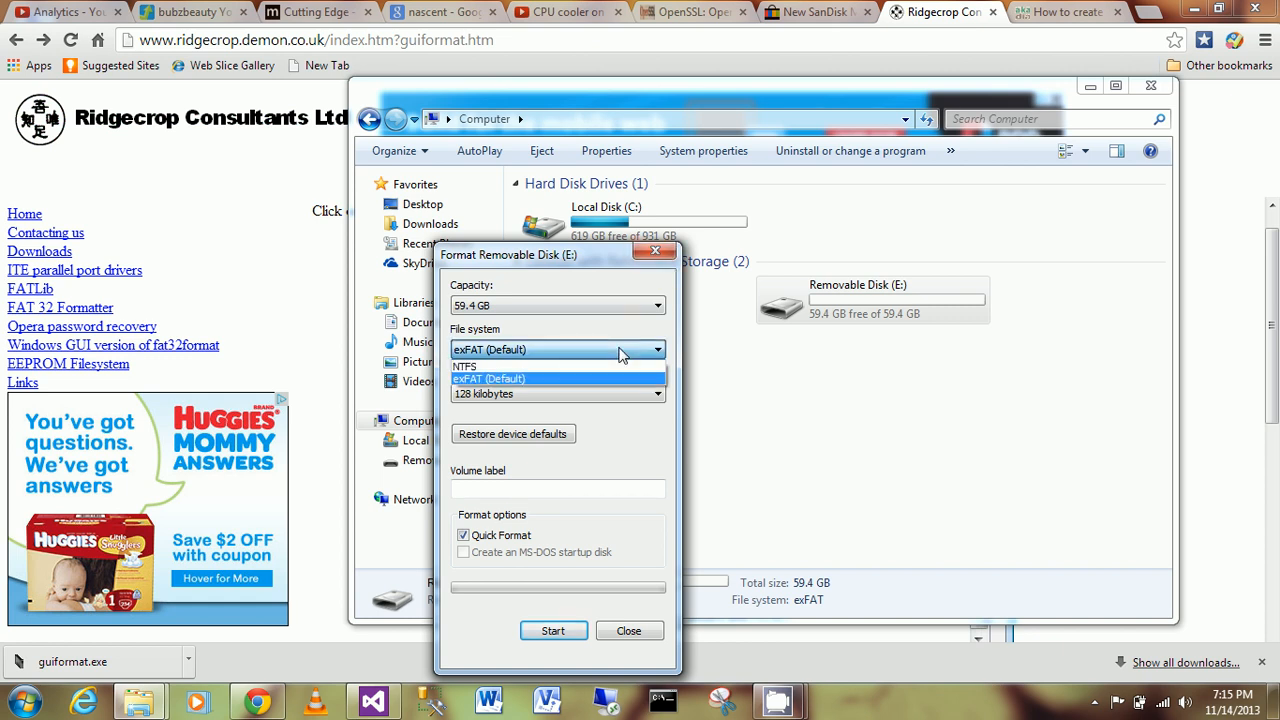
{"action": "mouse_move", "coordinate": [628, 330]}
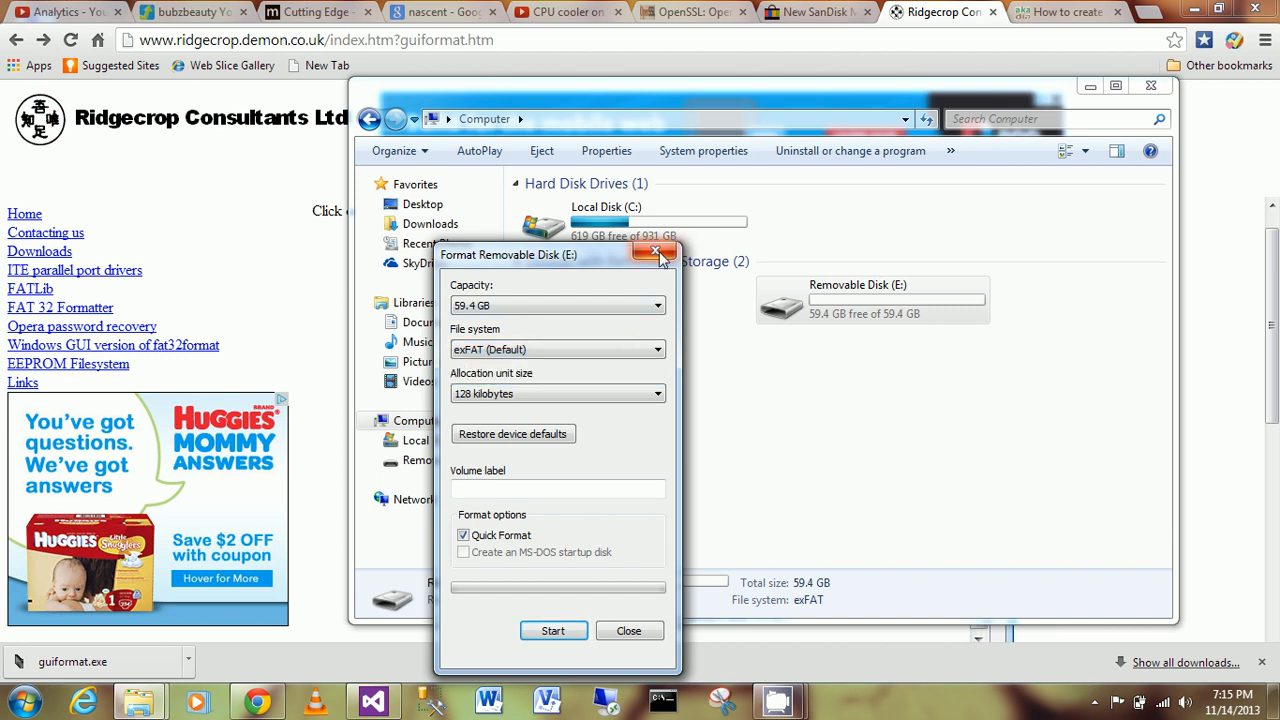
- Close the built-in formatter and launch guiformat.exe from Downloads
{"action": "left_click", "coordinate": [655, 250]}
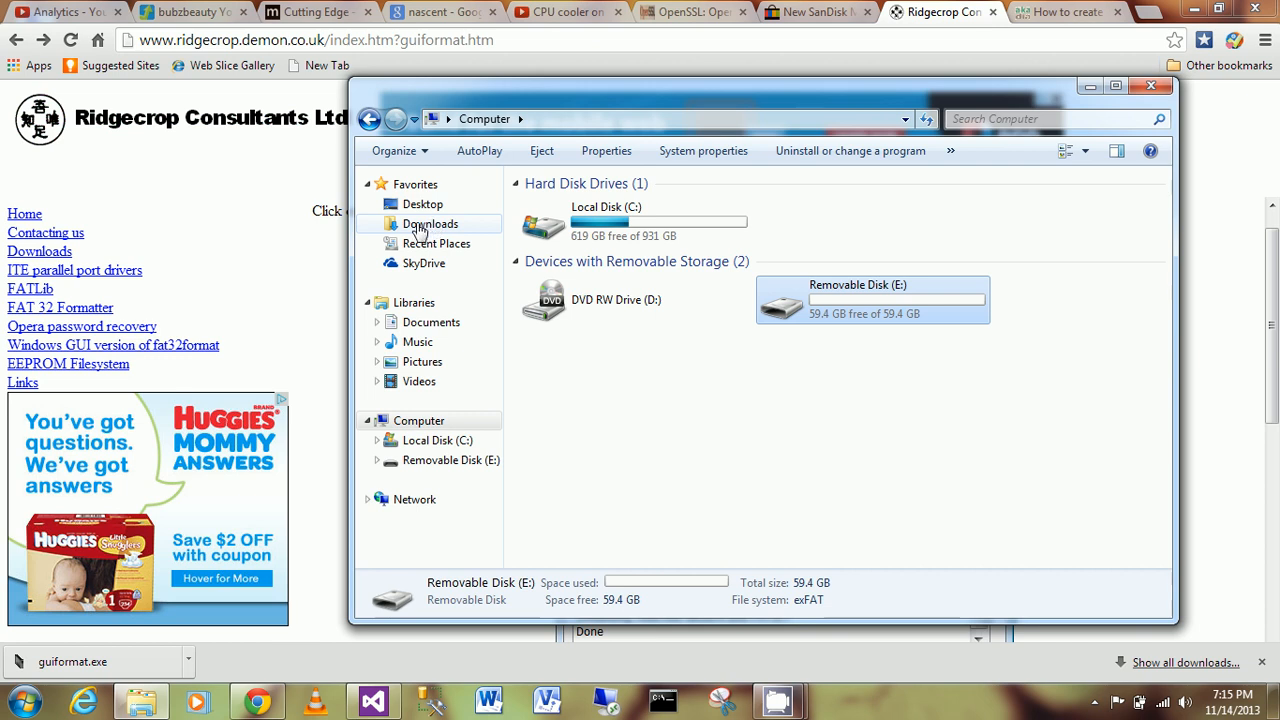
{"action": "left_click", "coordinate": [430, 223]}
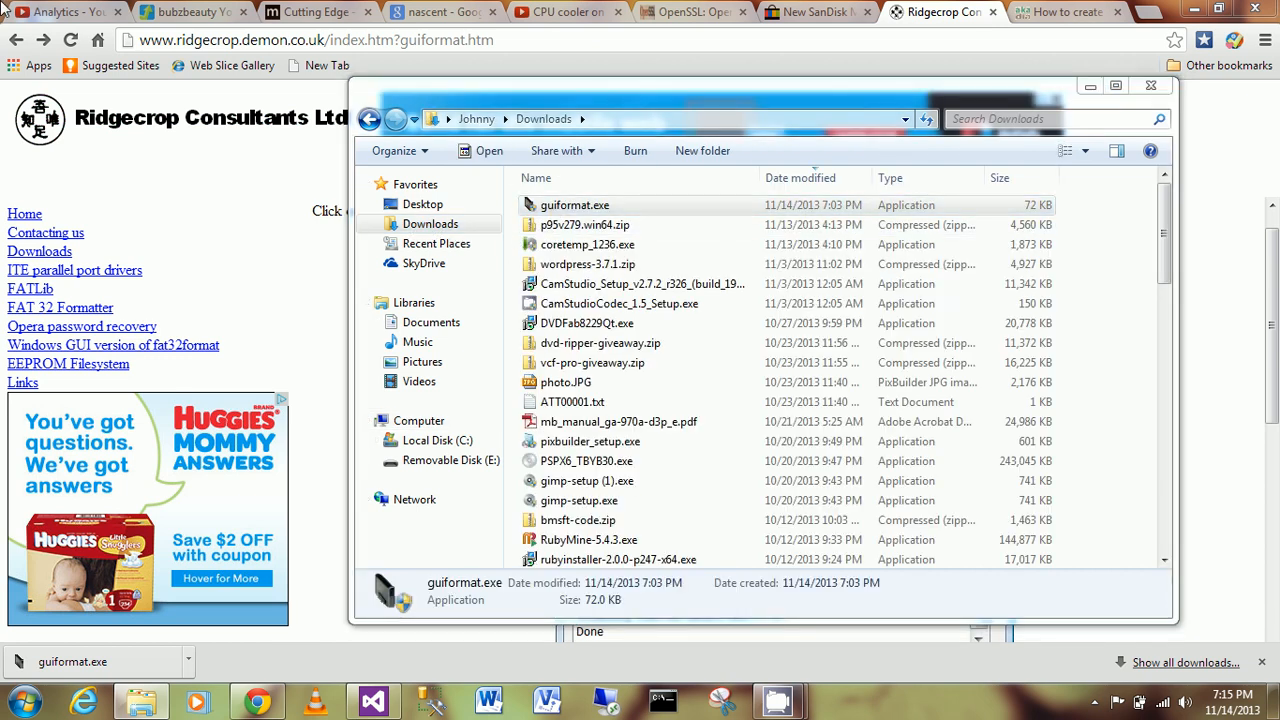
{"action": "double_click", "coordinate": [574, 205]}
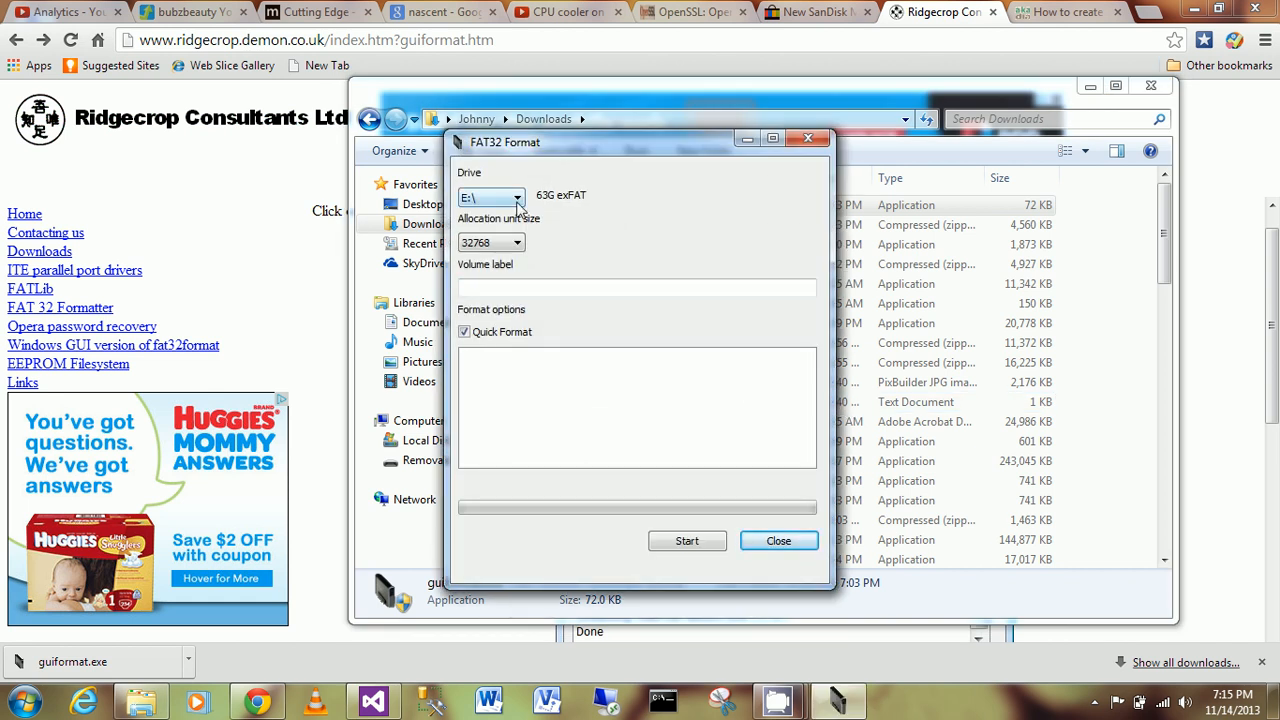
{"action": "mouse_move", "coordinate": [558, 205]}
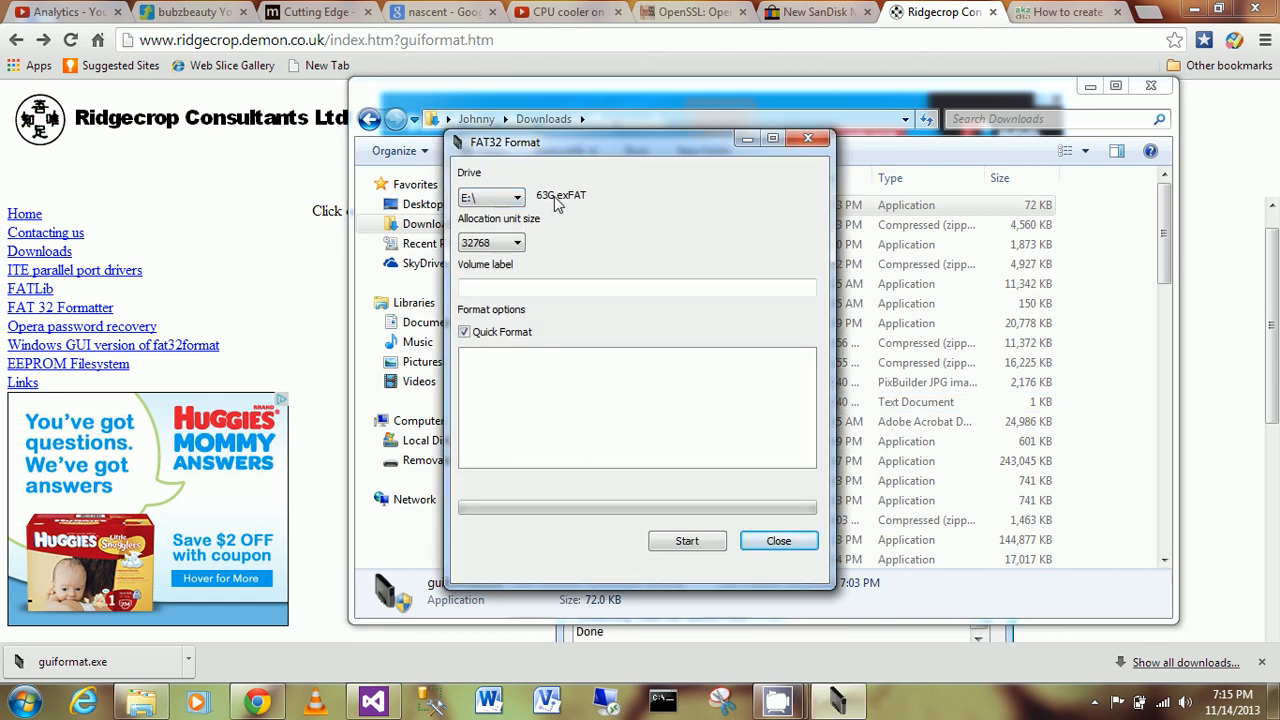
- Choose a 65536 allocation unit size and enter volume label SANDISK64GB for E:
{"action": "left_click", "coordinate": [516, 242]}
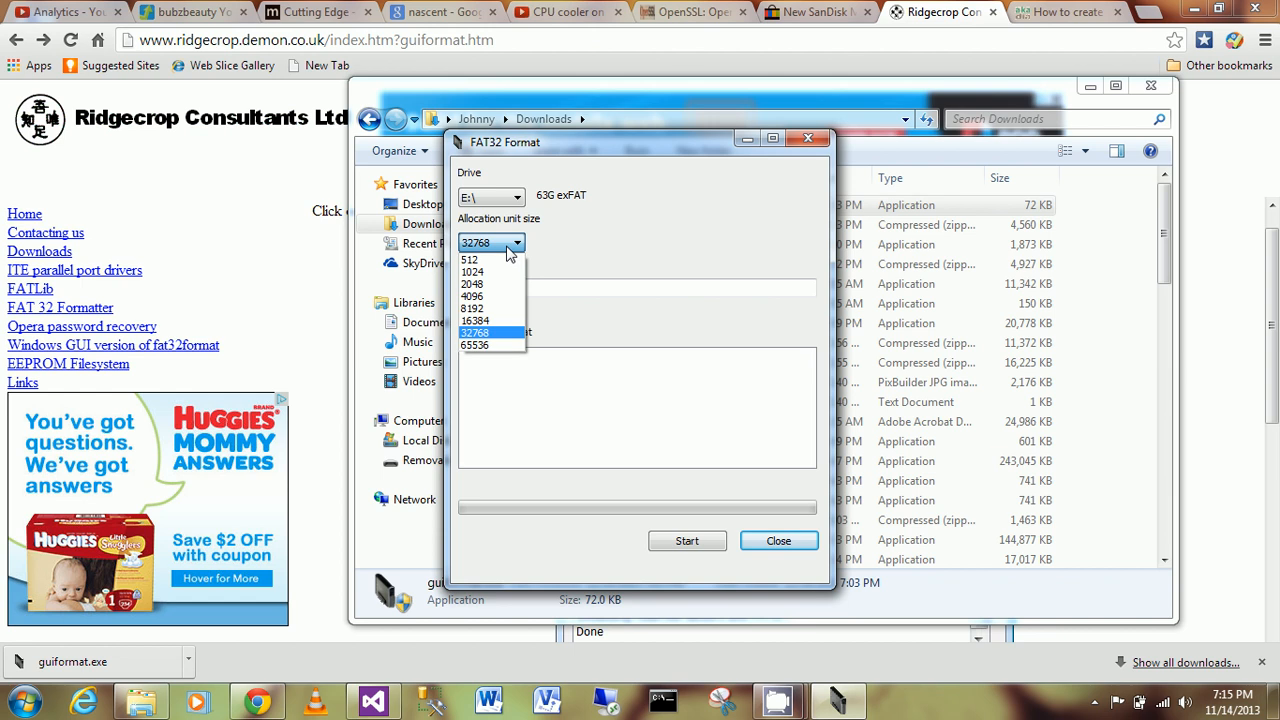
{"action": "left_click", "coordinate": [475, 345]}
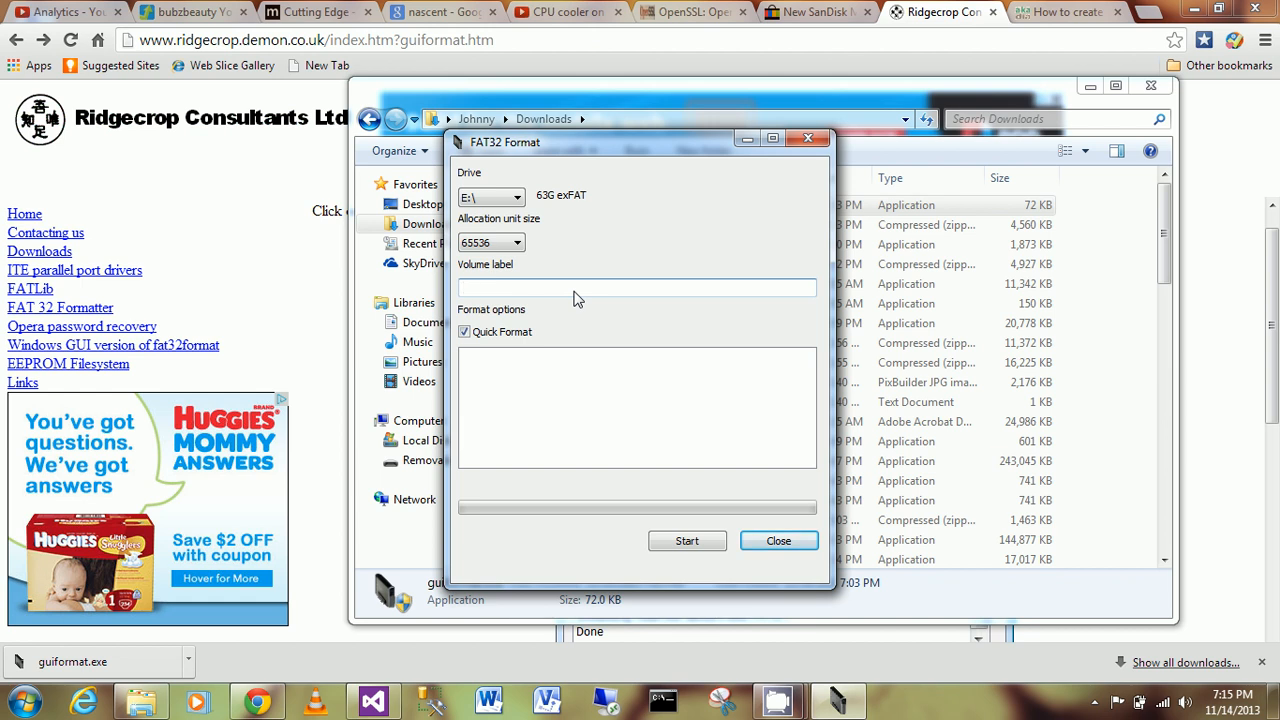
{"action": "type", "text": "s"}
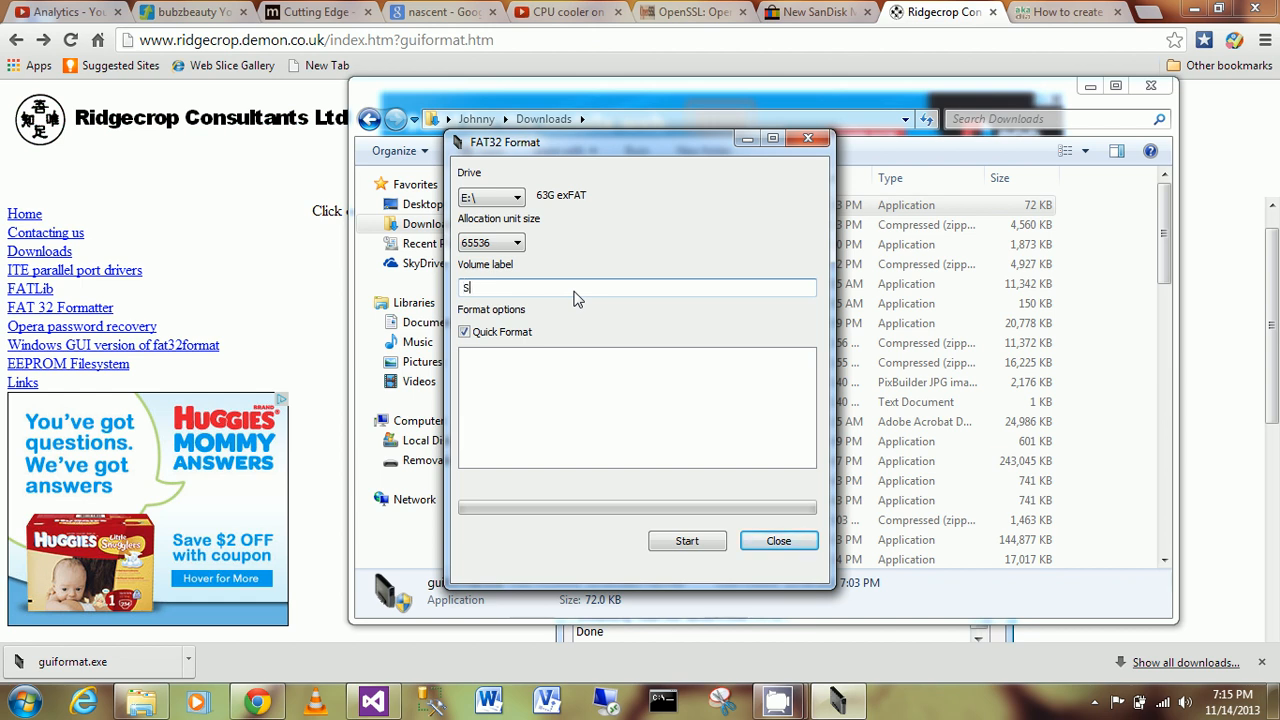
{"action": "type", "text": "ANDISK"}
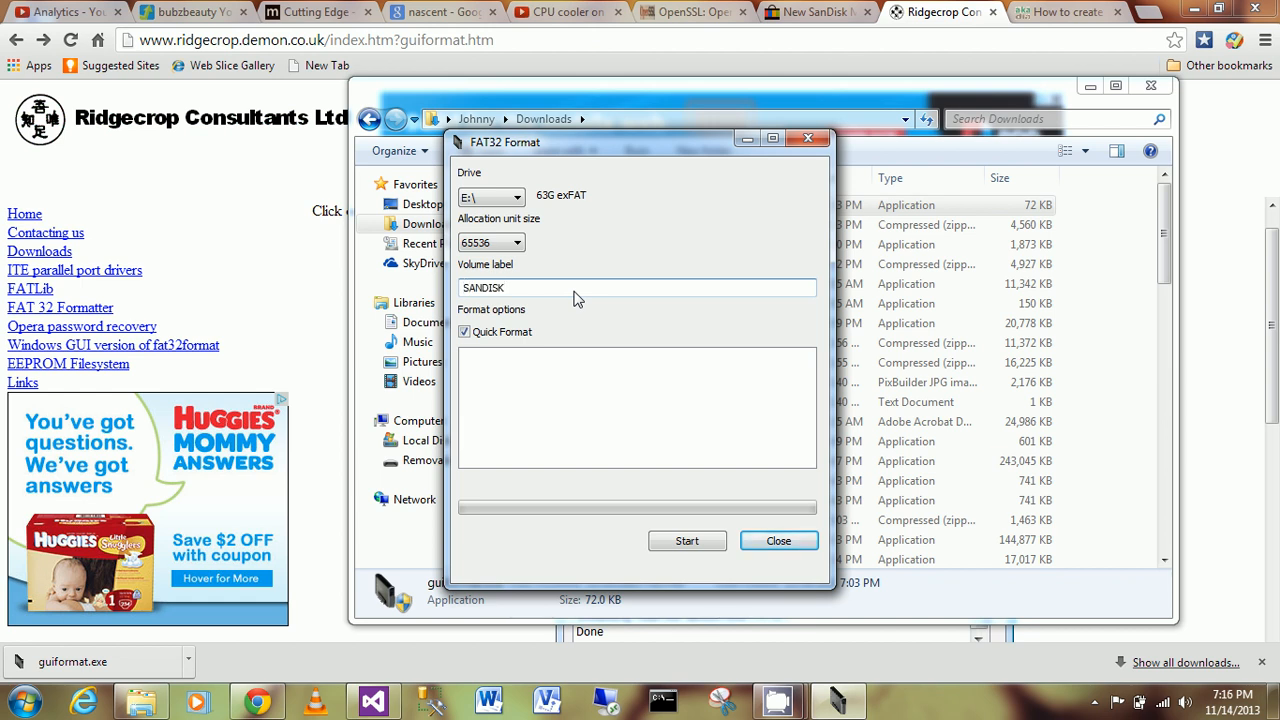
{"action": "type", "text": "_U"}
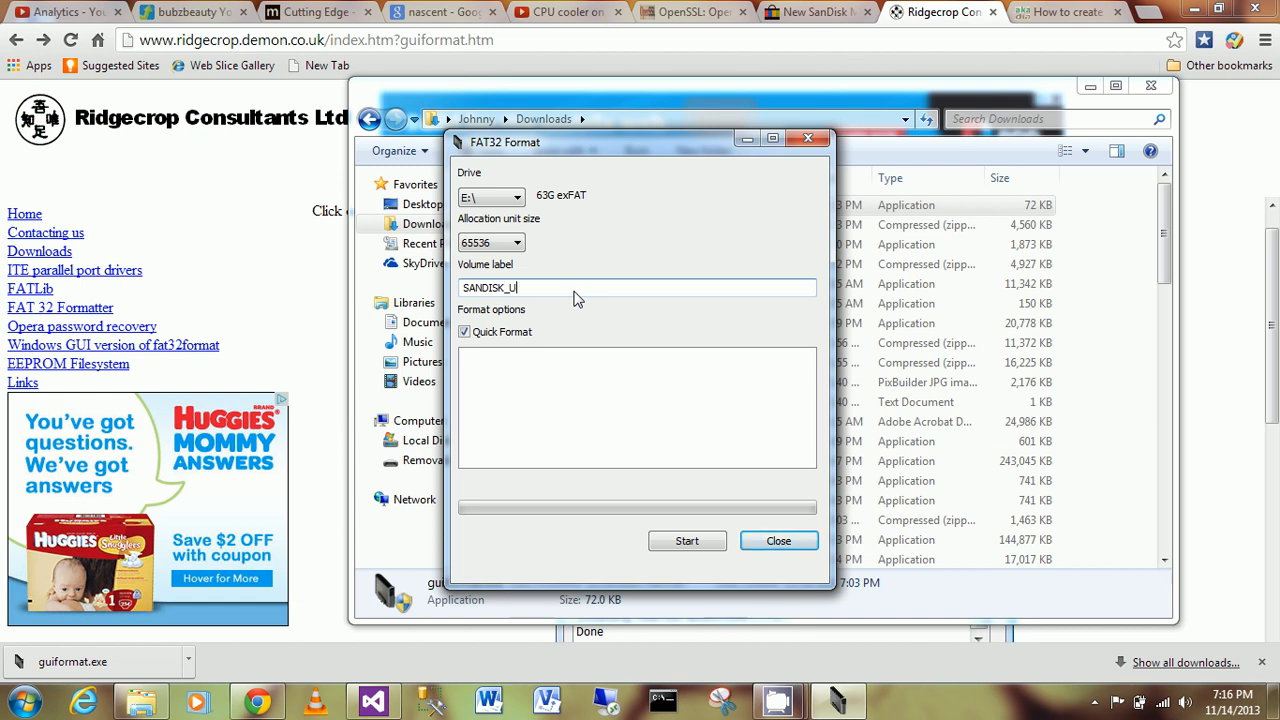
{"action": "type", "text": "T"}
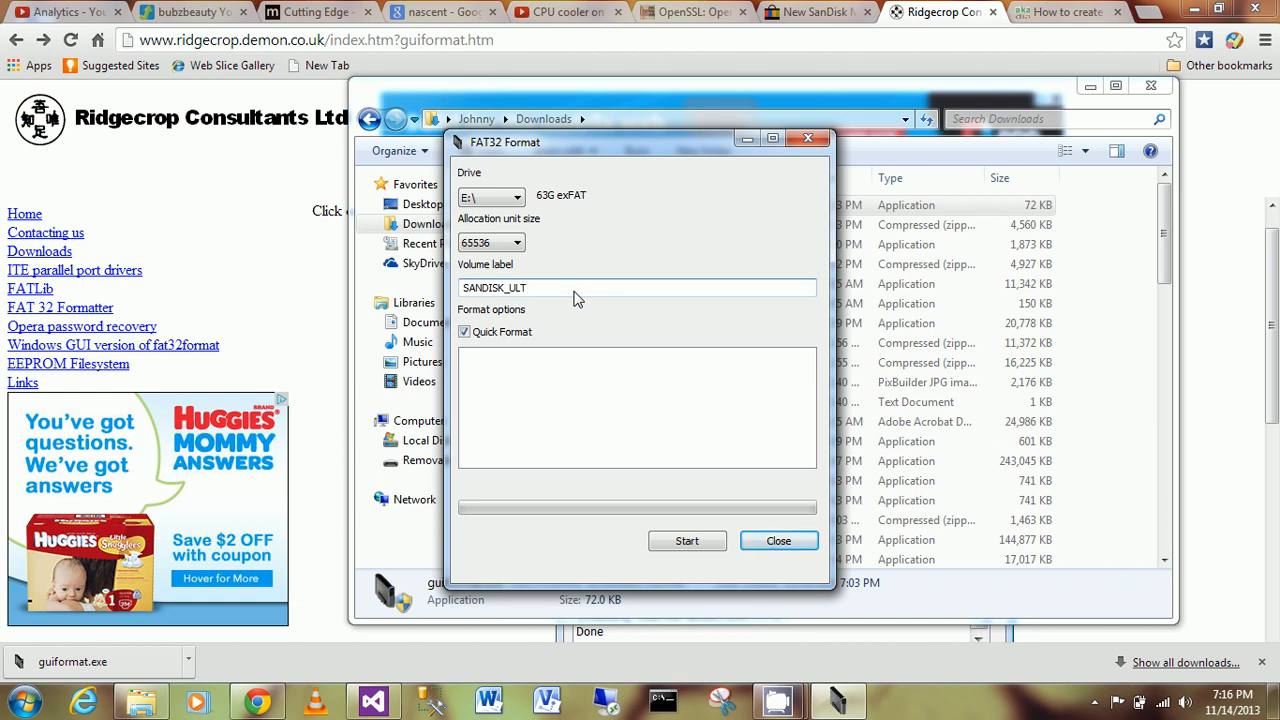
{"action": "key", "text": "BackSpace"}
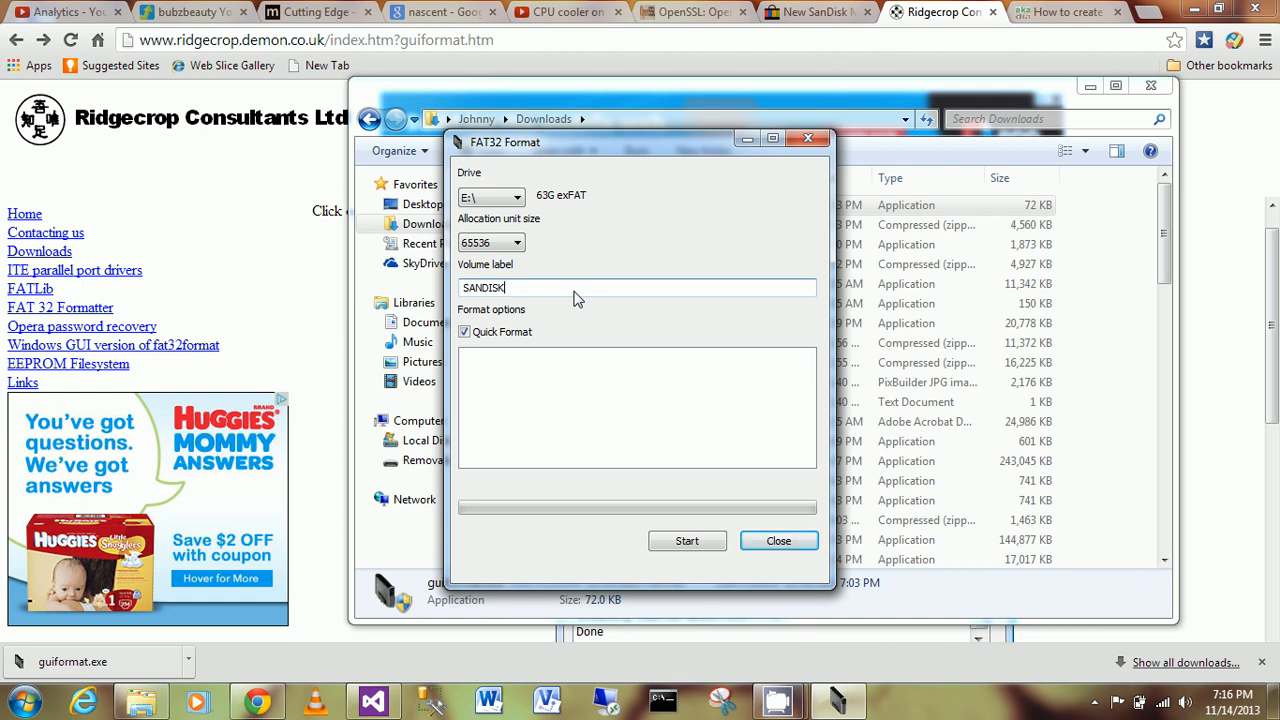
{"action": "type", "text": "64GB"}
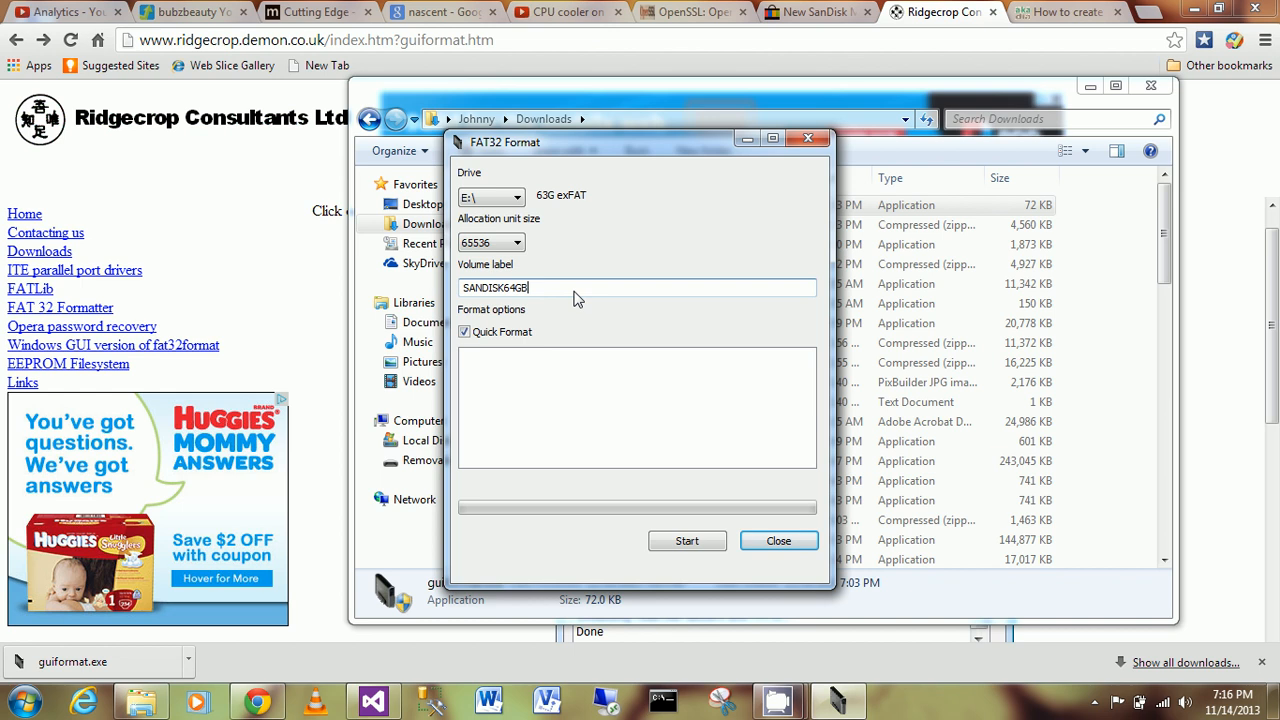
{"action": "mouse_move", "coordinate": [662, 510]}
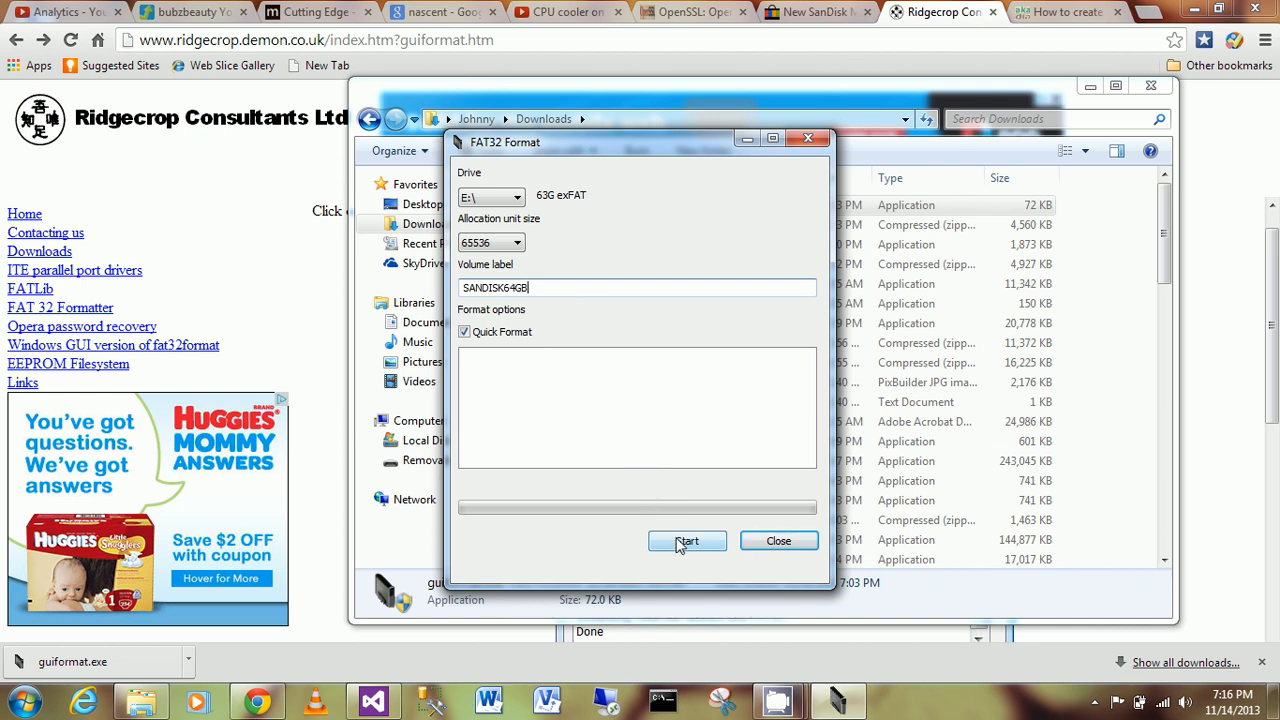
- Try formatting E:, dismiss the 'Failed to open device' error, and bring Explorer forward
{"action": "left_click", "coordinate": [687, 541]}
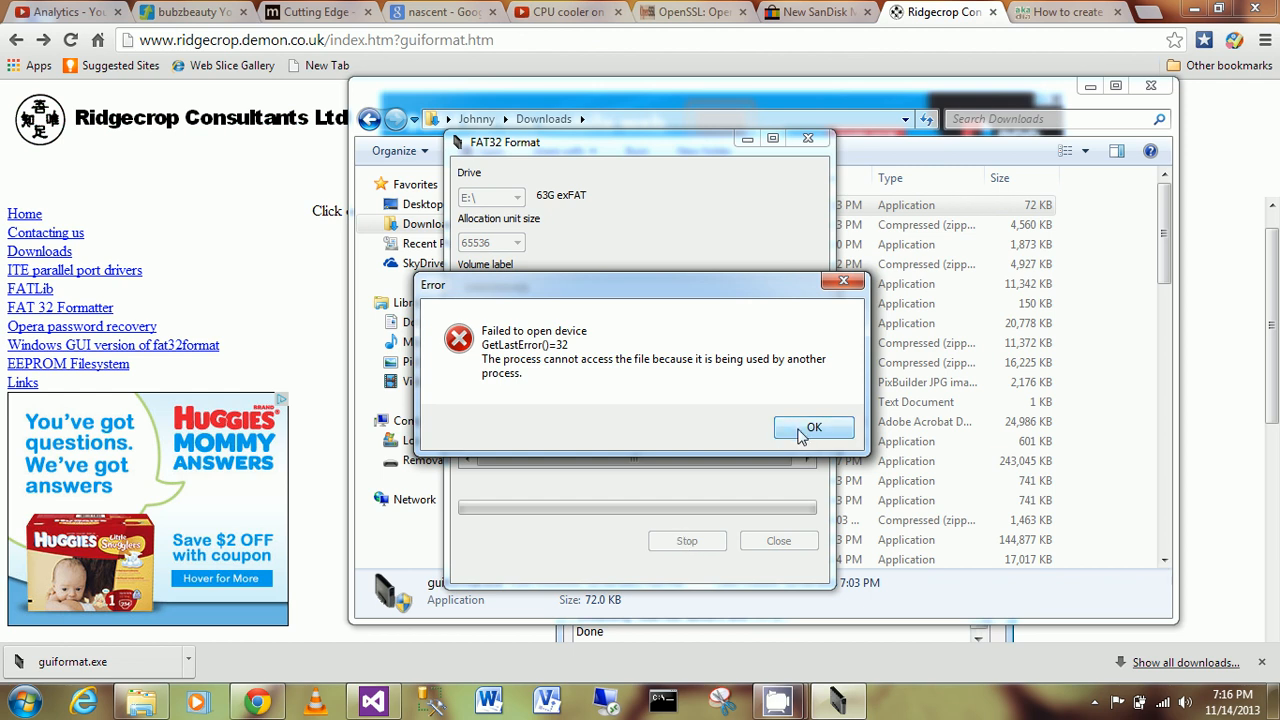
{"action": "left_click", "coordinate": [814, 427]}
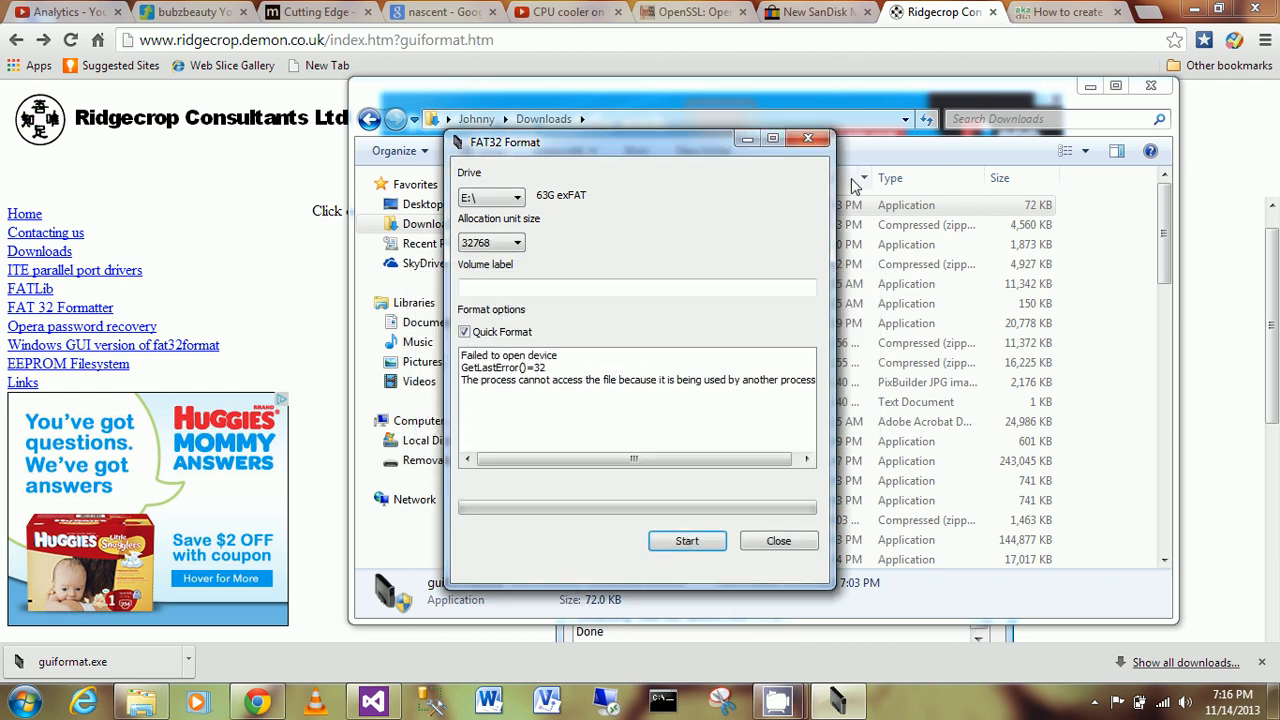
{"action": "left_click", "coordinate": [778, 540]}
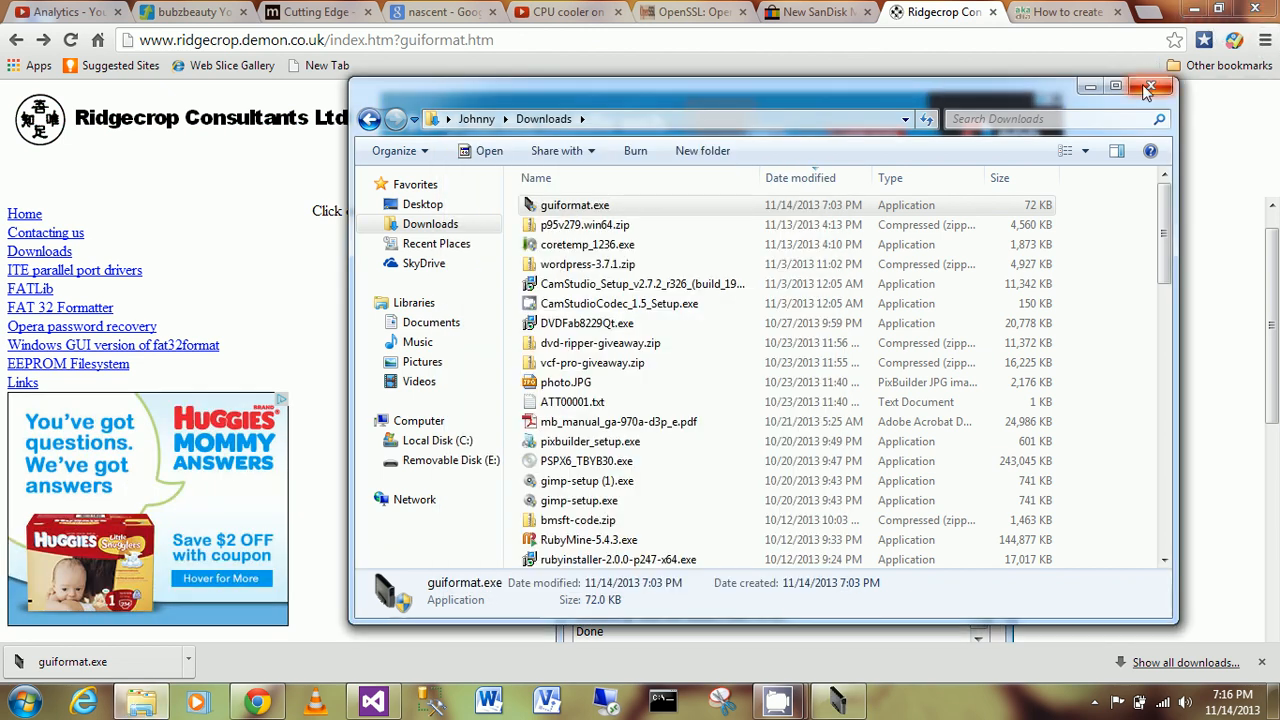
- Close Explorer to release E: and rerun the format, which finishes with Done
{"action": "left_click", "coordinate": [1150, 87]}
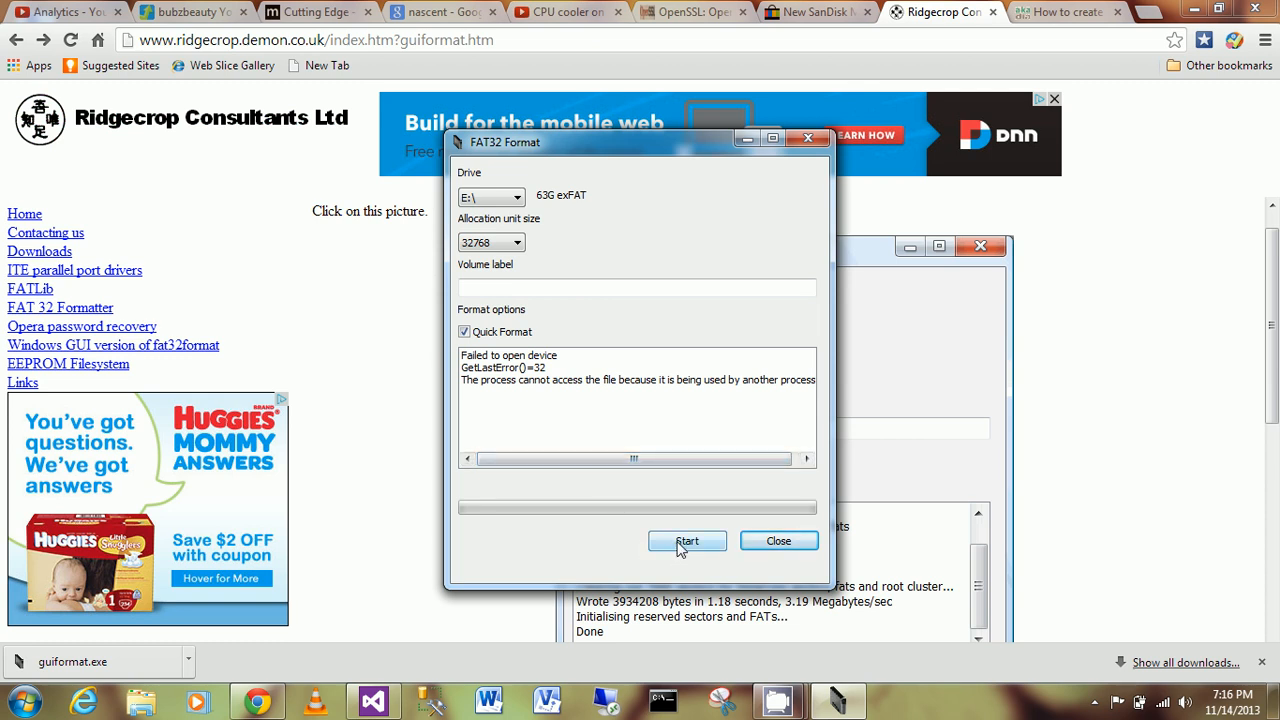
{"action": "left_click", "coordinate": [687, 541]}
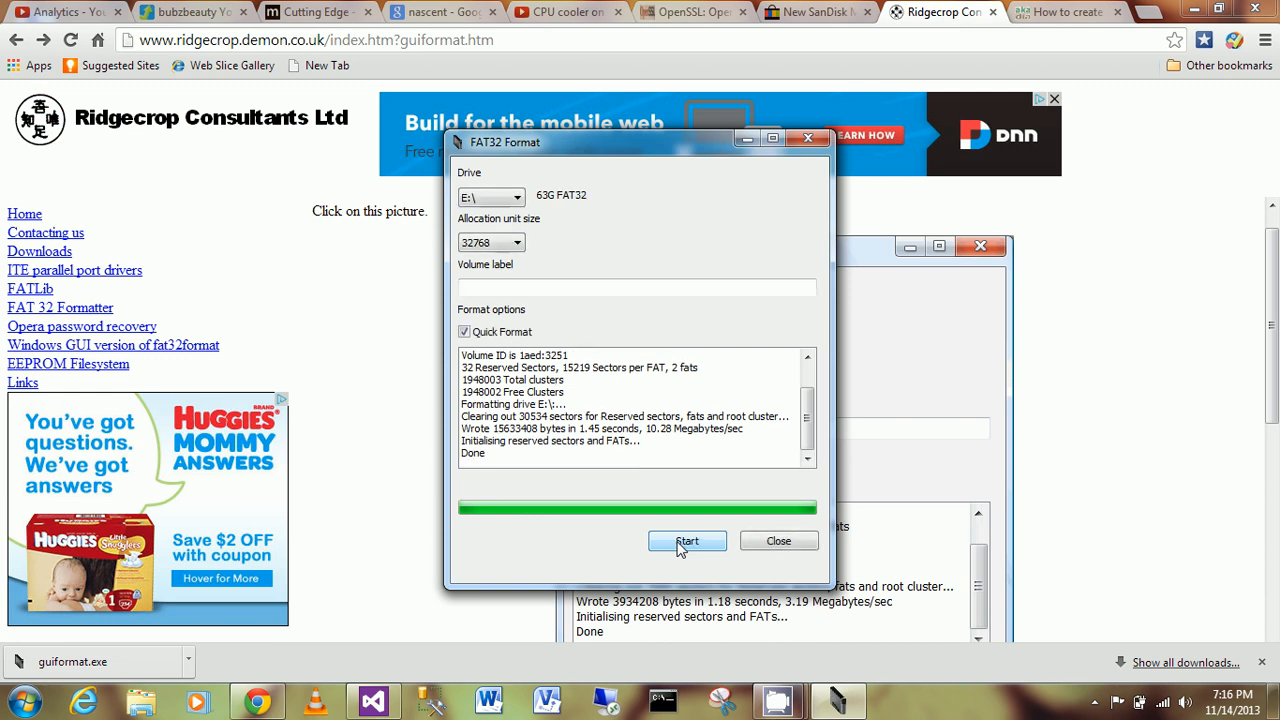
{"action": "mouse_move", "coordinate": [543, 368]}
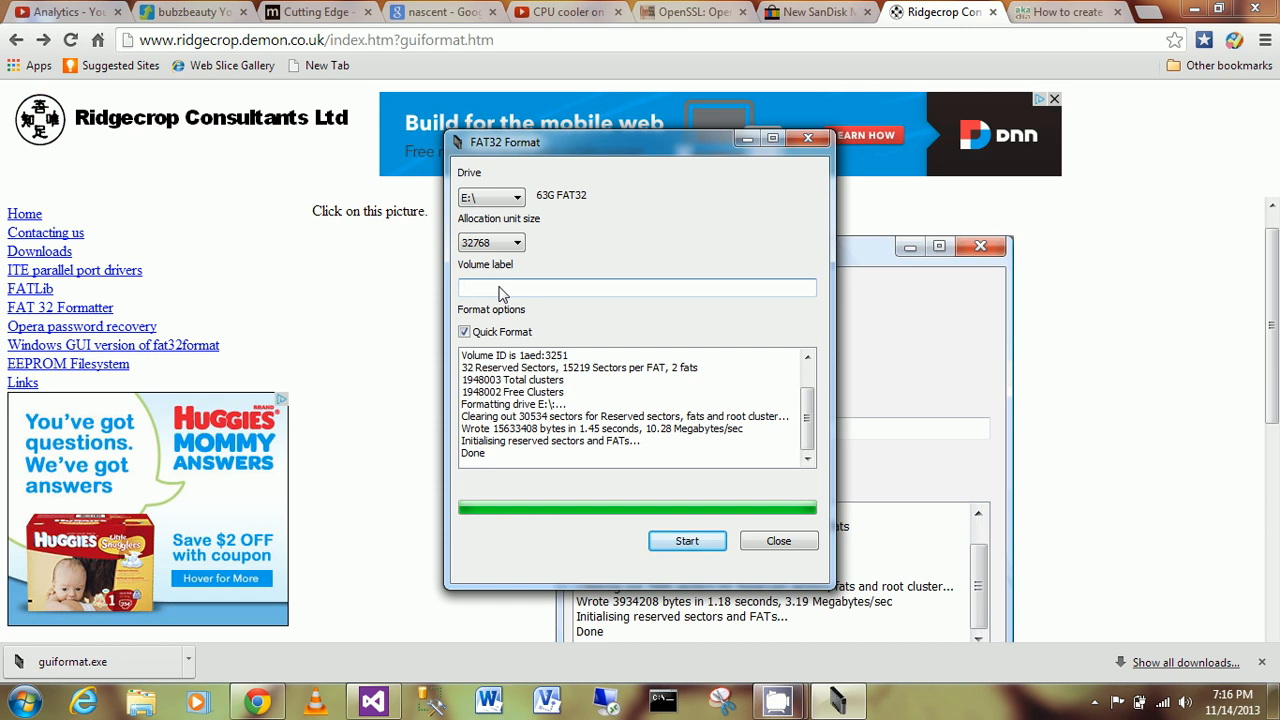
- Enter volume label SANDISK64 and rerun the quick format of drive E:
{"action": "type", "text": "SANDI"}
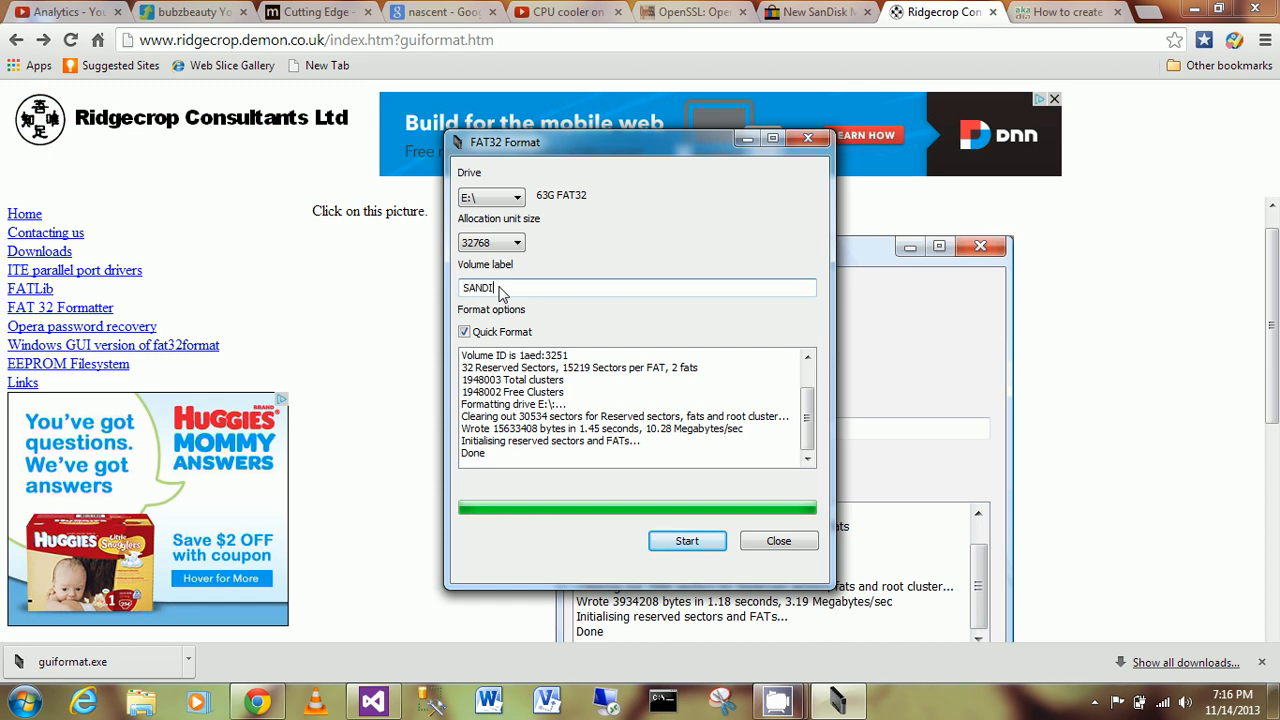
{"action": "type", "text": "SK64"}
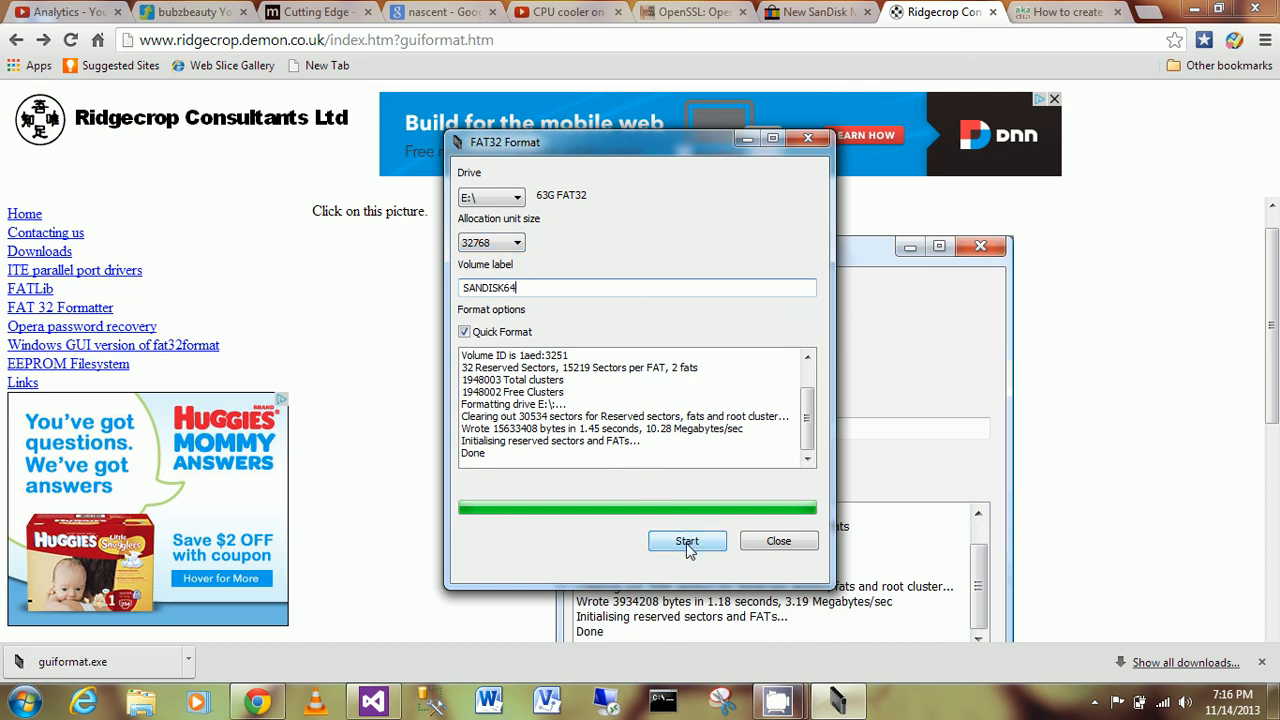
{"action": "left_click", "coordinate": [687, 541]}
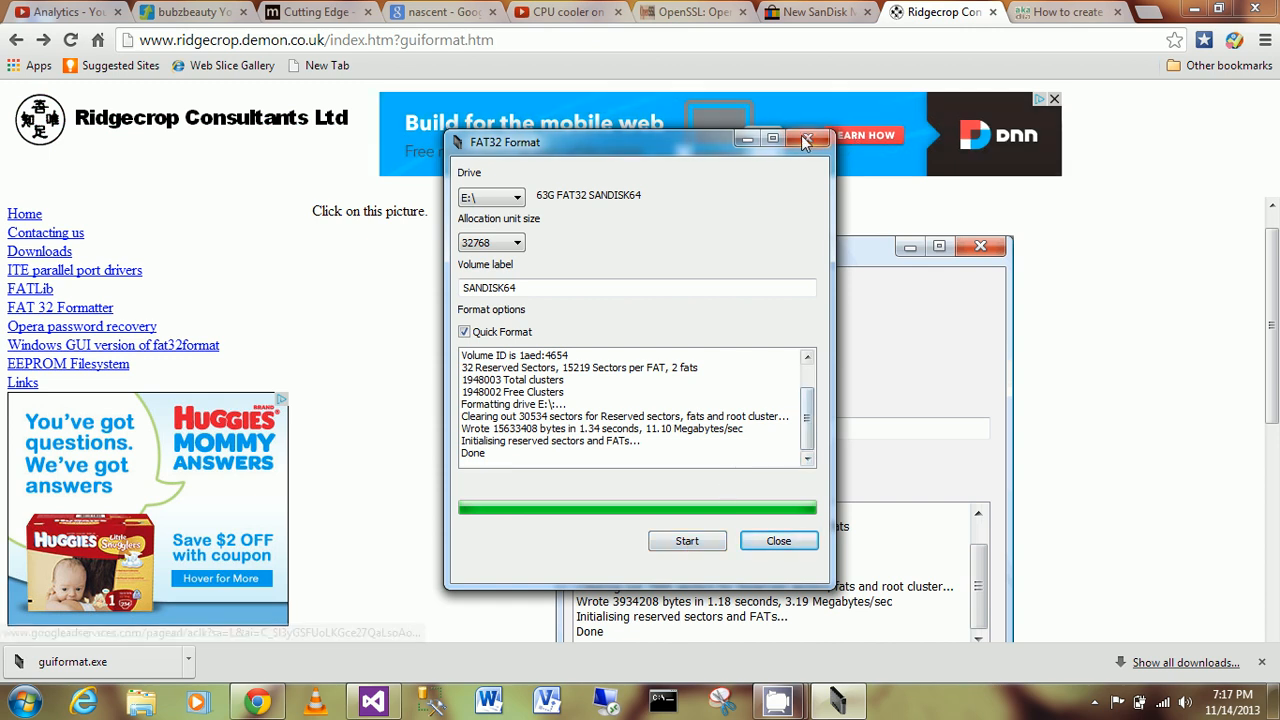
{"action": "mouse_move", "coordinate": [807, 140]}
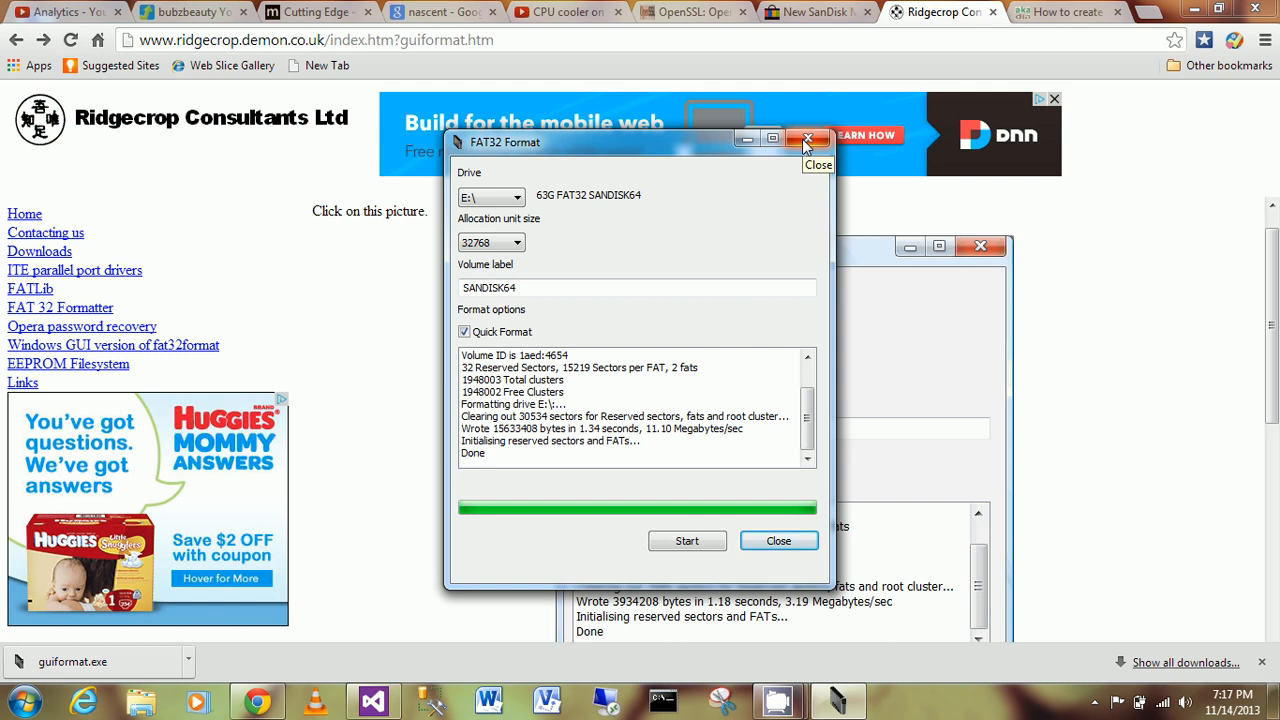
- Close FAT32 Format, open Computer in Explorer, and check SANDISK64 (E:) properties show FAT32
{"action": "left_click", "coordinate": [778, 540]}
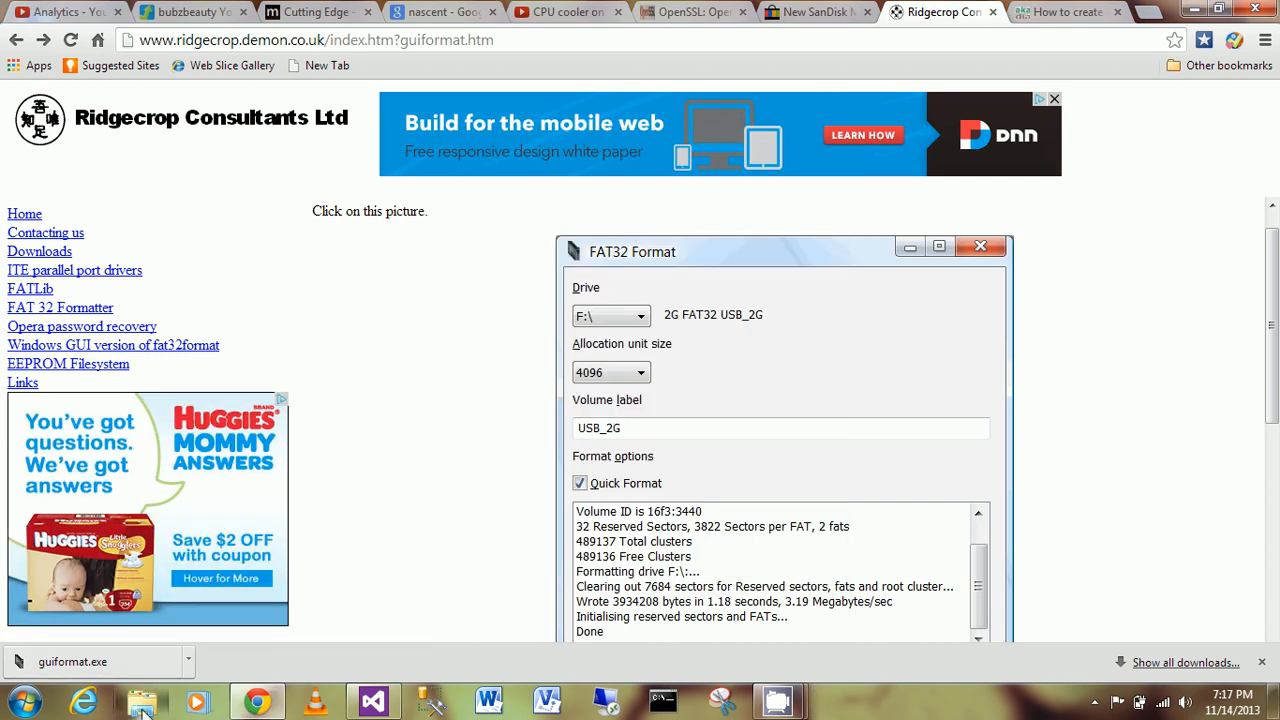
{"action": "left_click", "coordinate": [140, 700]}
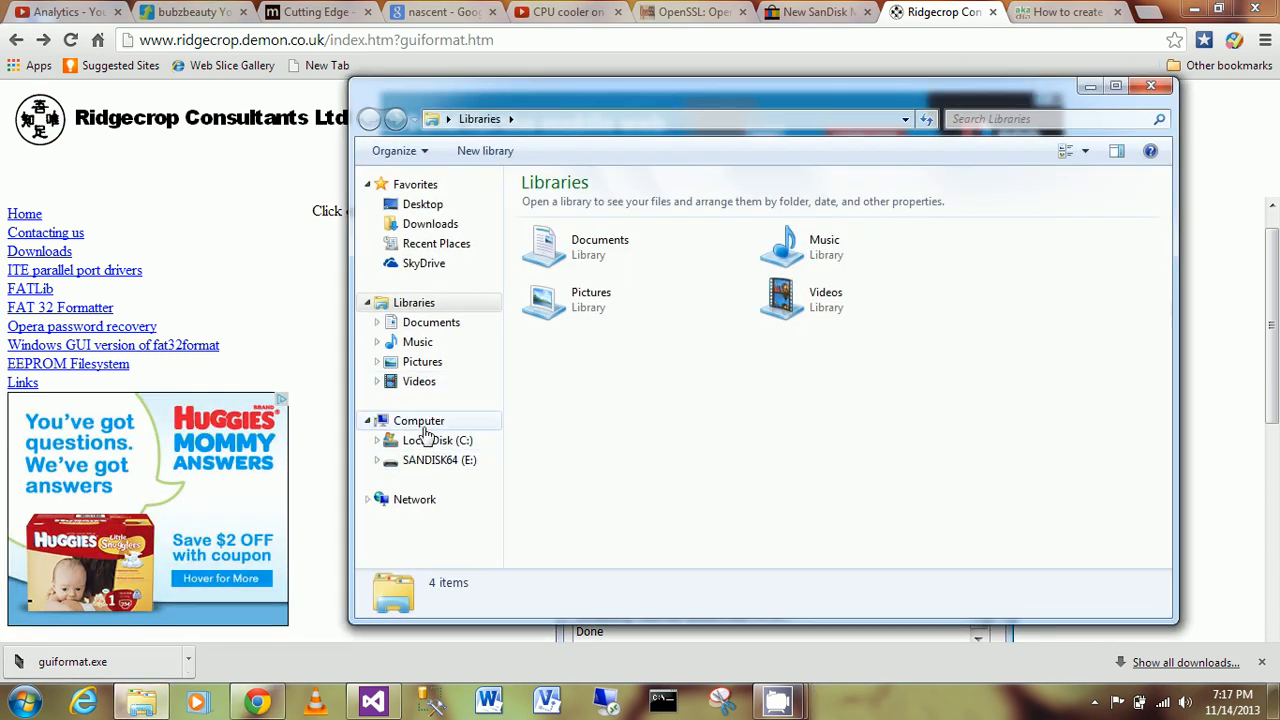
{"action": "left_click", "coordinate": [418, 420]}
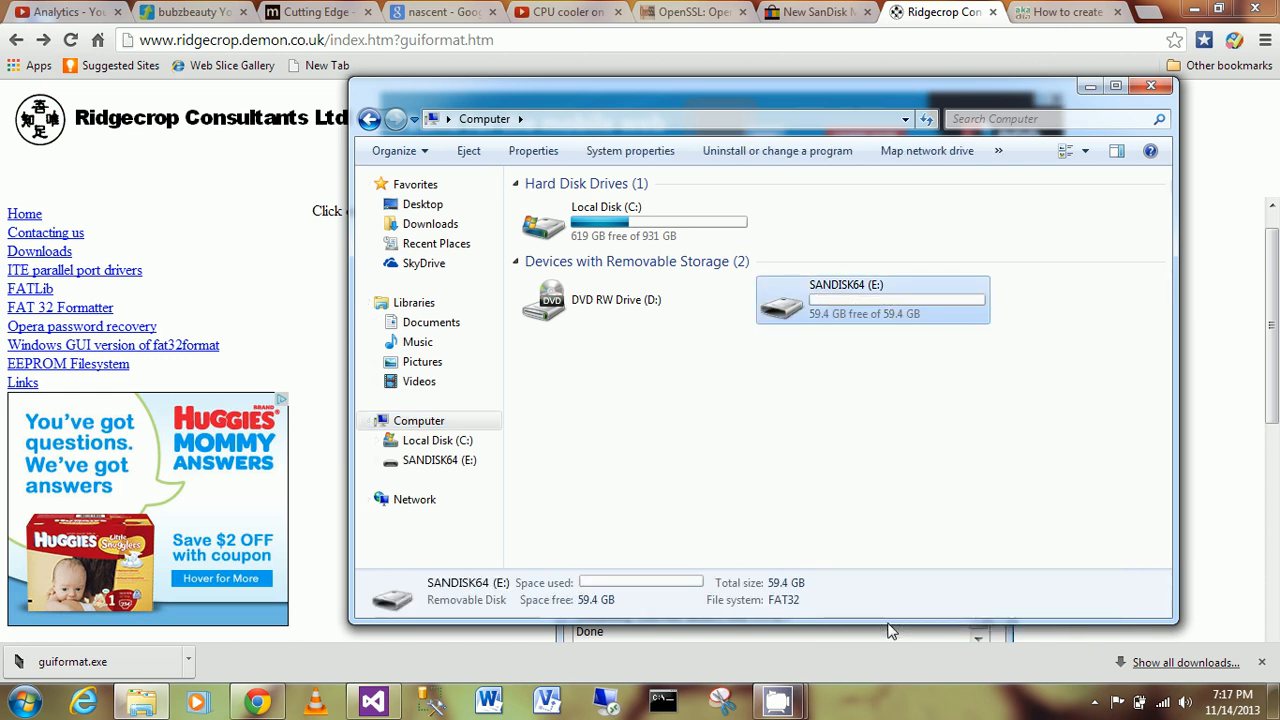
{"action": "mouse_move", "coordinate": [838, 443]}
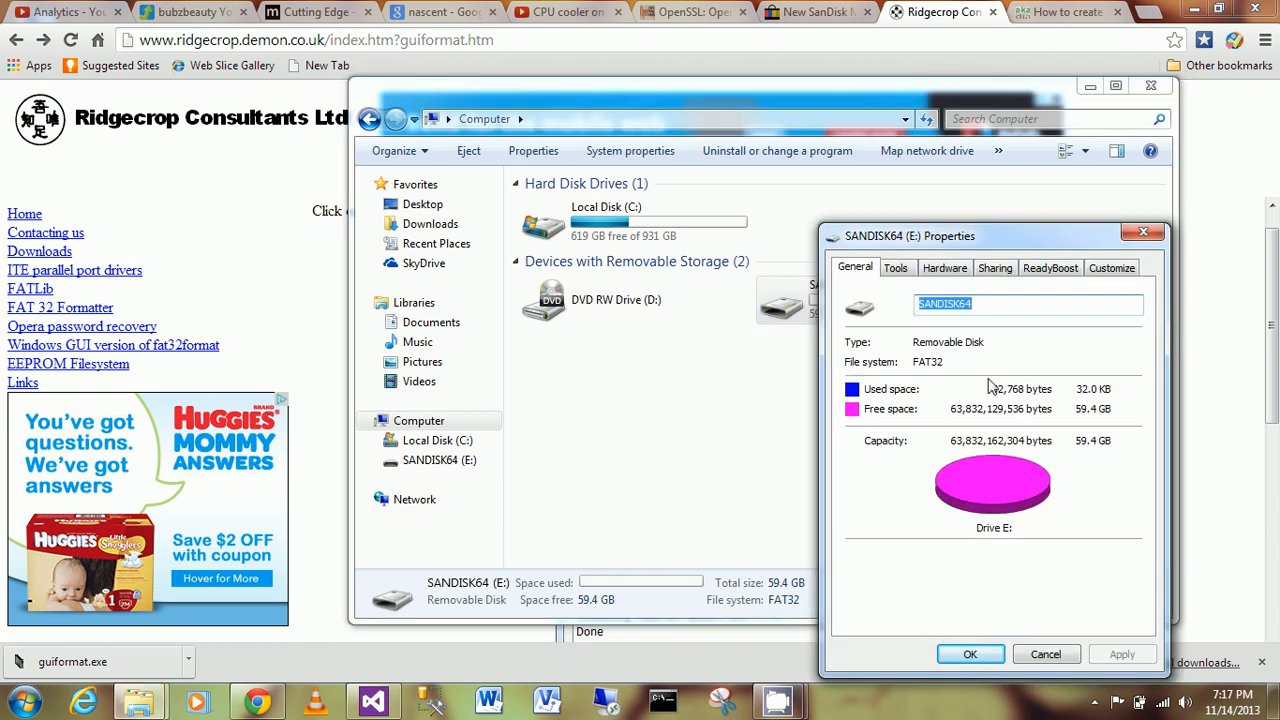
{"action": "mouse_move", "coordinate": [915, 365]}
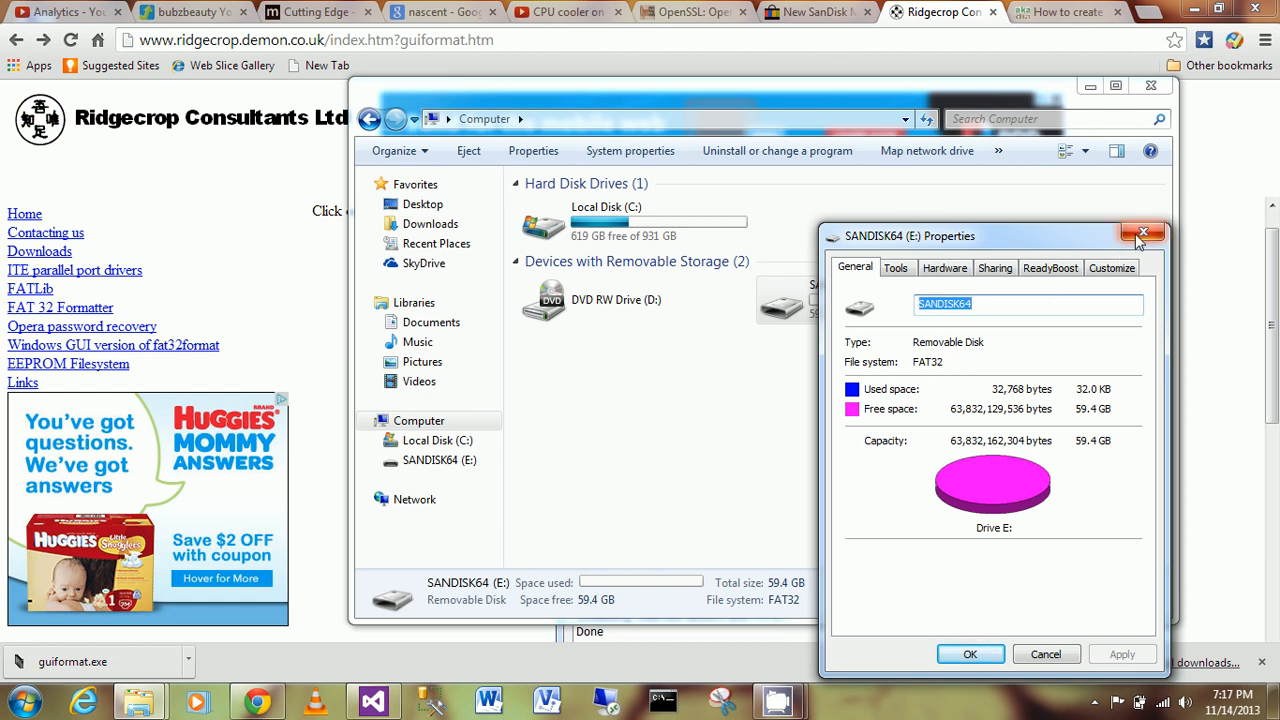
{"action": "left_click", "coordinate": [1143, 233]}
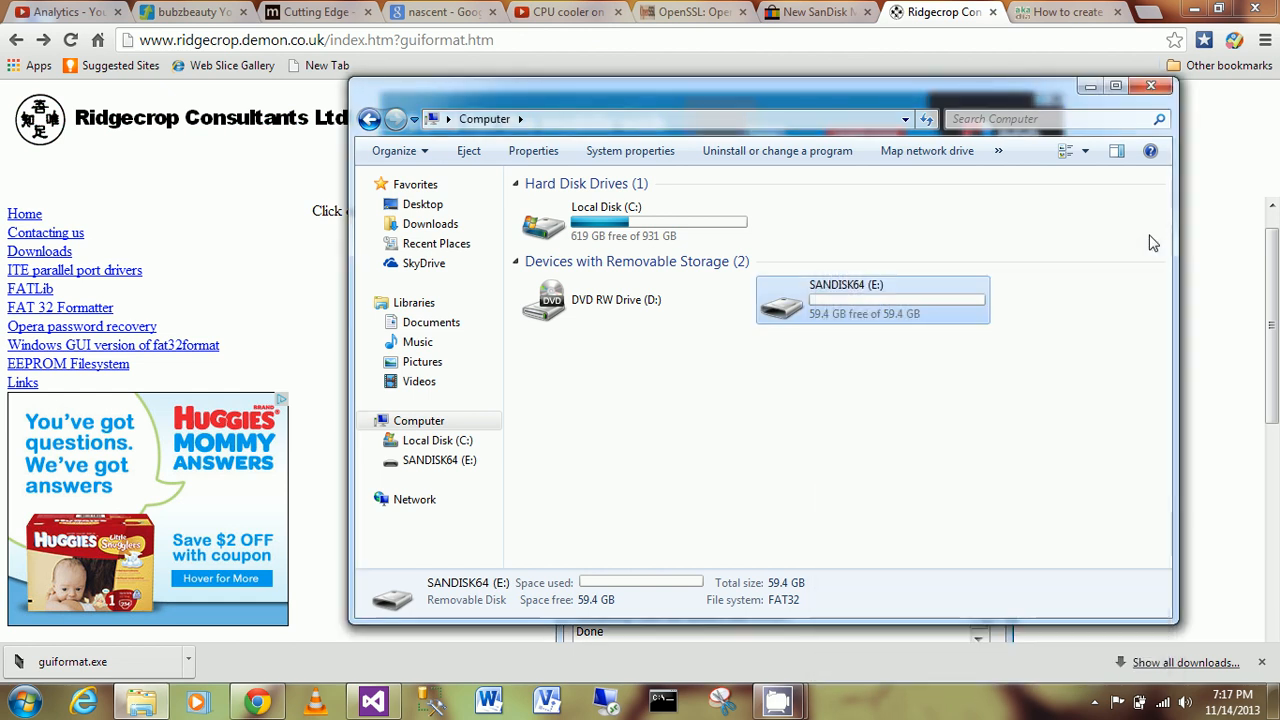
{"action": "mouse_move", "coordinate": [835, 338]}
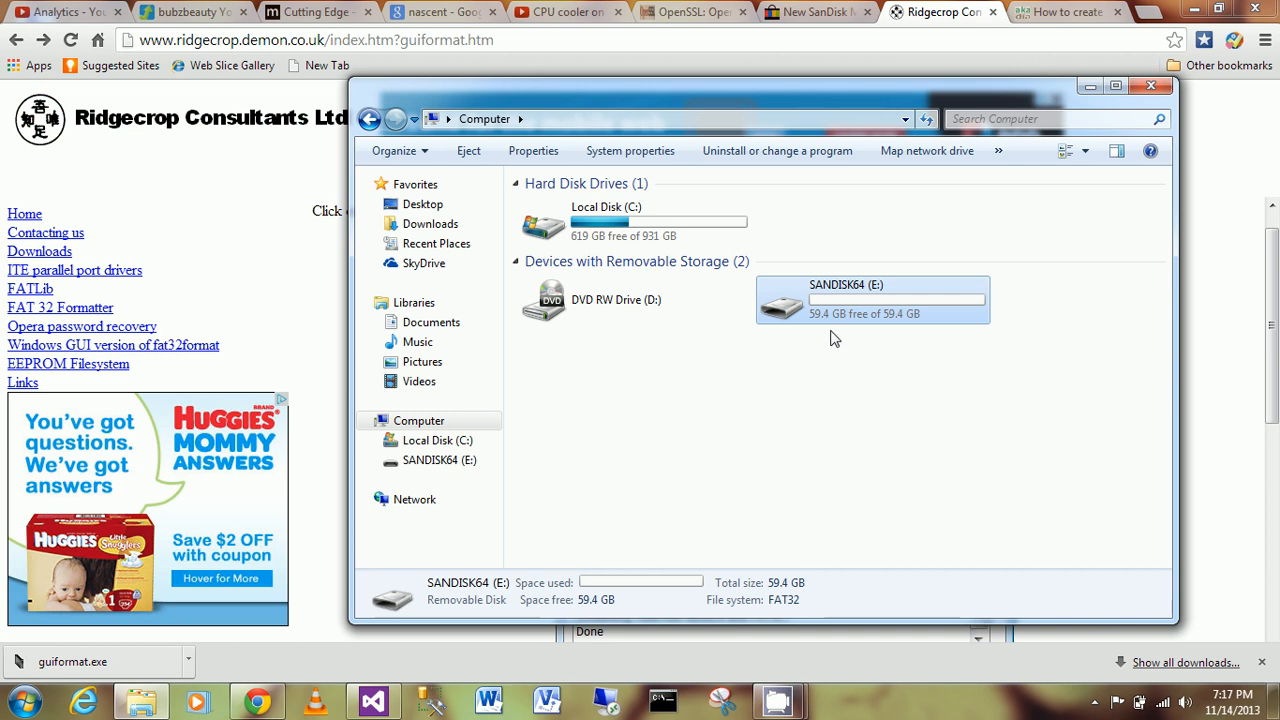
{"action": "mouse_move", "coordinate": [852, 330]}
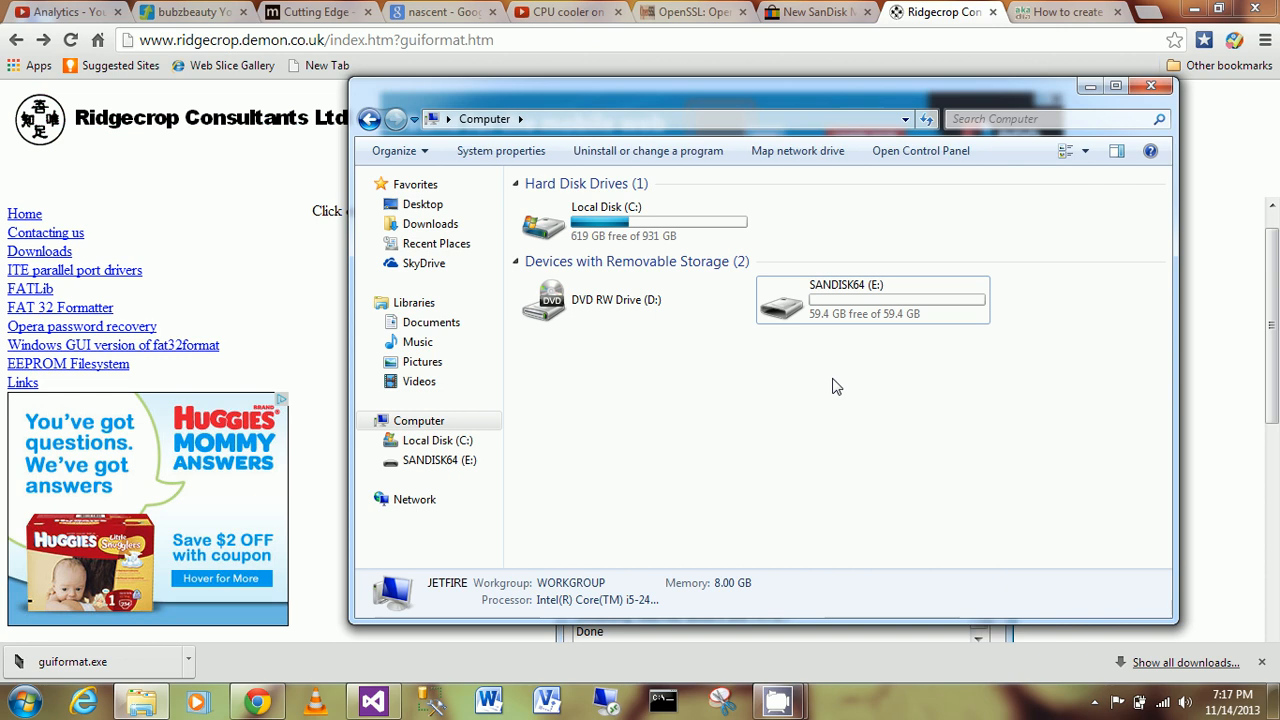
{"action": "mouse_move", "coordinate": [730, 104]}
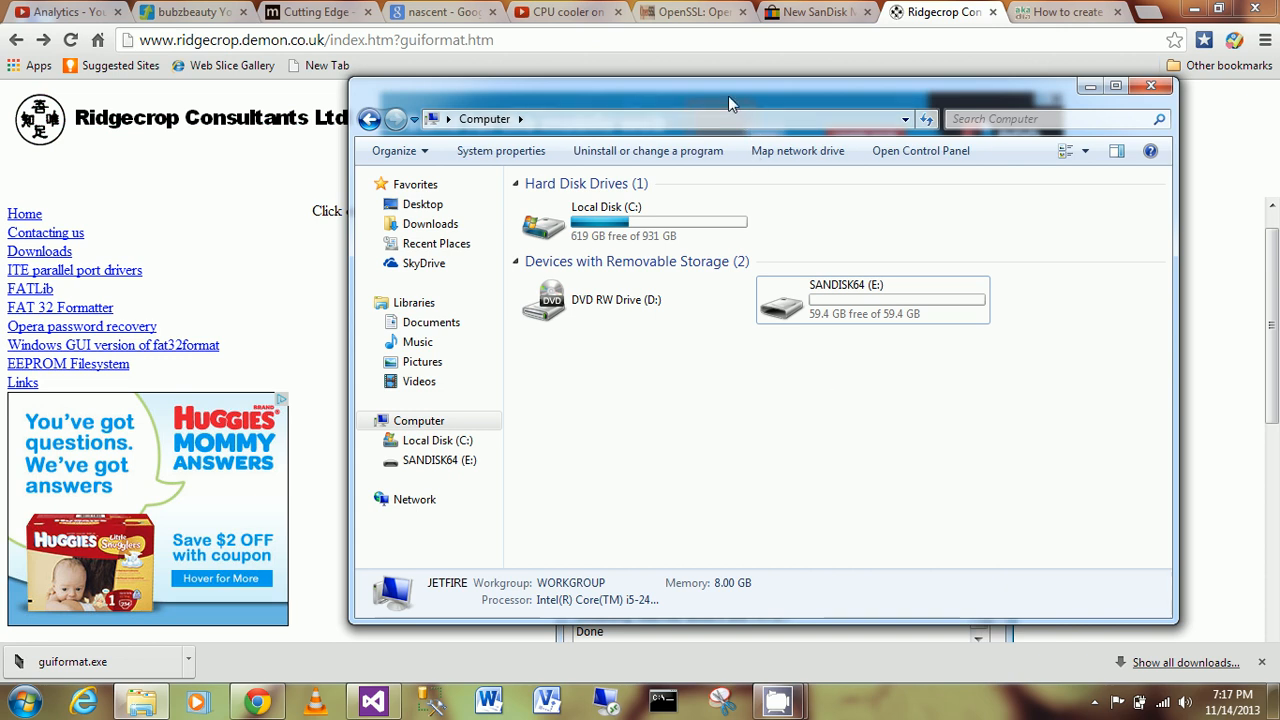
- Drag the Computer window toward the left
{"action": "left_click_drag", "start_coordinate": [730, 104], "coordinate": [600, 101]}
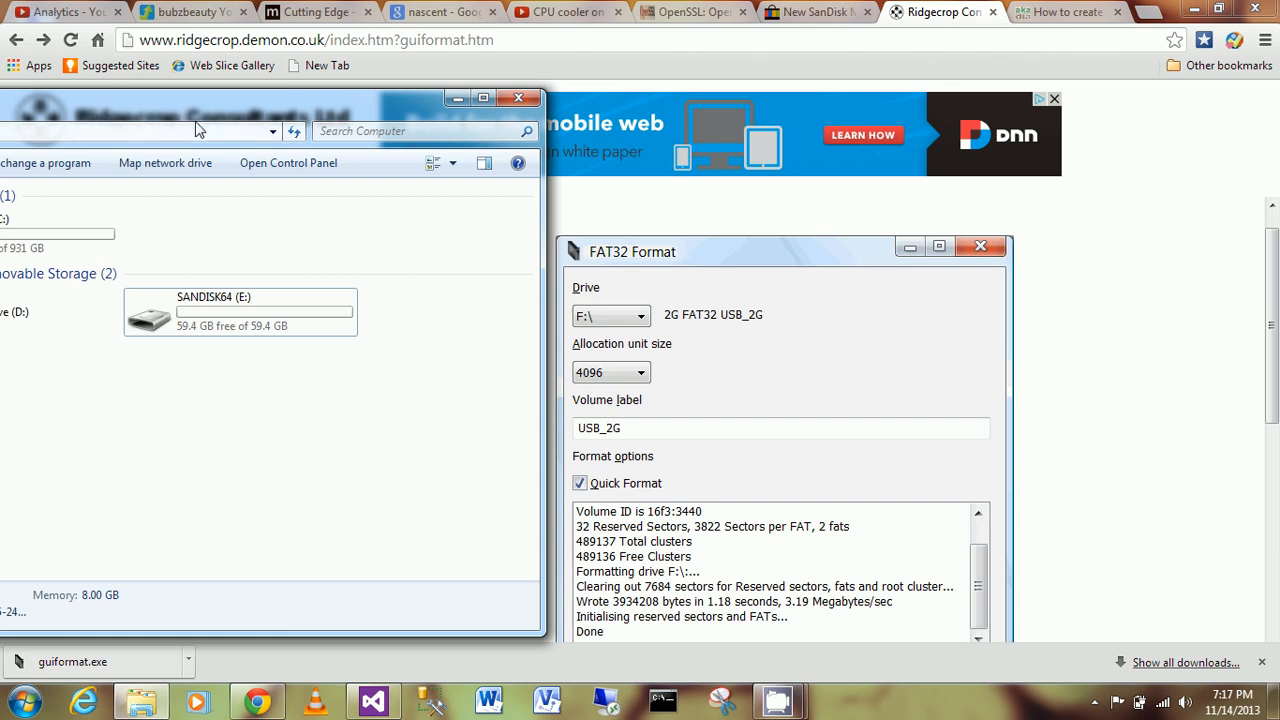
{"action": "mouse_move", "coordinate": [418, 328]}
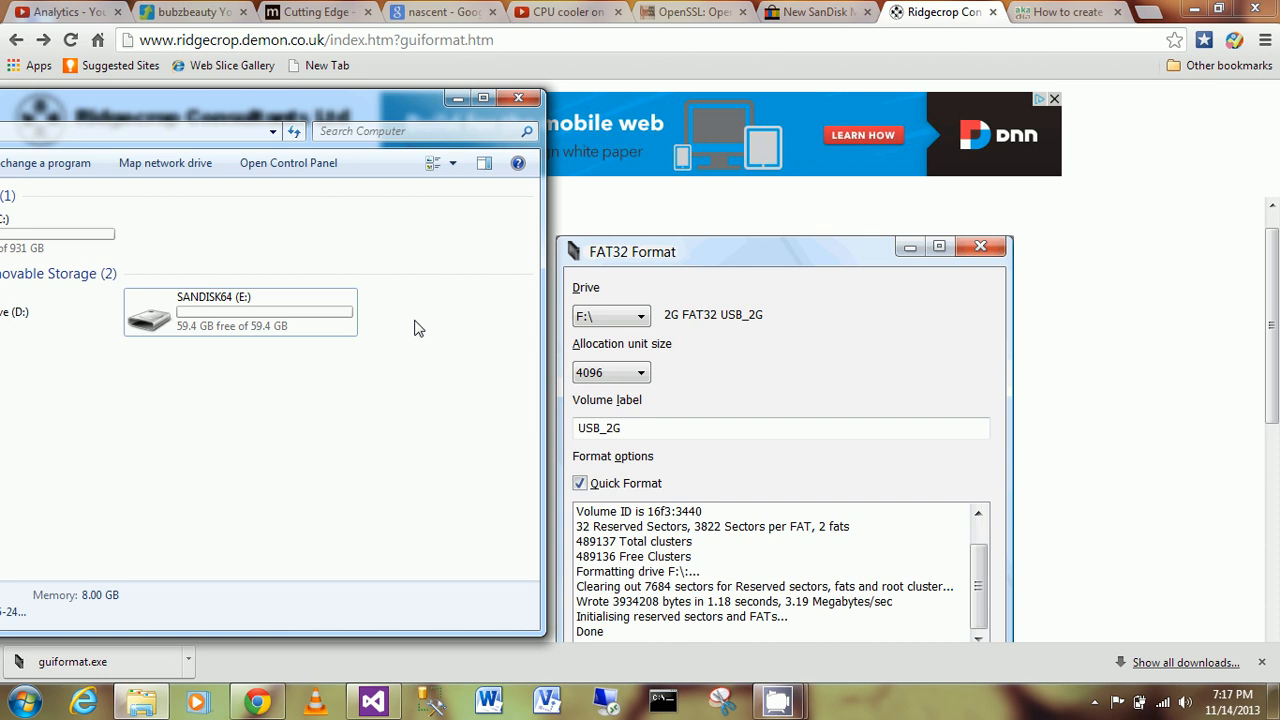
{"action": "mouse_move", "coordinate": [368, 122]}
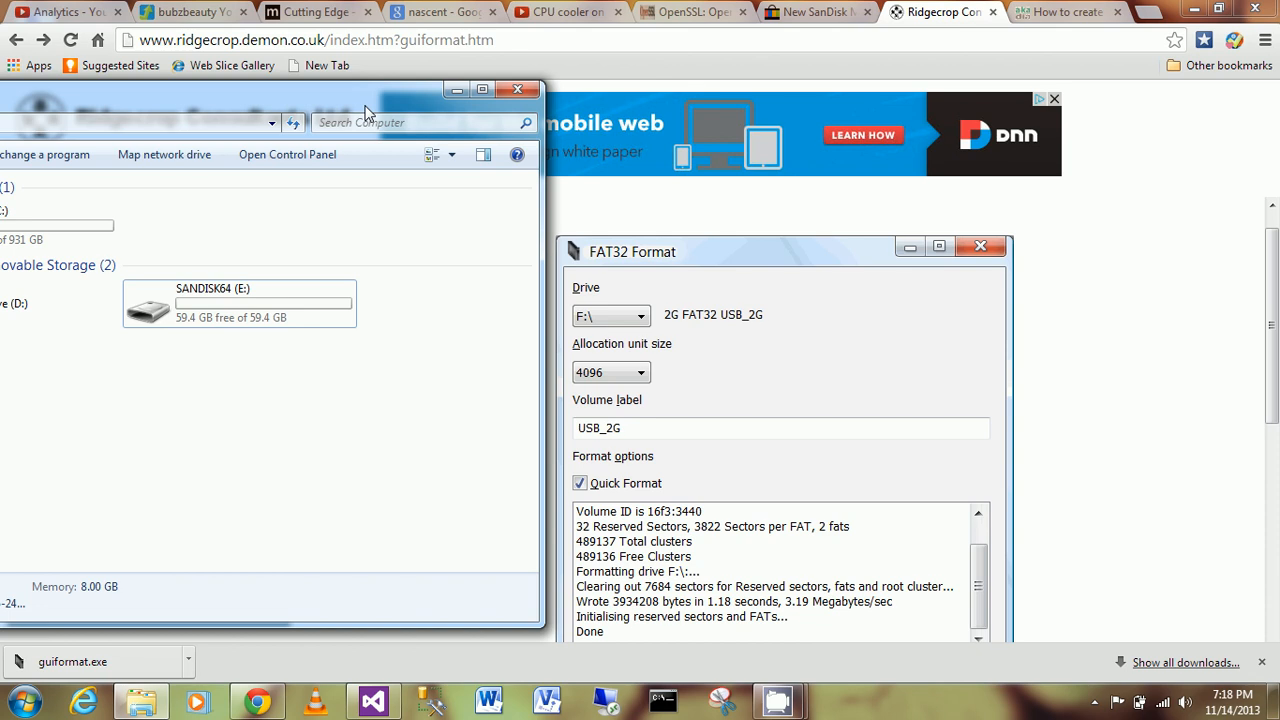
{"action": "mouse_move", "coordinate": [520, 40]}
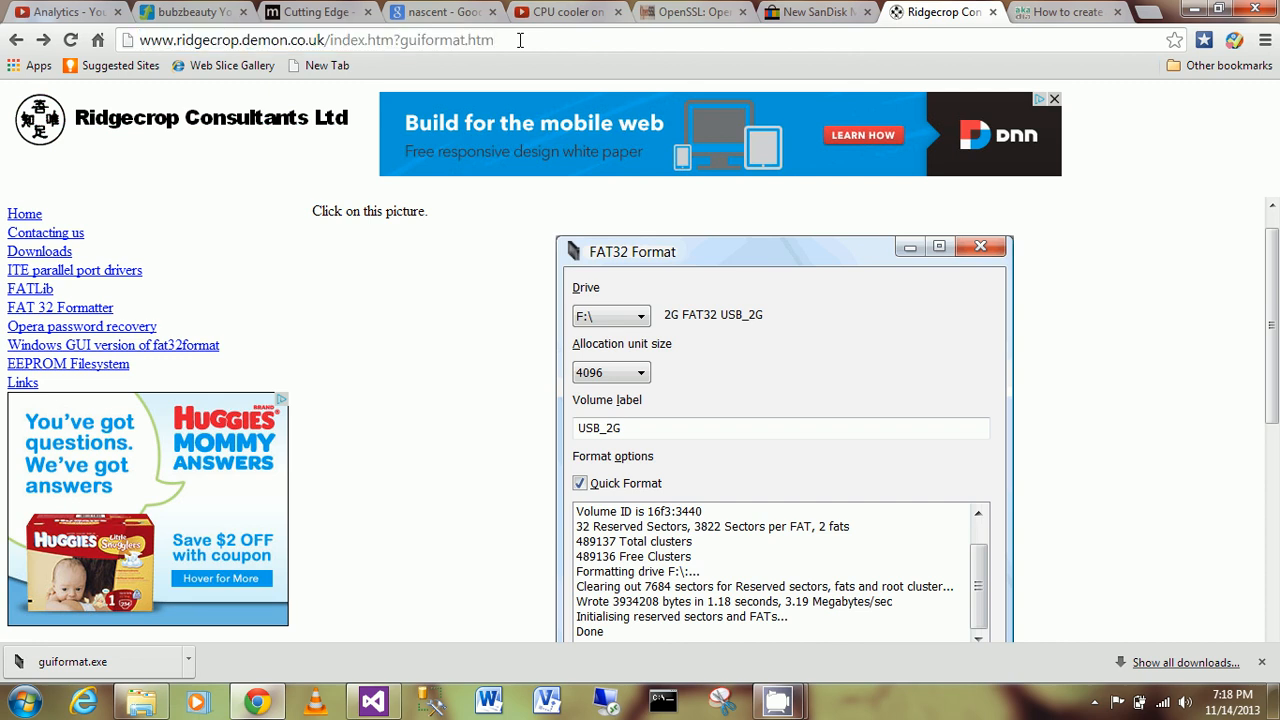
{"action": "mouse_move", "coordinate": [758, 27]}
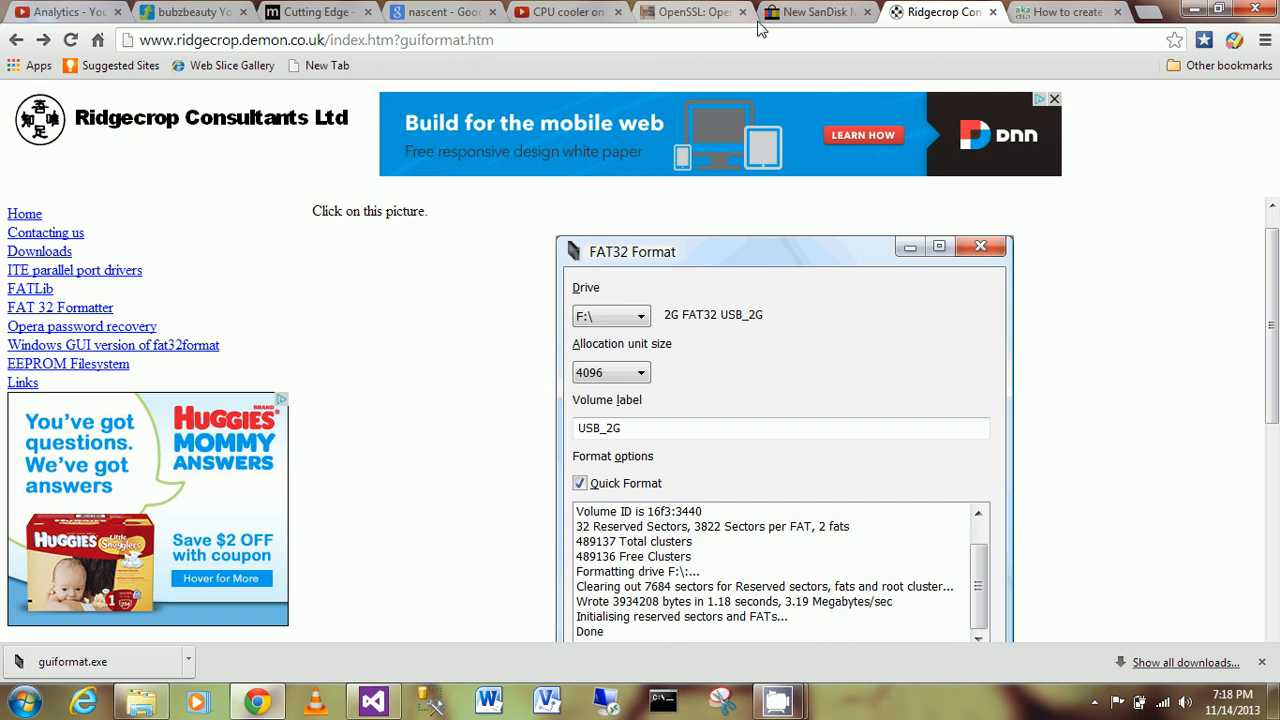
{"action": "mouse_move", "coordinate": [350, 644]}
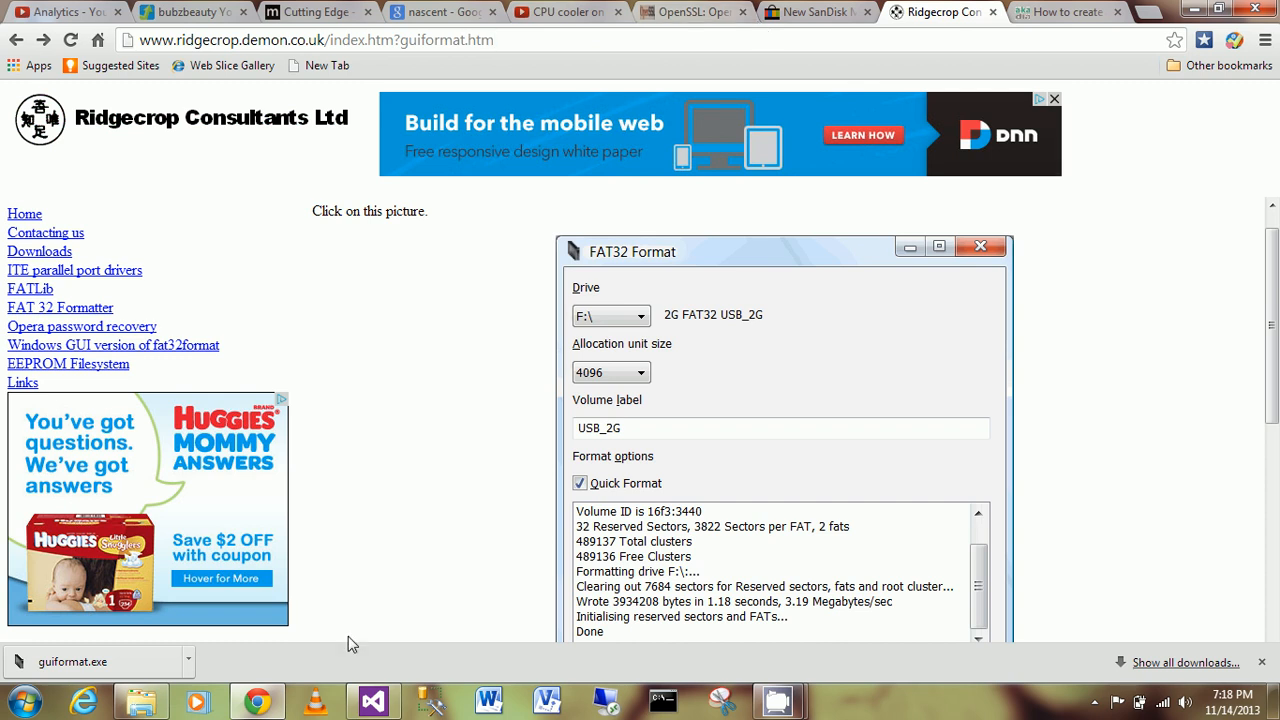
{"action": "mouse_move", "coordinate": [257, 700]}
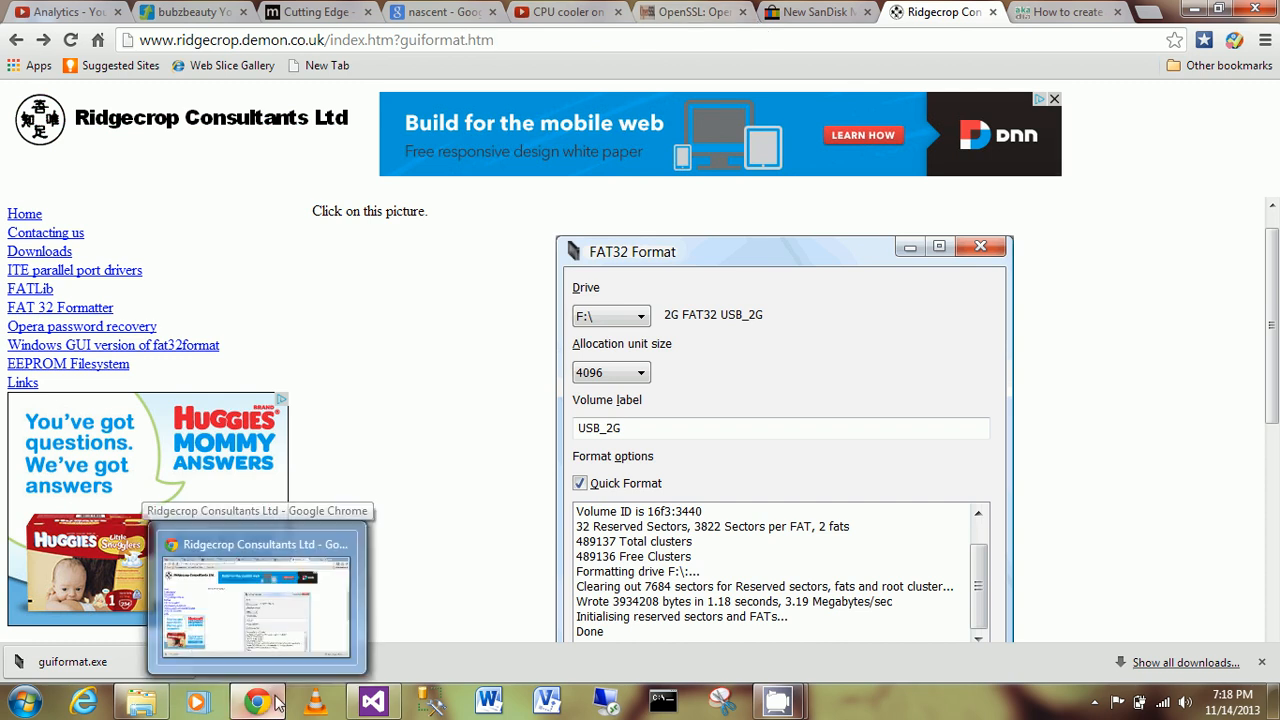
{"action": "mouse_move", "coordinate": [778, 700]}
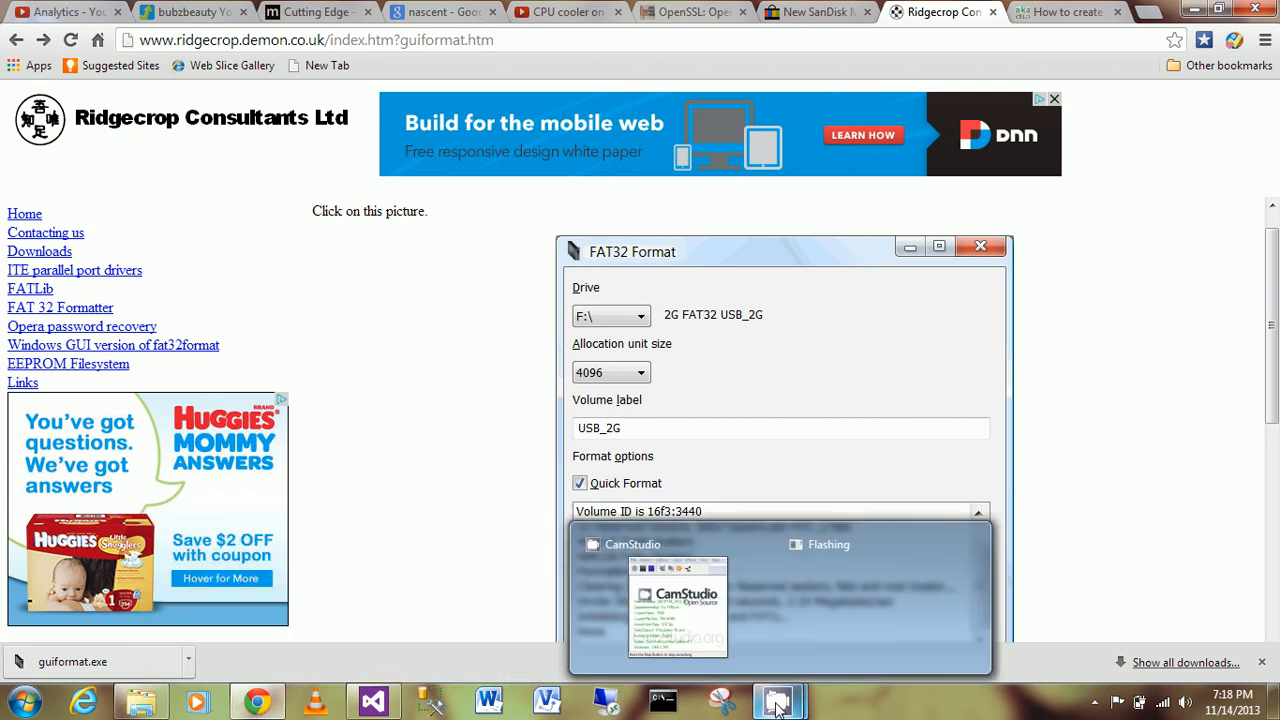
{"action": "mouse_move", "coordinate": [257, 700]}
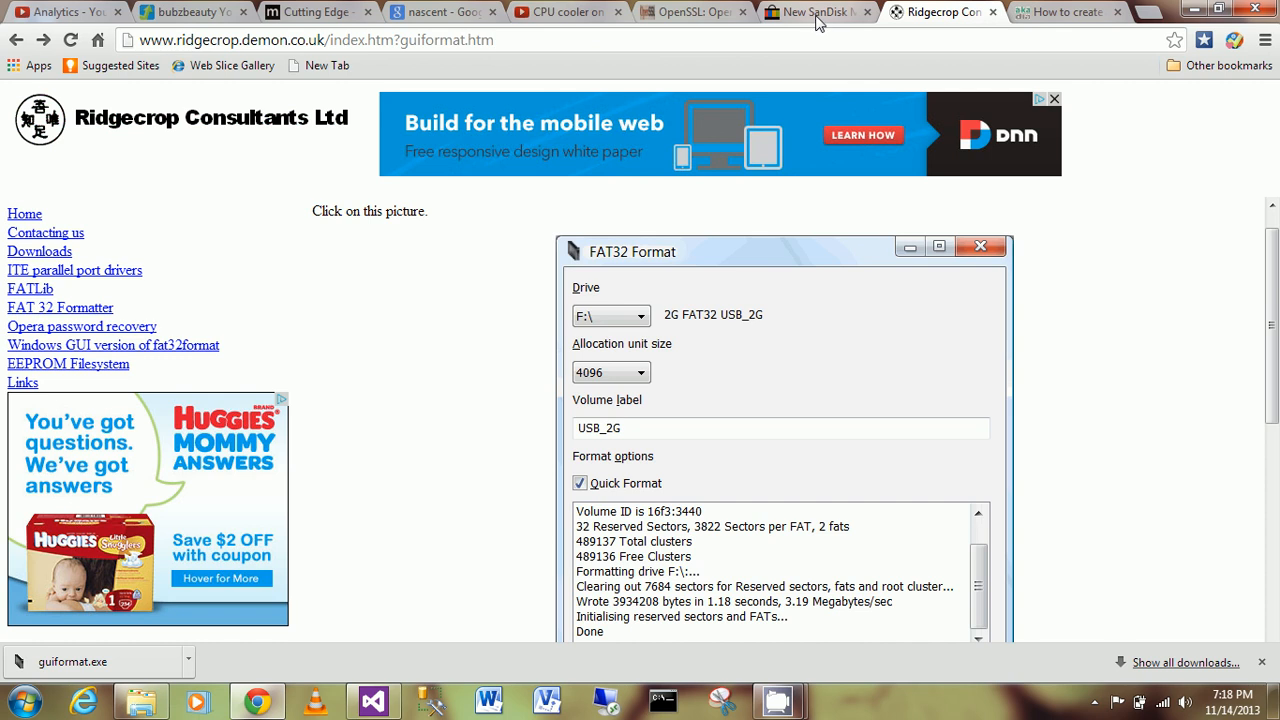
{"action": "left_click", "coordinate": [815, 12]}
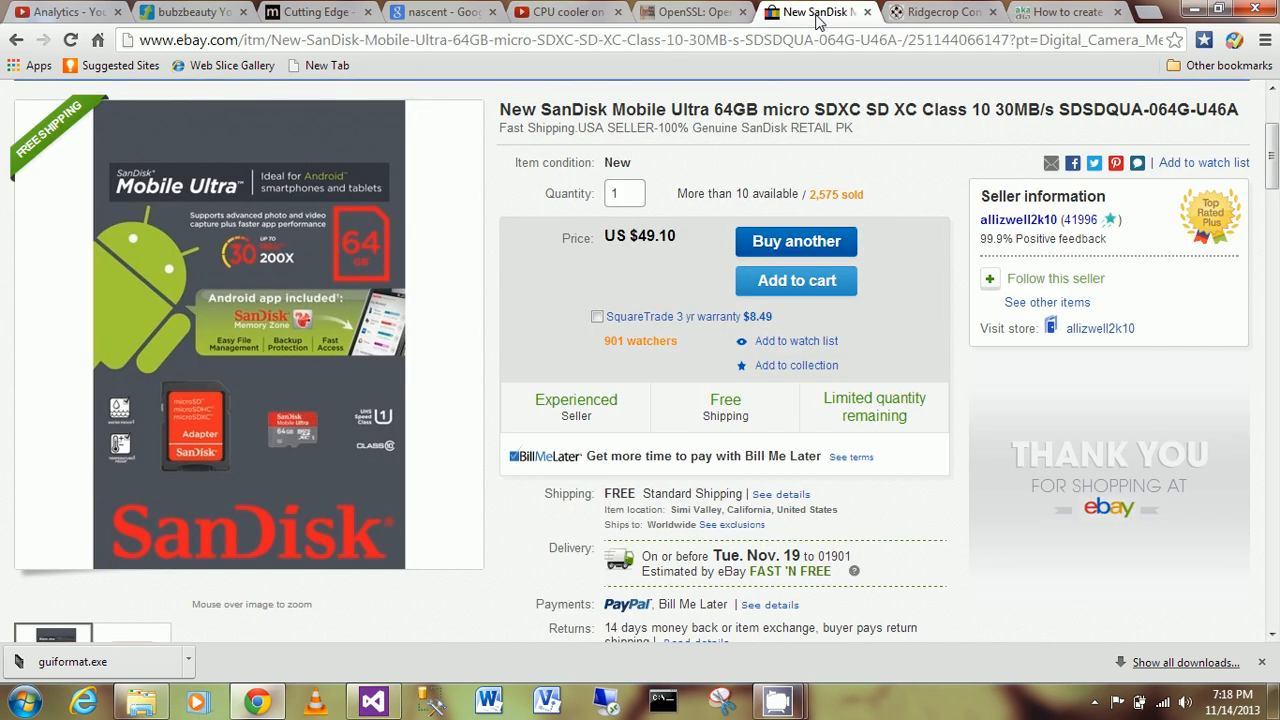
{"action": "left_click", "coordinate": [940, 11]}
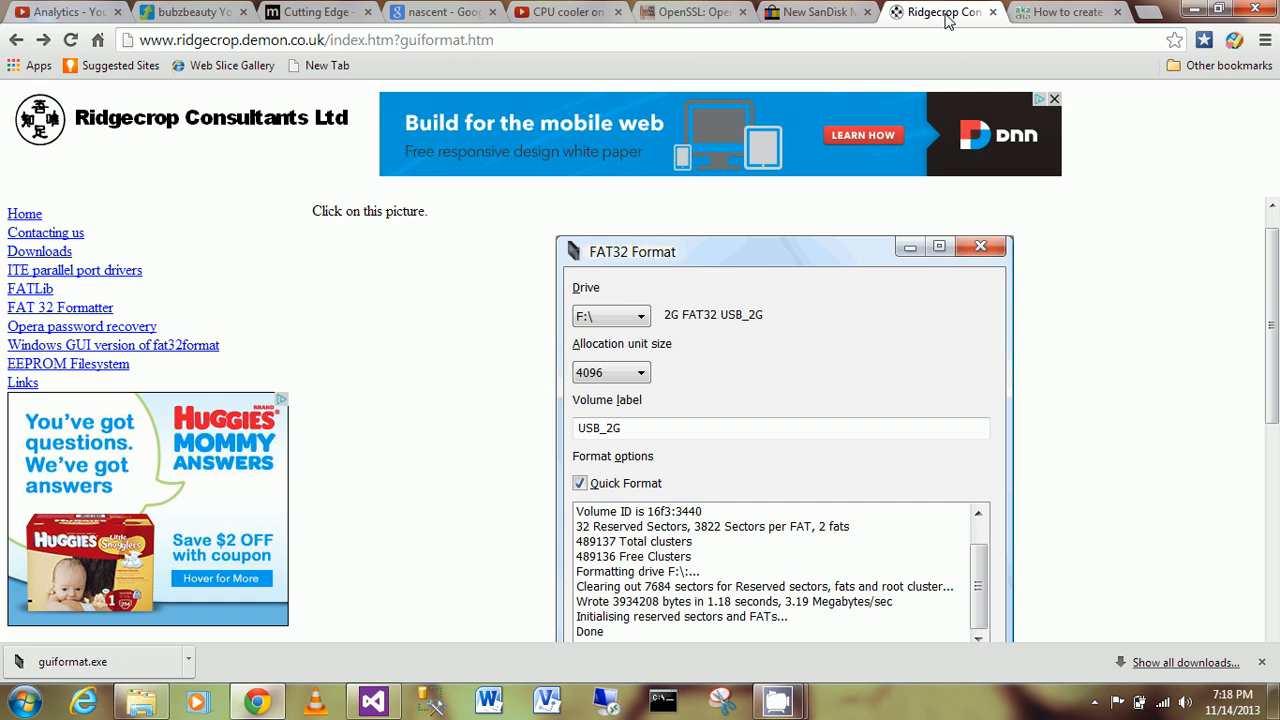
{"action": "mouse_move", "coordinate": [422, 478]}
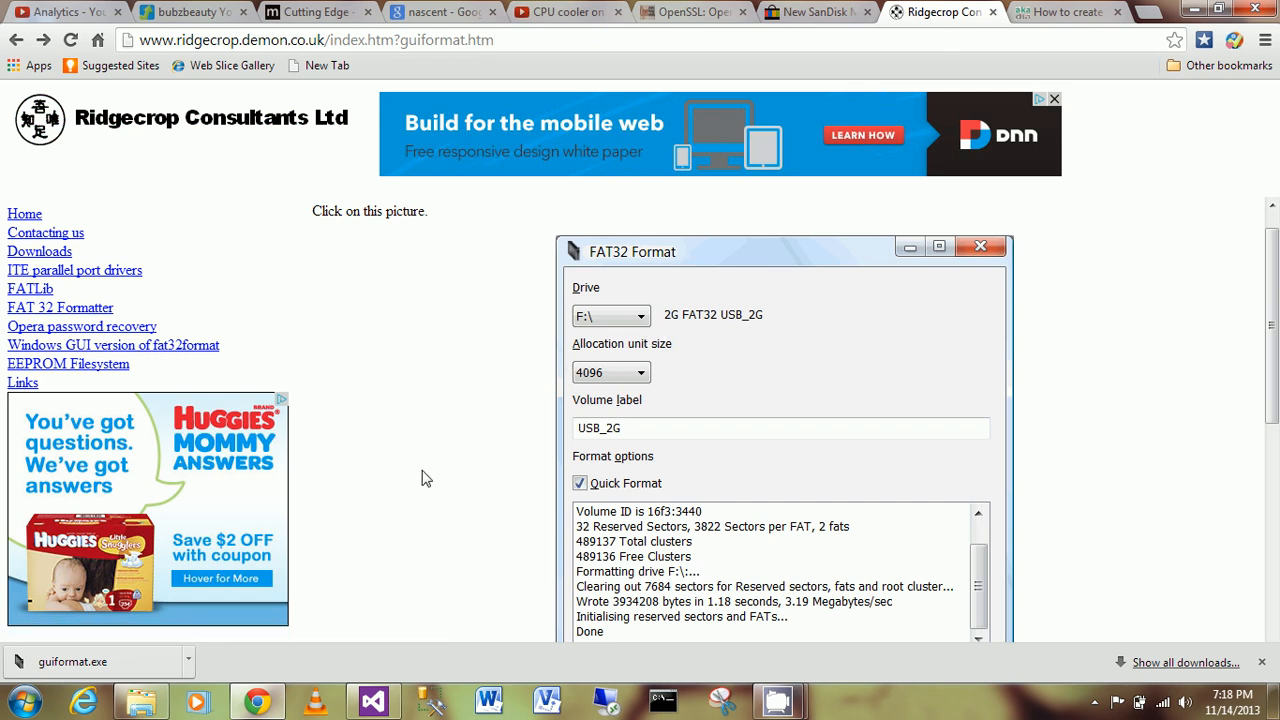
{"action": "mouse_move", "coordinate": [245, 674]}
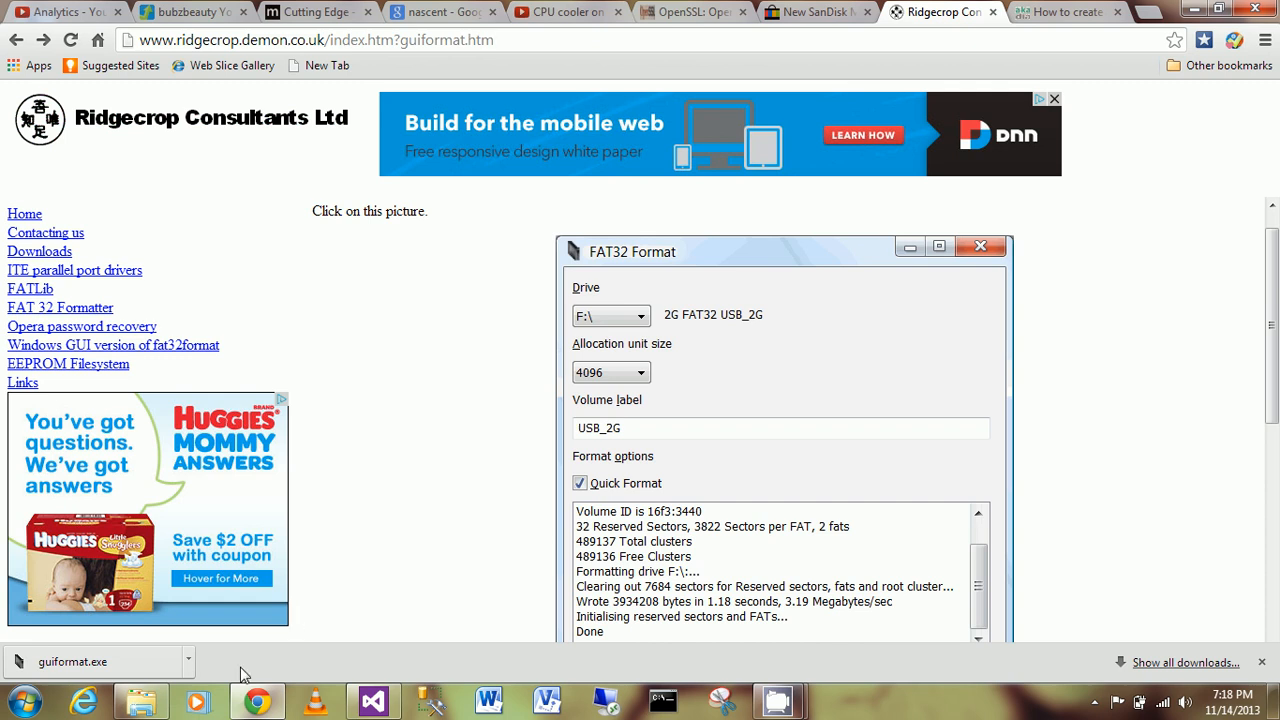